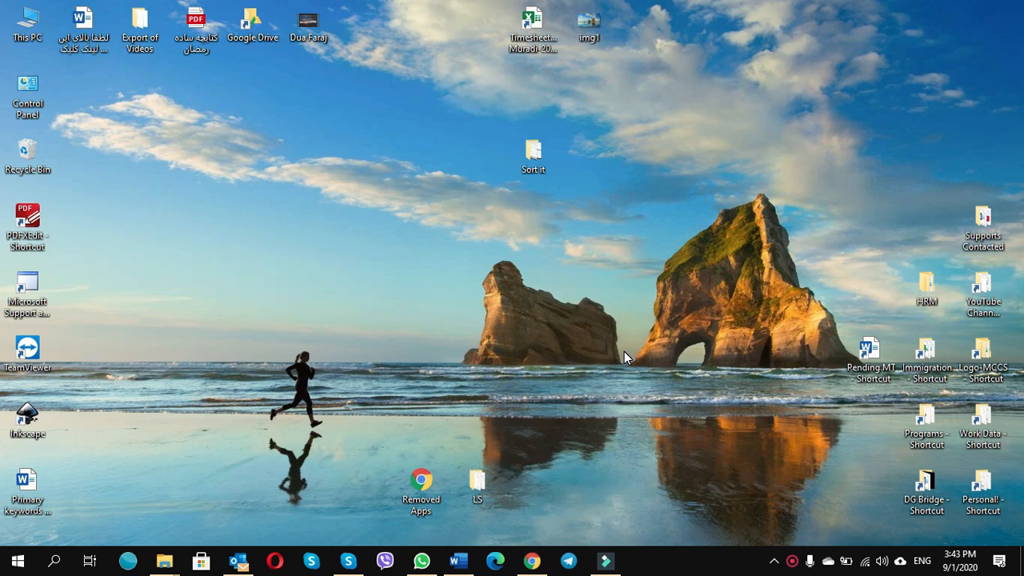
pyautogui.moveTo(730, 416)
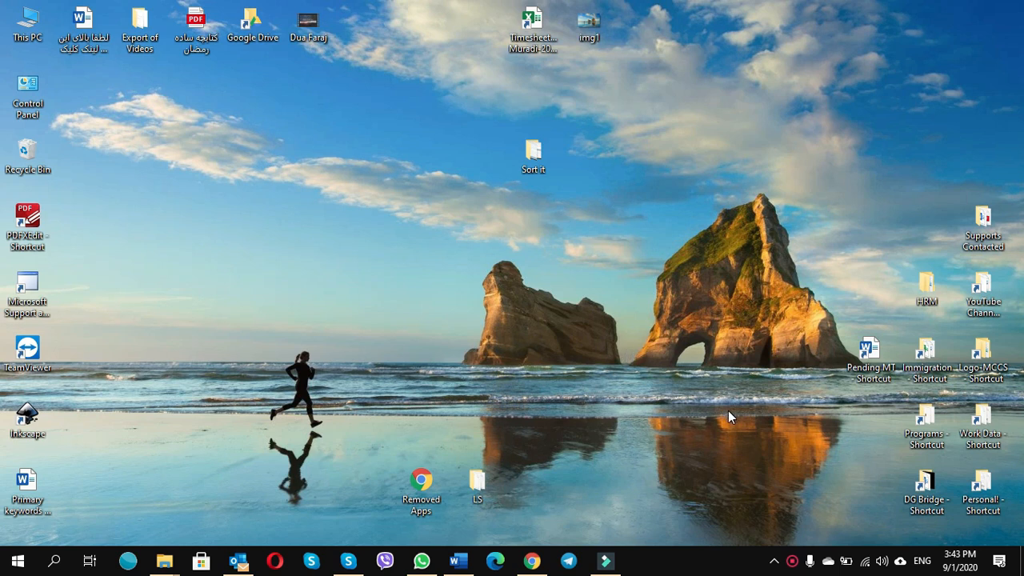
pyautogui.moveTo(922, 560)
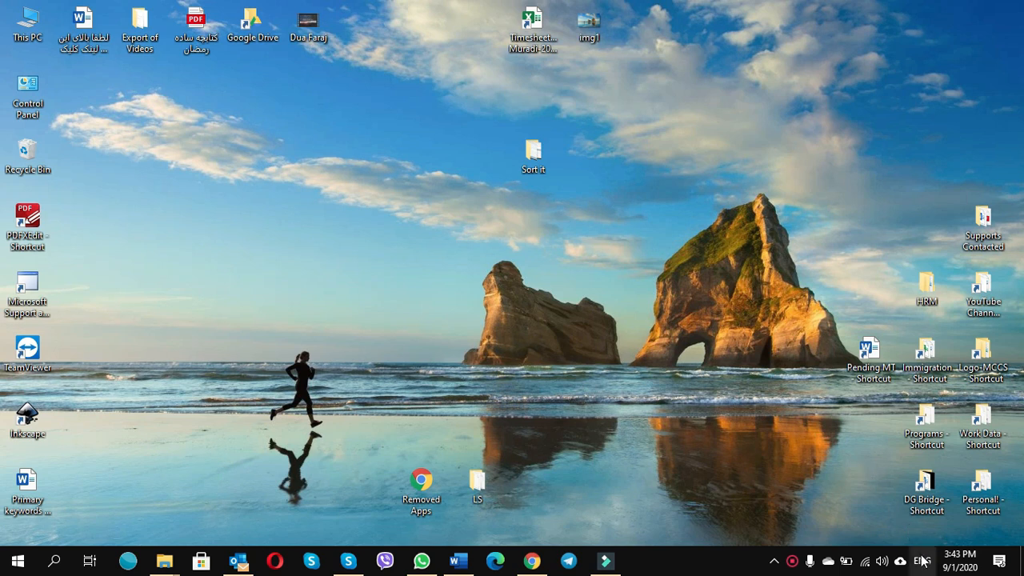
# Show the installed input languages from the taskbar ENG indicator
pyautogui.click(922, 560)
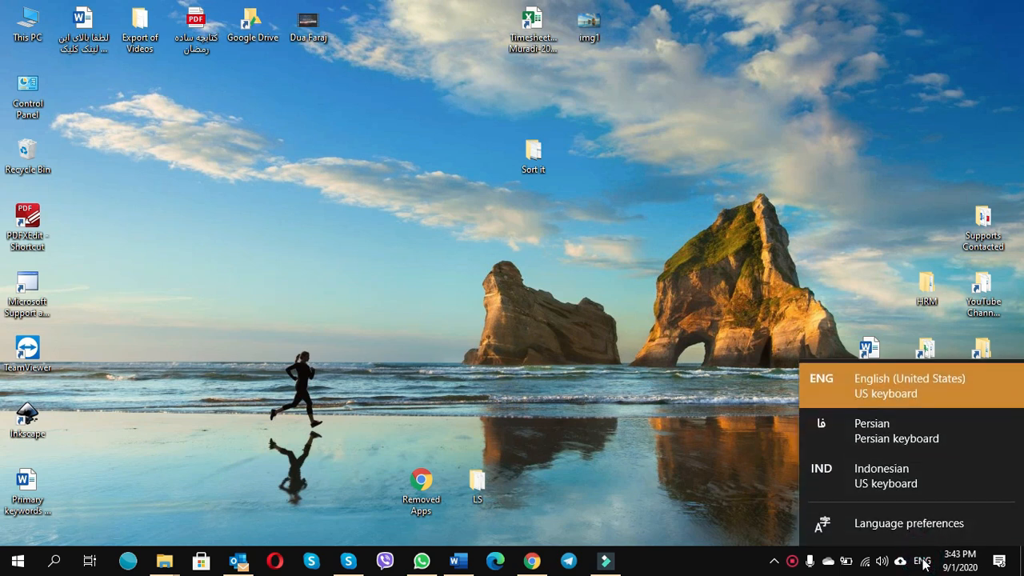
pyautogui.moveTo(893, 420)
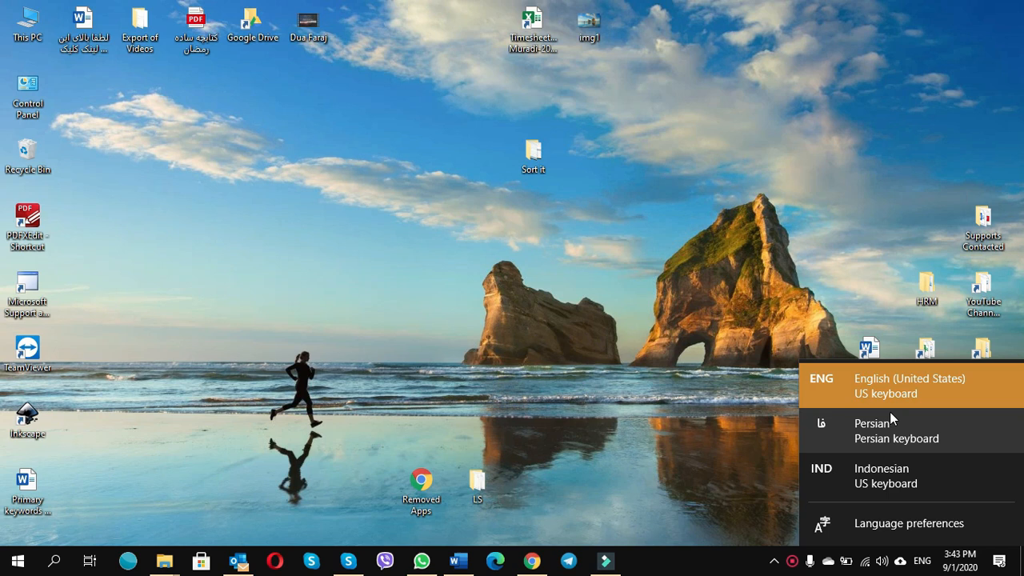
pyautogui.moveTo(903, 403)
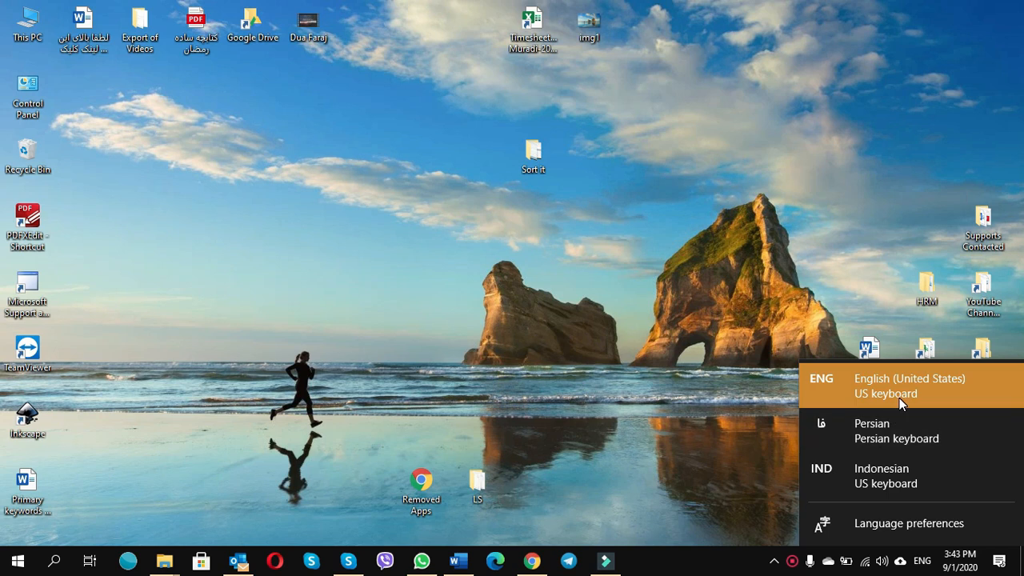
pyautogui.moveTo(930, 394)
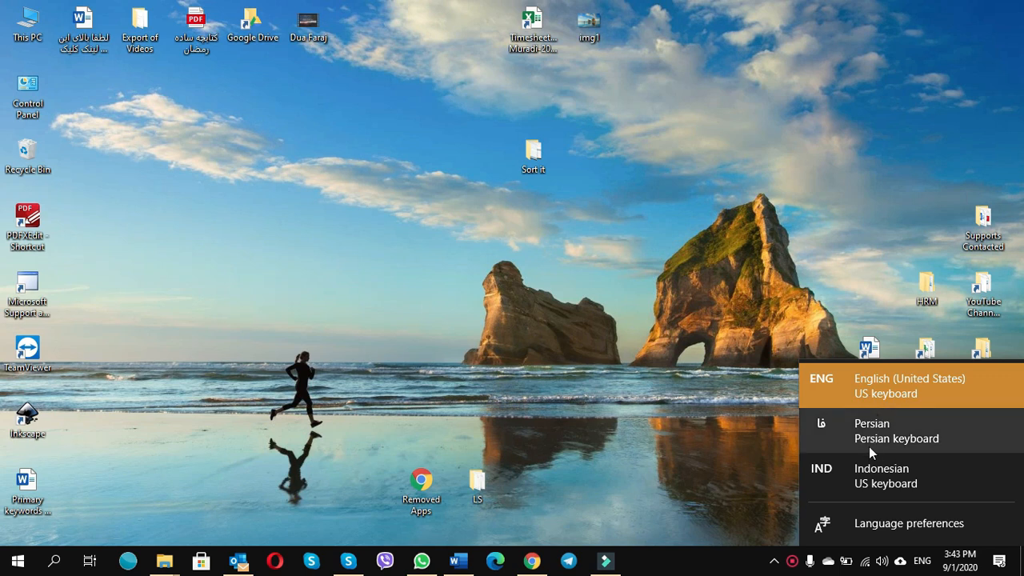
pyautogui.moveTo(872, 480)
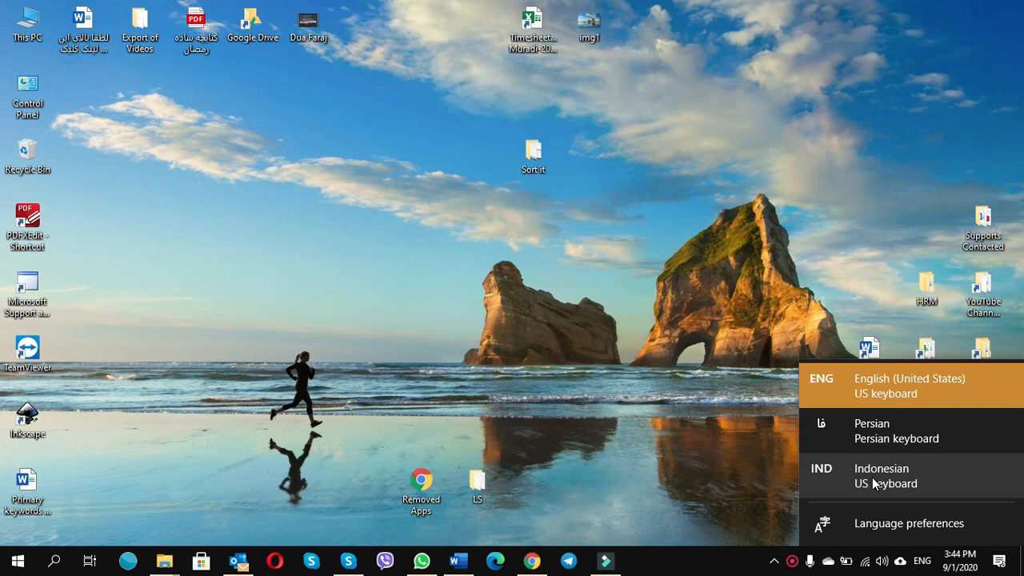
pyautogui.moveTo(885, 495)
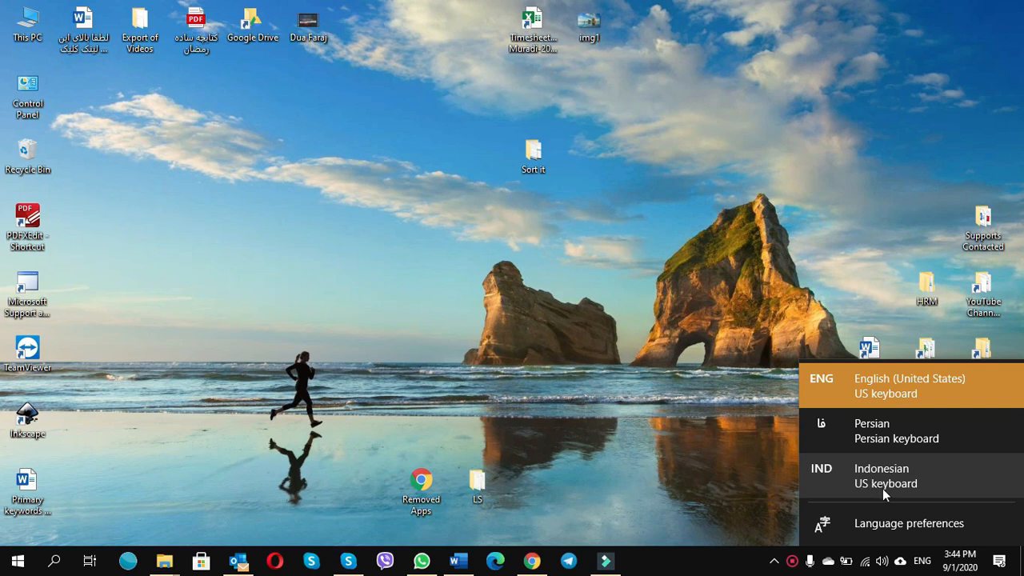
pyautogui.moveTo(888, 486)
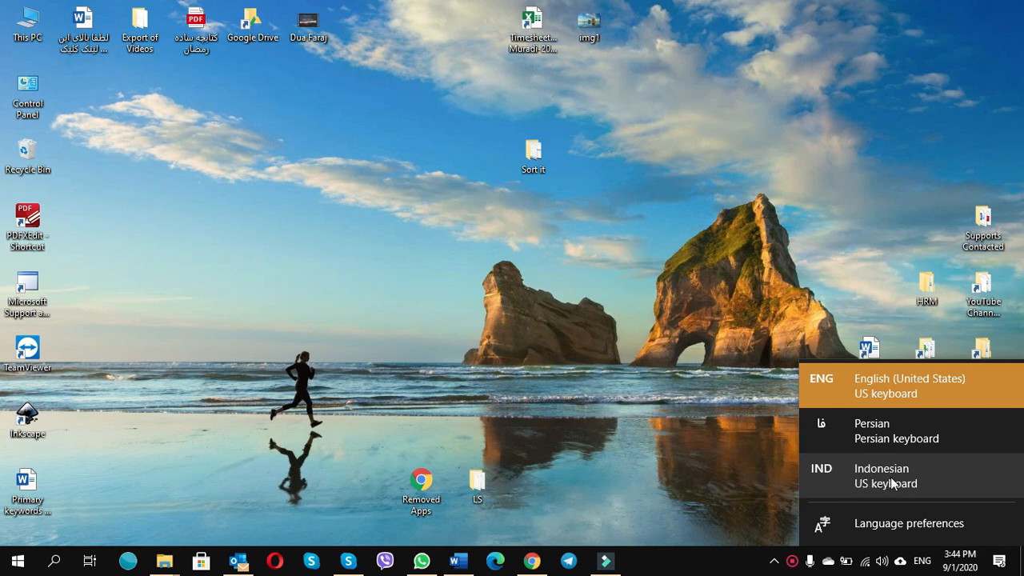
pyautogui.moveTo(872, 483)
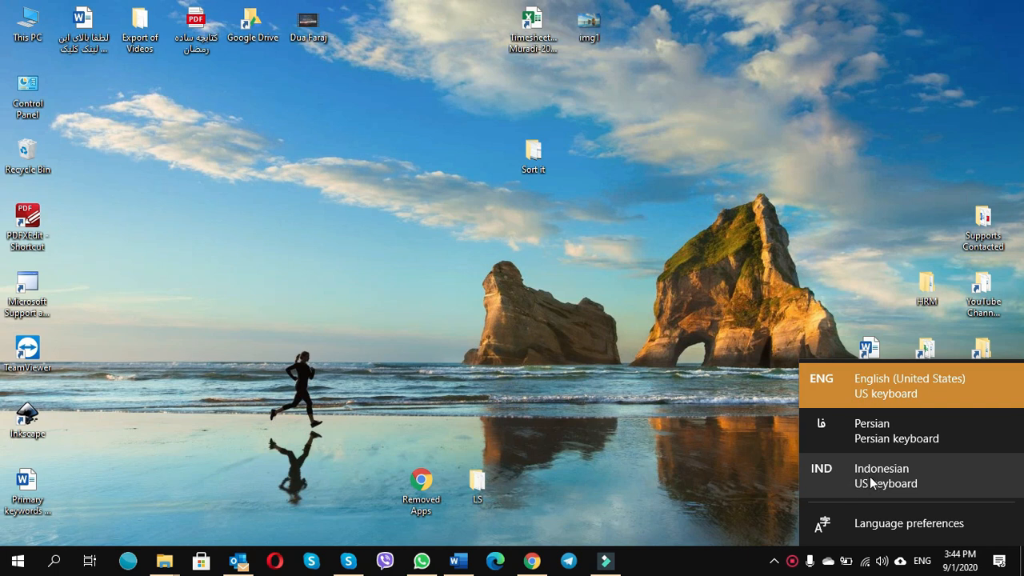
pyautogui.moveTo(874, 487)
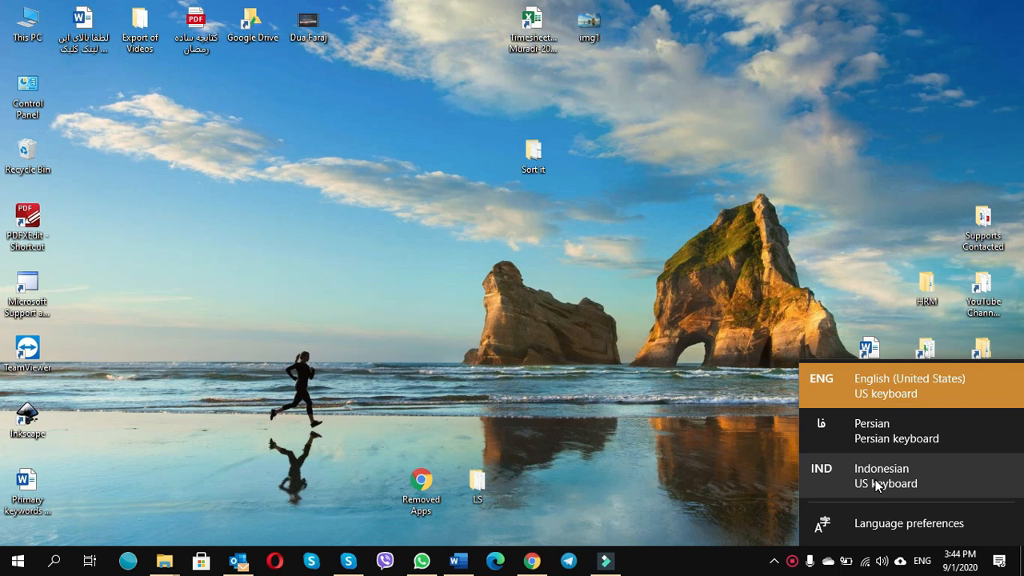
pyautogui.moveTo(835, 490)
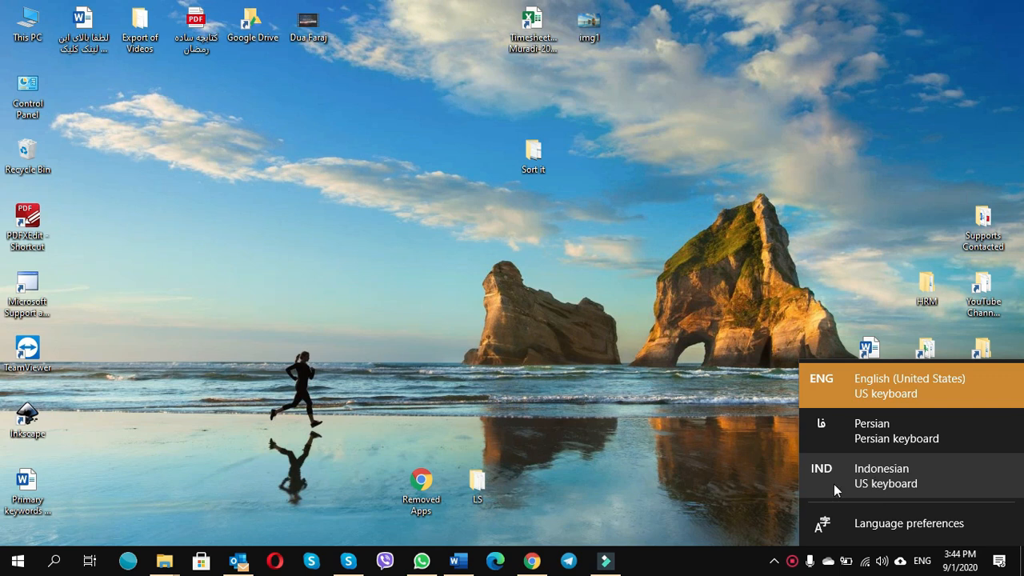
pyautogui.moveTo(543, 390)
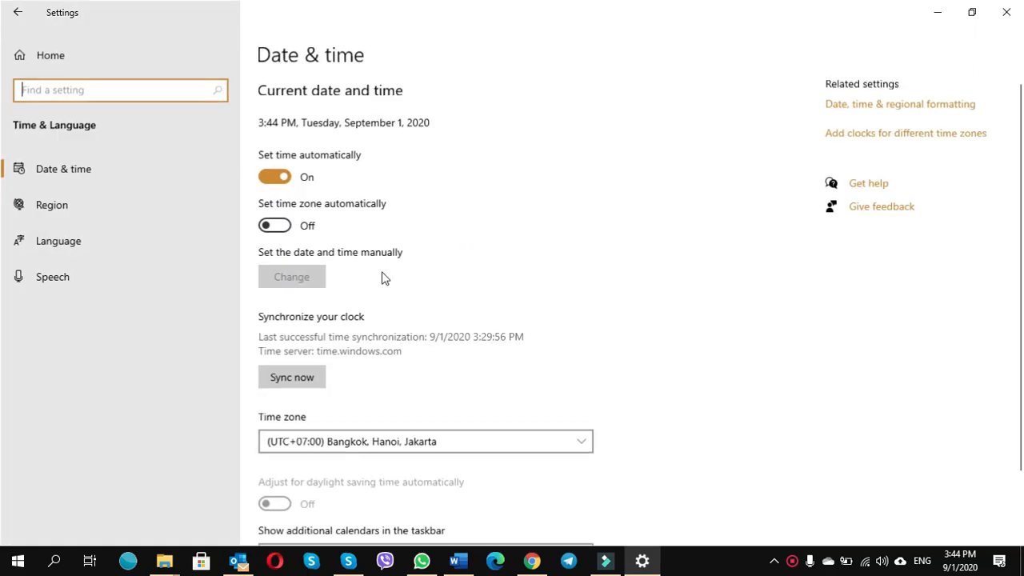
# Go to the Language page and bring Preferred languages (English US, Persian) into view
pyautogui.click(57, 240)
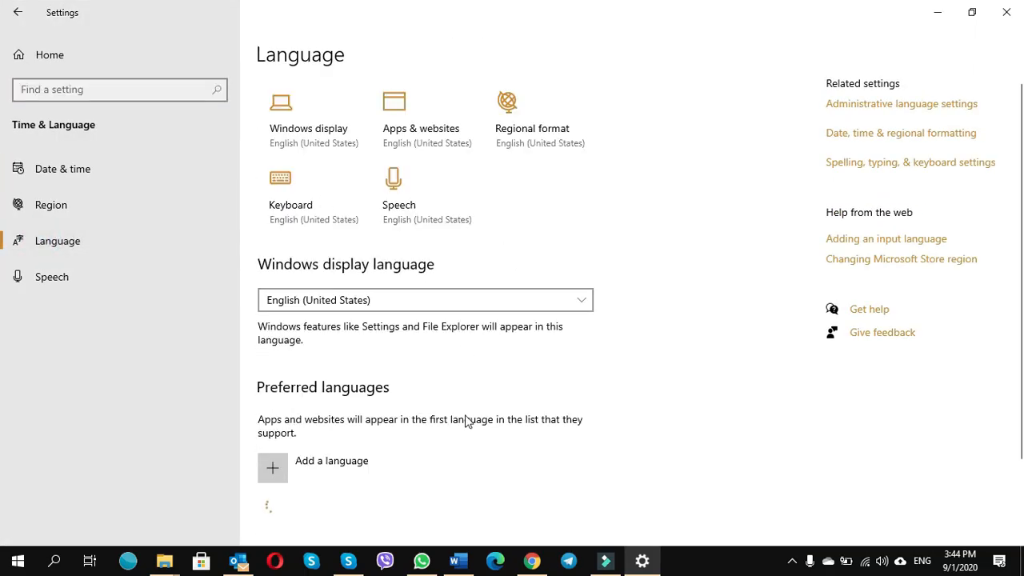
pyautogui.scroll(-3)
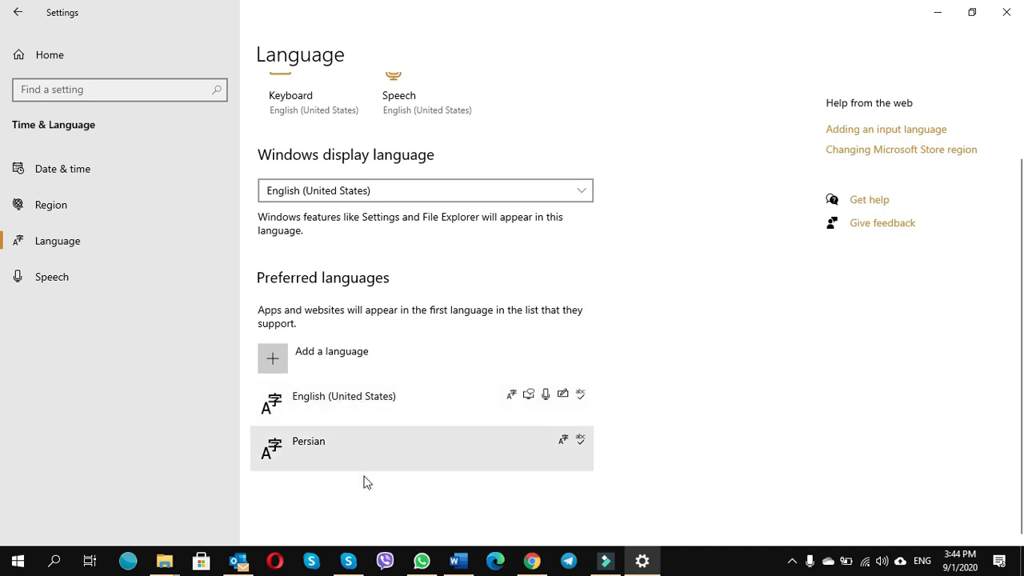
pyautogui.moveTo(336, 465)
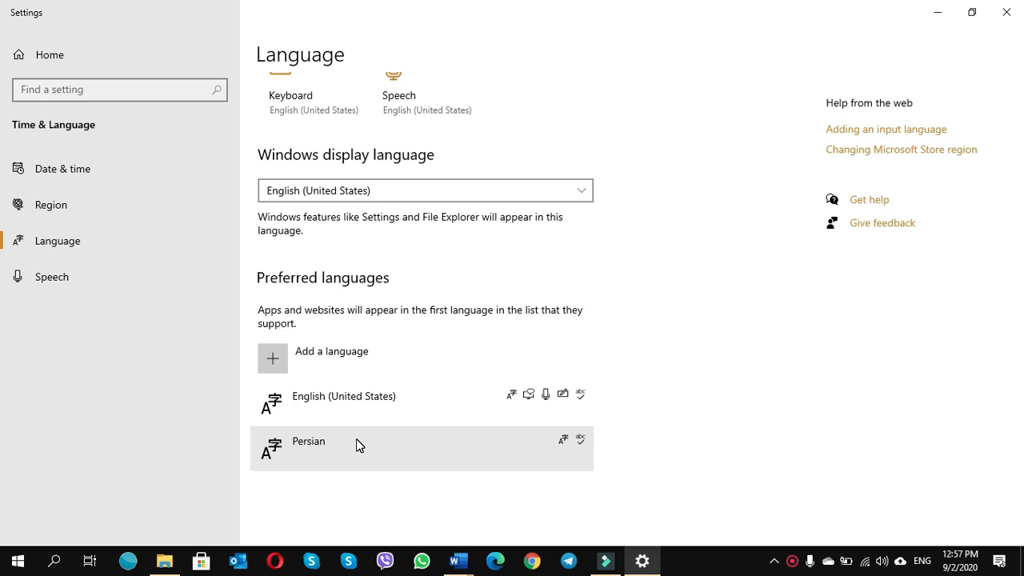
pyautogui.moveTo(381, 403)
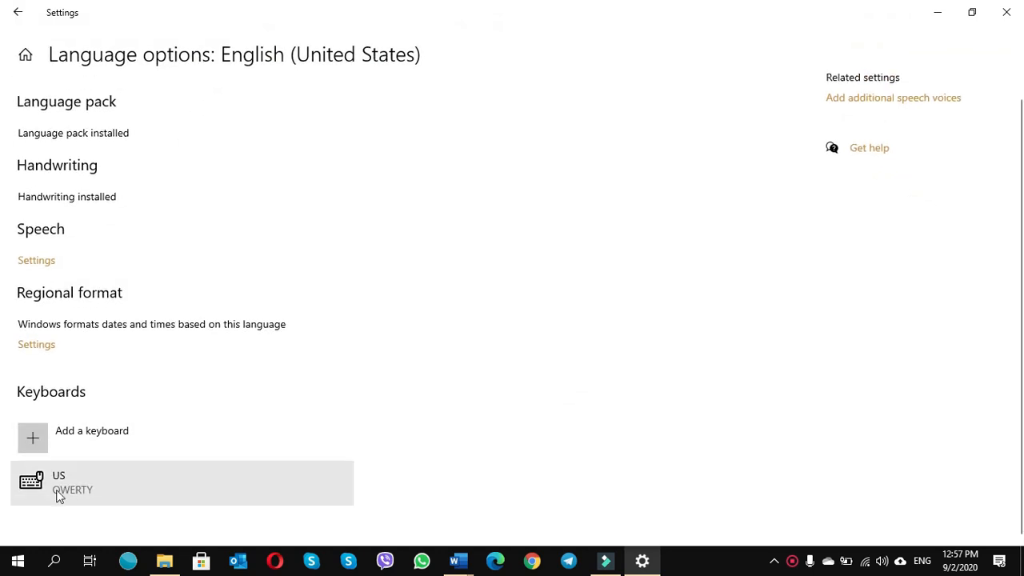
pyautogui.moveTo(80, 499)
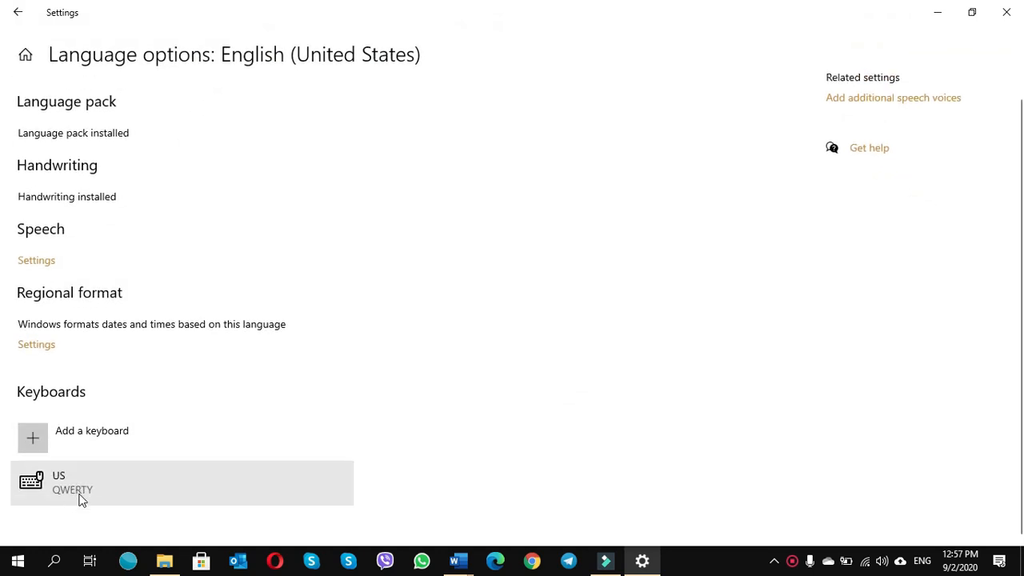
pyautogui.moveTo(67, 491)
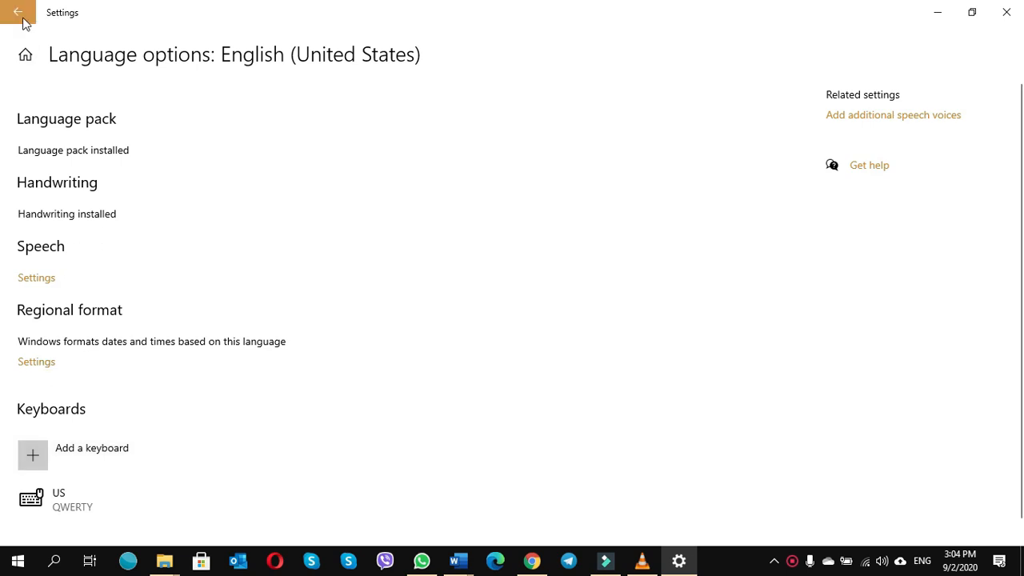
# Return to the Language page and select Persian to reveal its Options and Remove actions
pyautogui.click(20, 13)
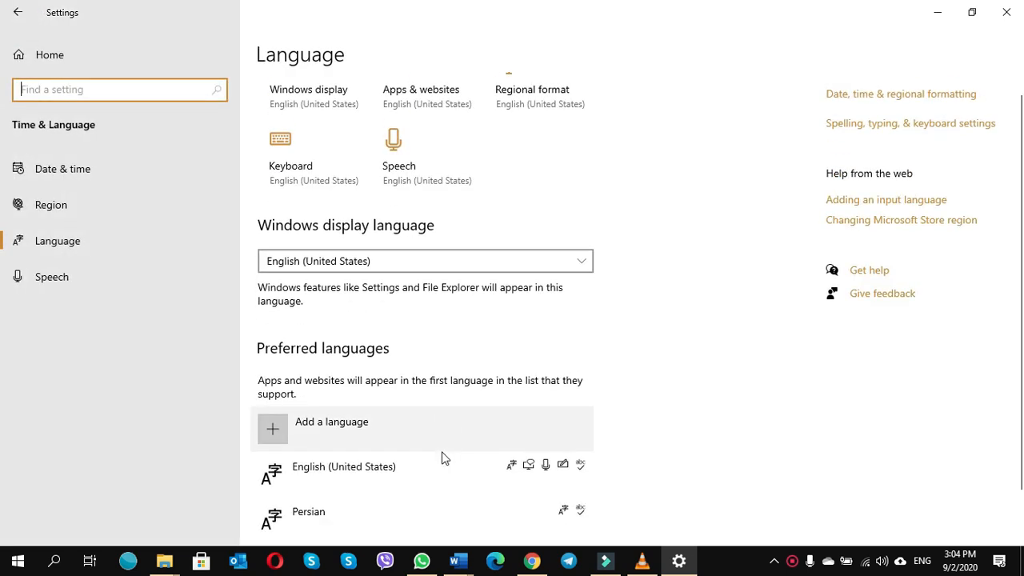
pyautogui.click(344, 468)
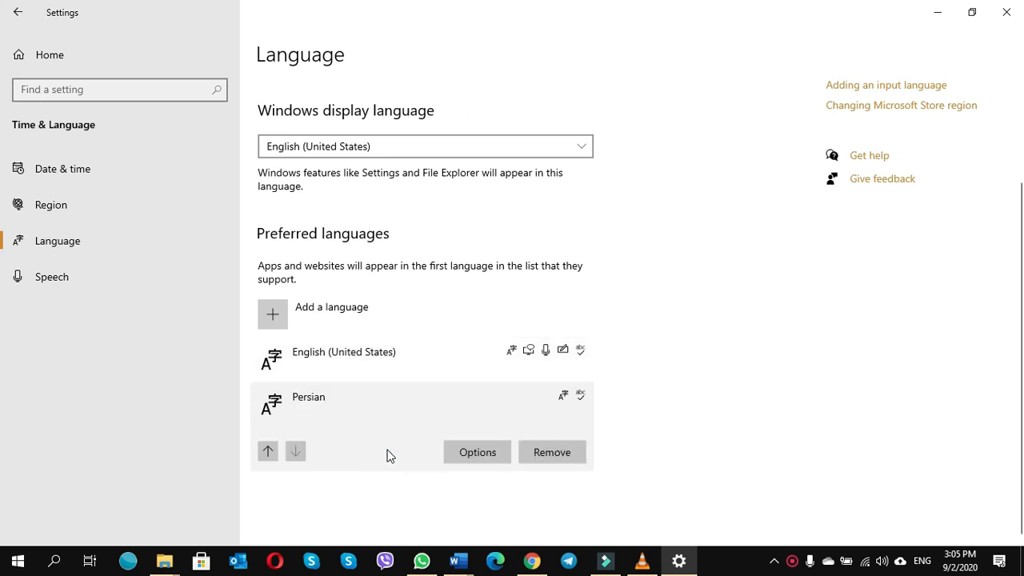
pyautogui.moveTo(552, 451)
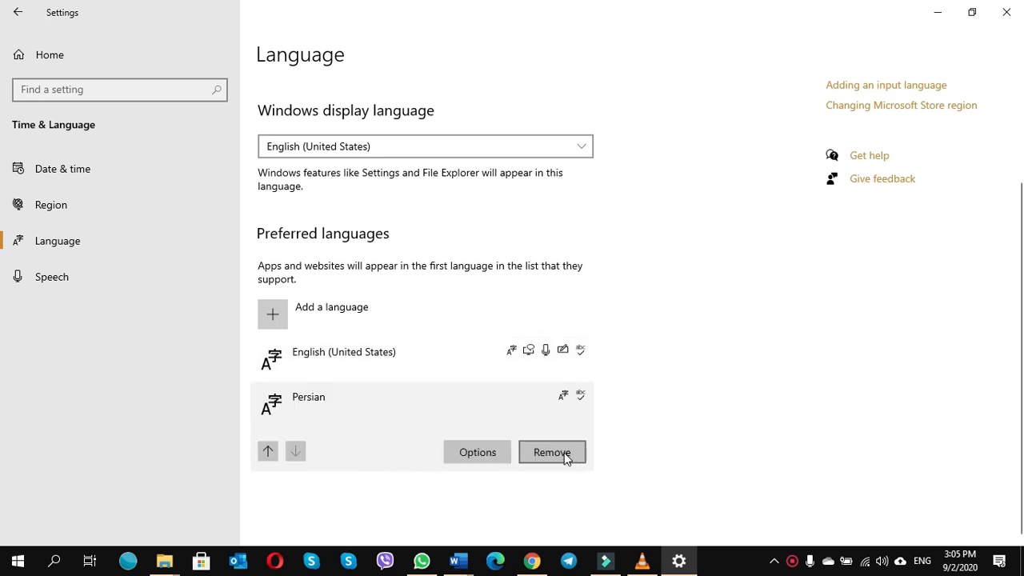
pyautogui.moveTo(381, 470)
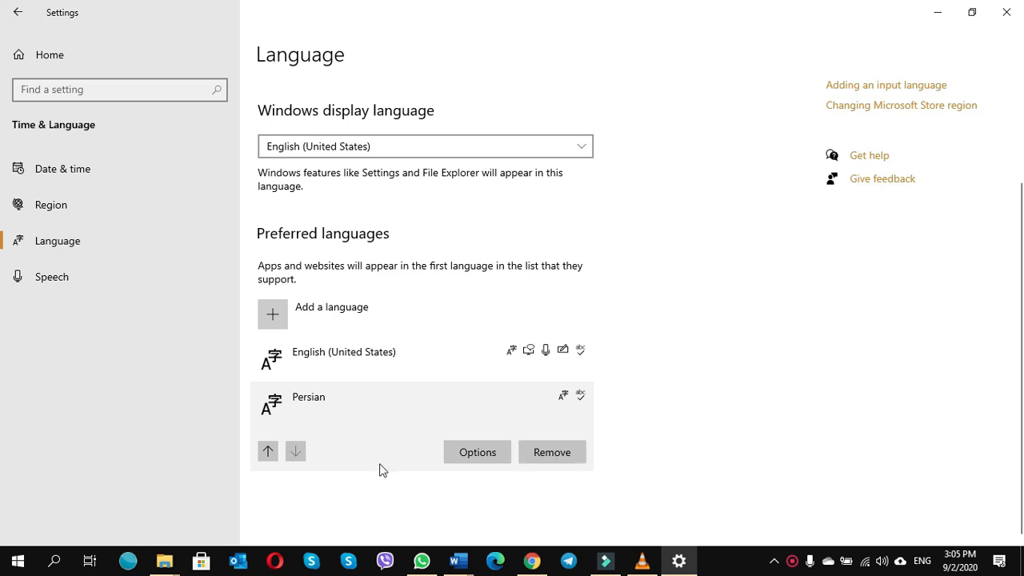
pyautogui.moveTo(391, 490)
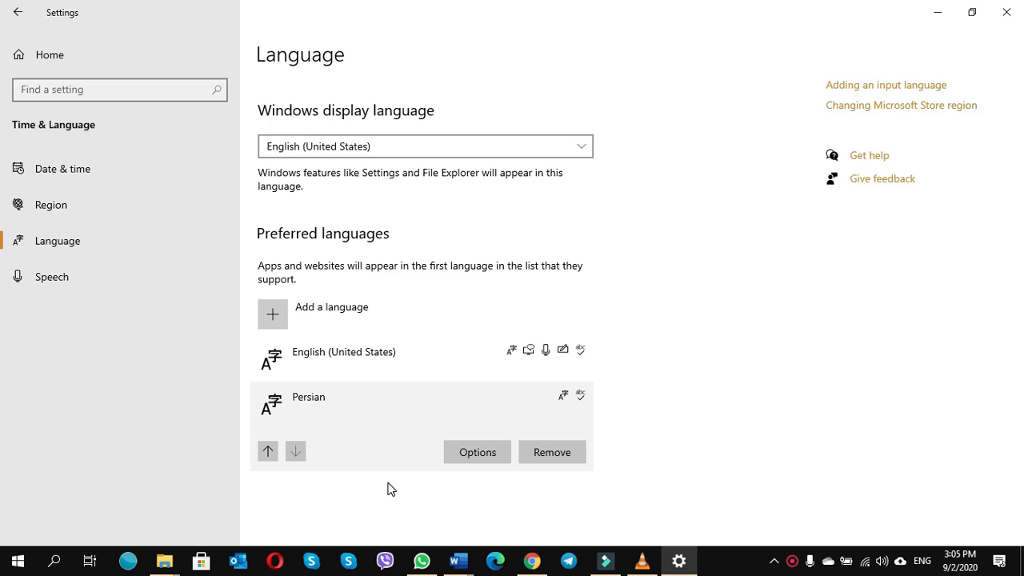
pyautogui.moveTo(639, 560)
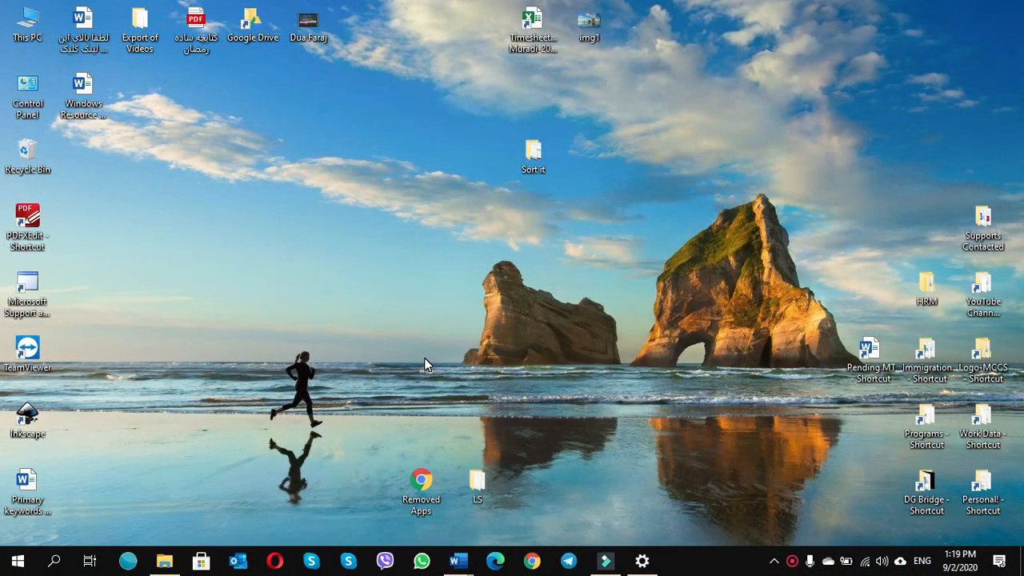
pyautogui.moveTo(102, 512)
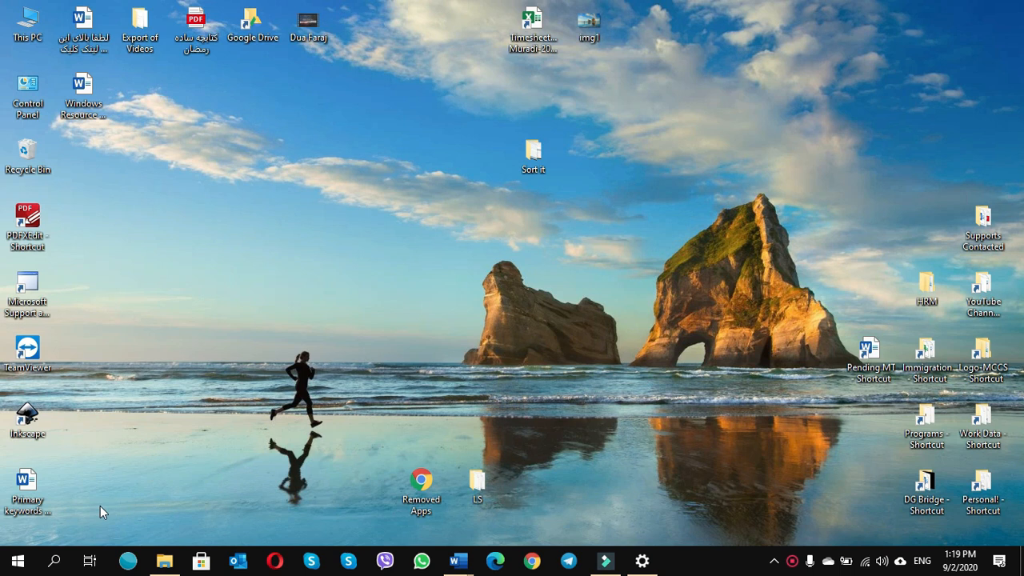
# Launch Run from a Start search for 'RUN' and submit Powershell in it
pyautogui.click(54, 560)
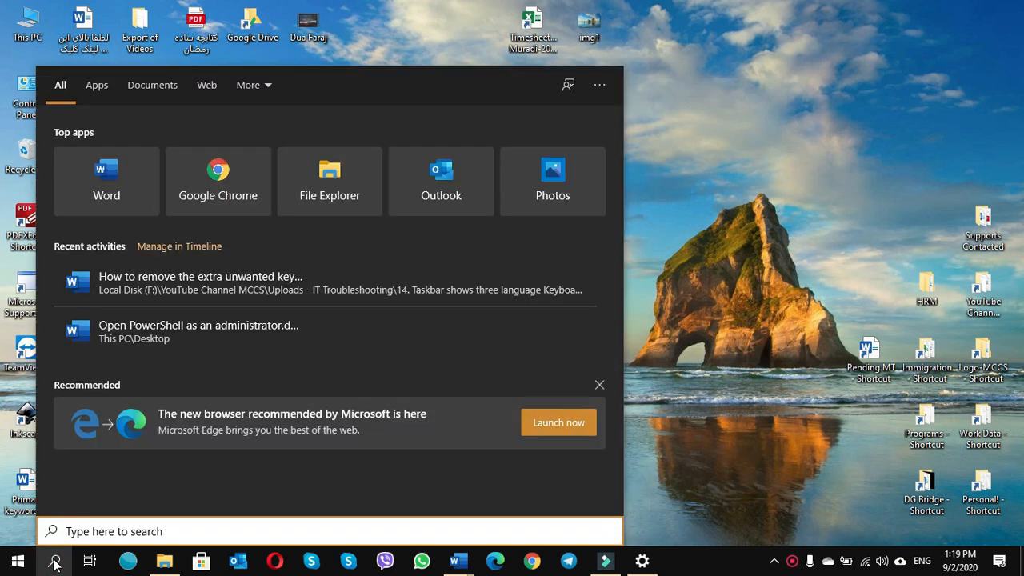
pyautogui.write('RUN')
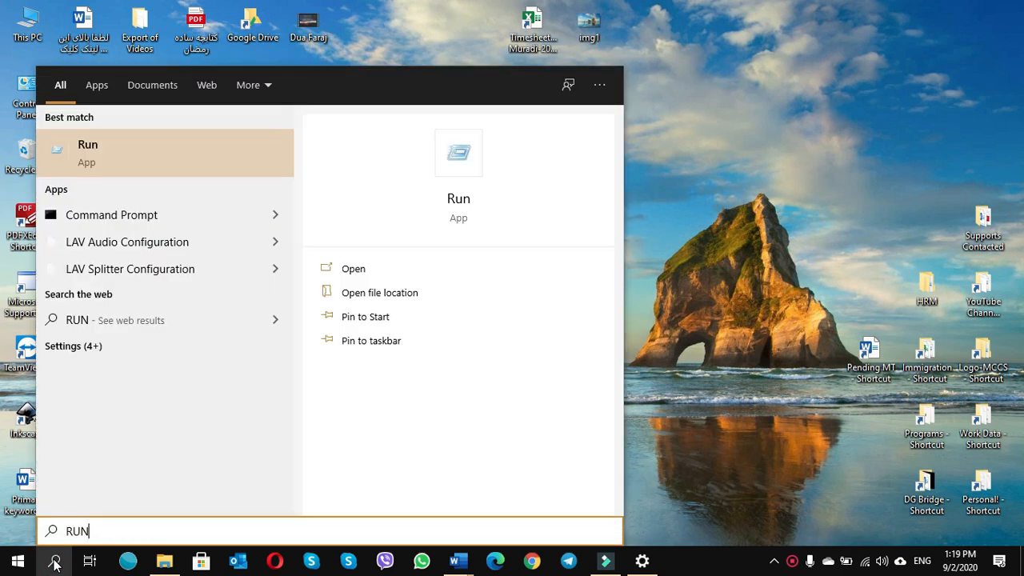
pyautogui.click(352, 269)
pyautogui.write('Powershell')
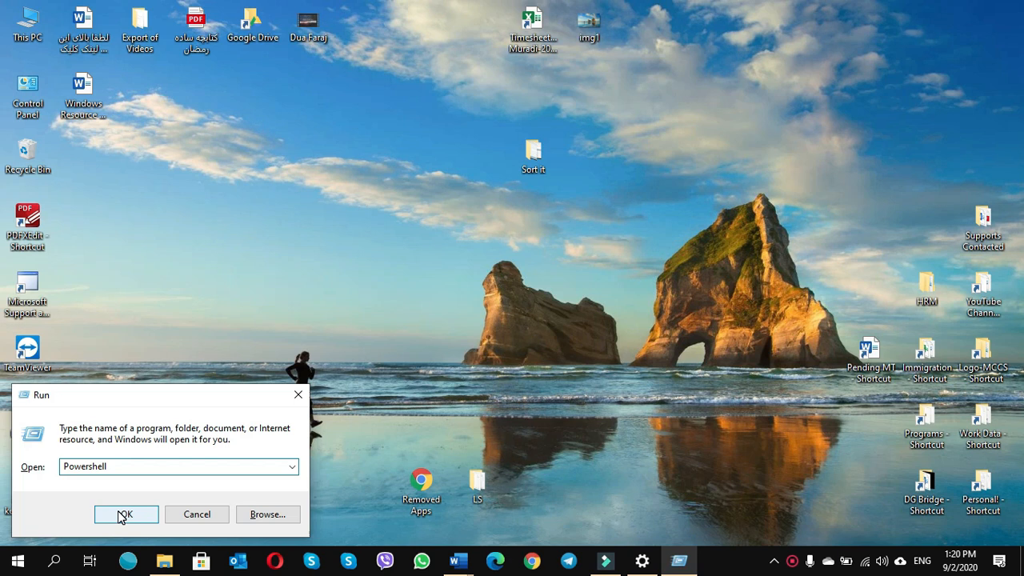
pyautogui.click(124, 513)
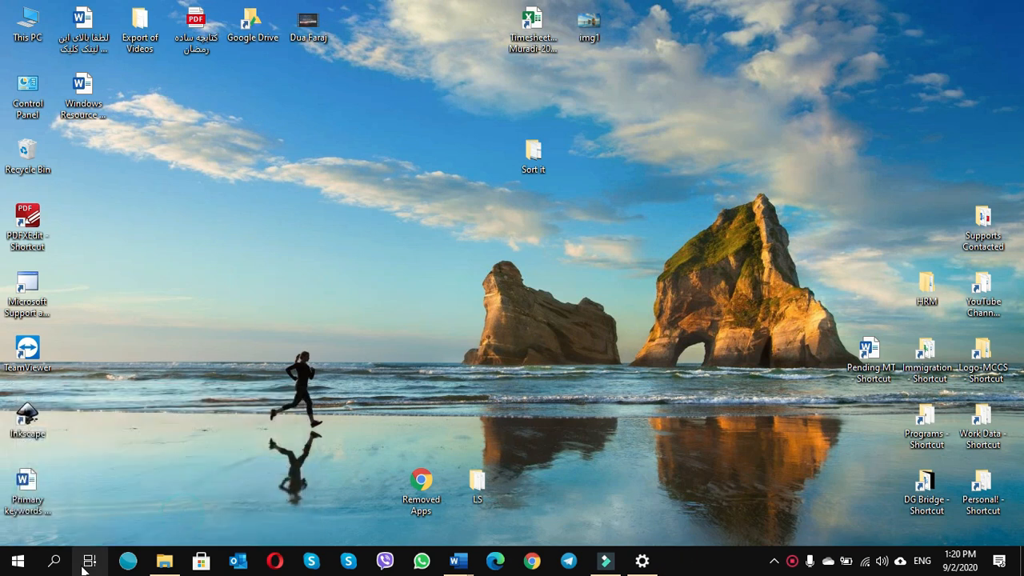
# Search for POWER SHELL and bring up the Windows PowerShell result's context options
pyautogui.click(55, 560)
pyautogui.write('POWER SHELL')
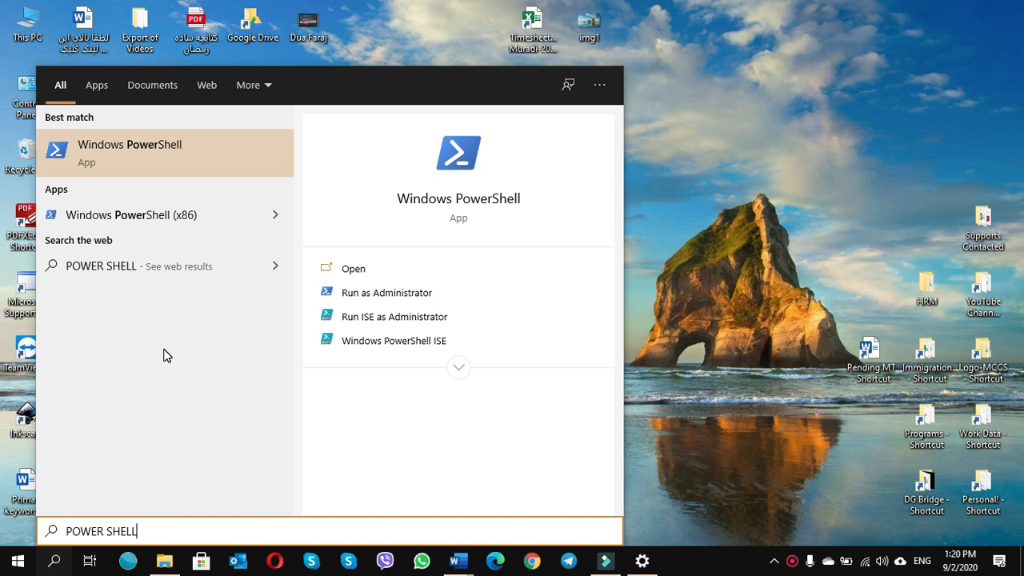
pyautogui.moveTo(134, 157)
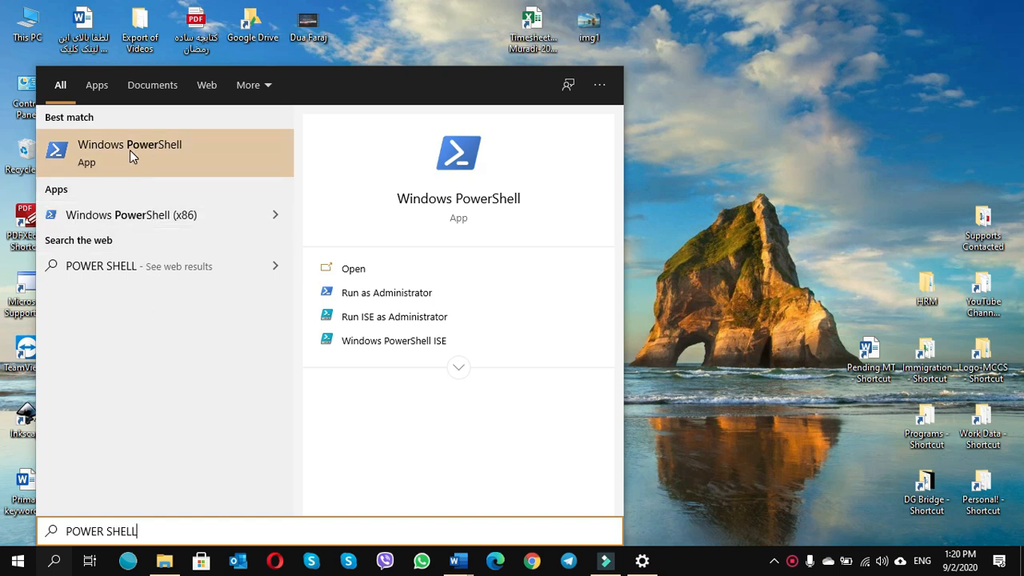
pyautogui.rightClick(130, 150)
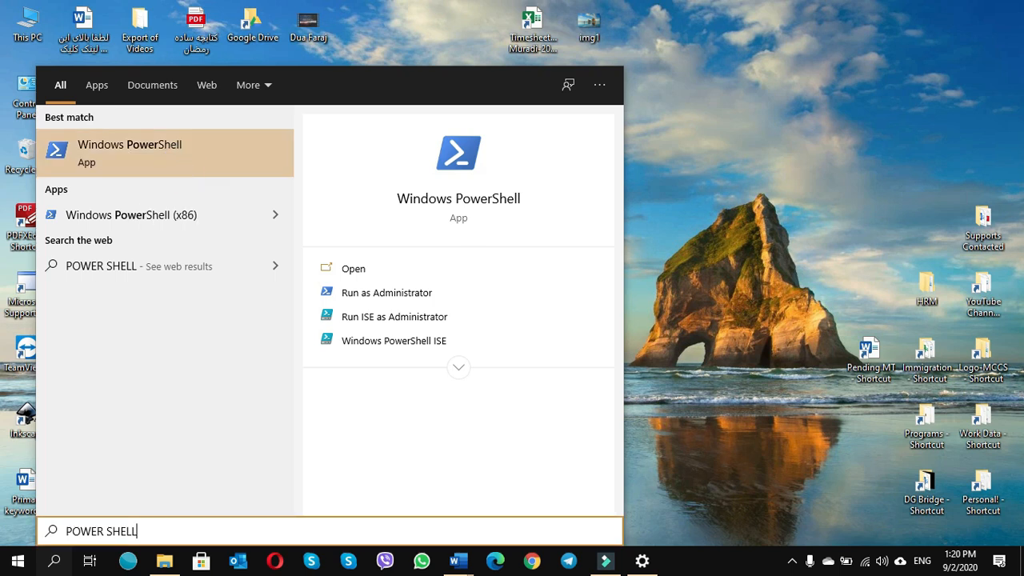
pyautogui.moveTo(429, 384)
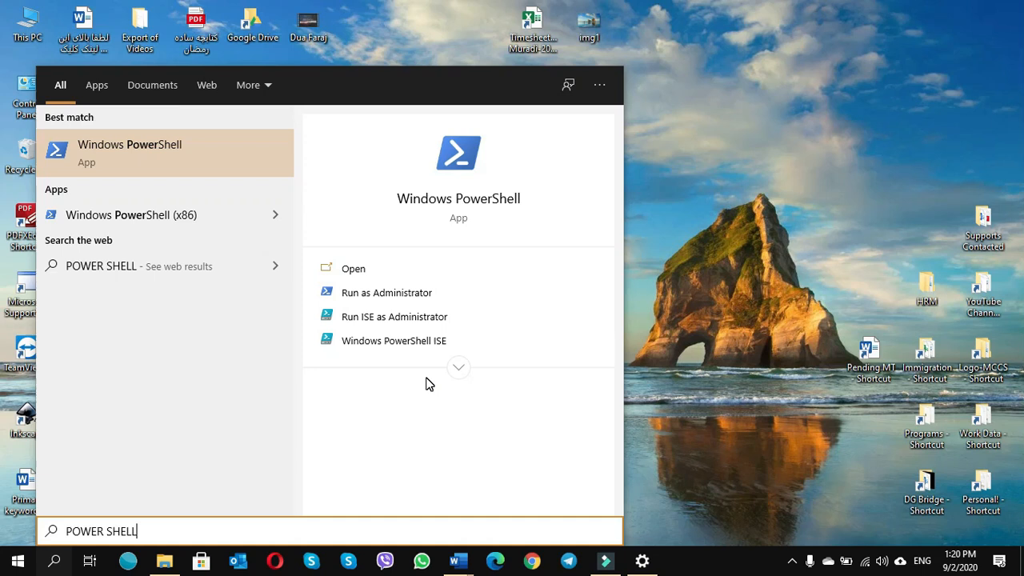
# Start Windows PowerShell as administrator maximized, then bring up the Word command list
pyautogui.click(387, 292)
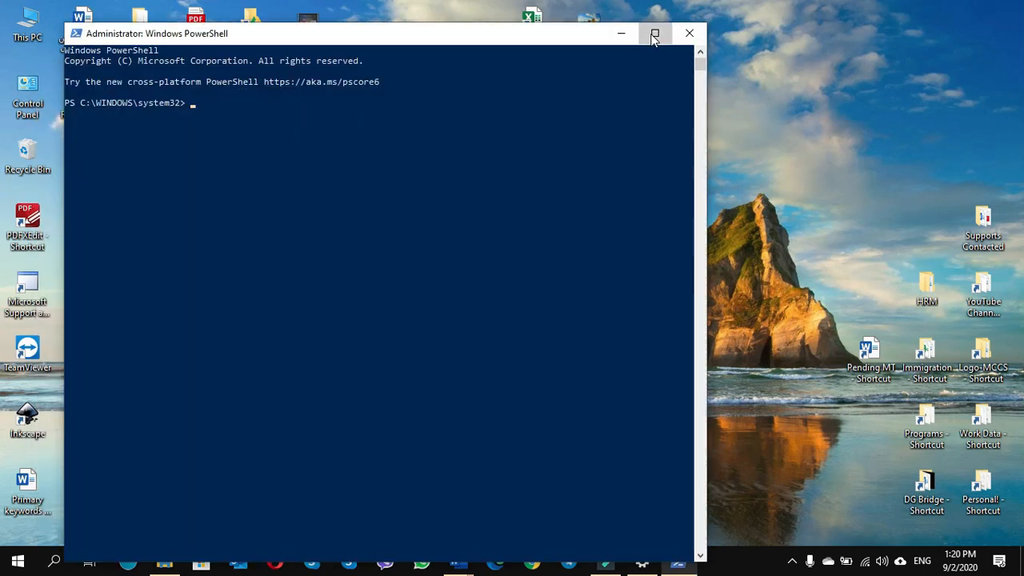
pyautogui.click(655, 34)
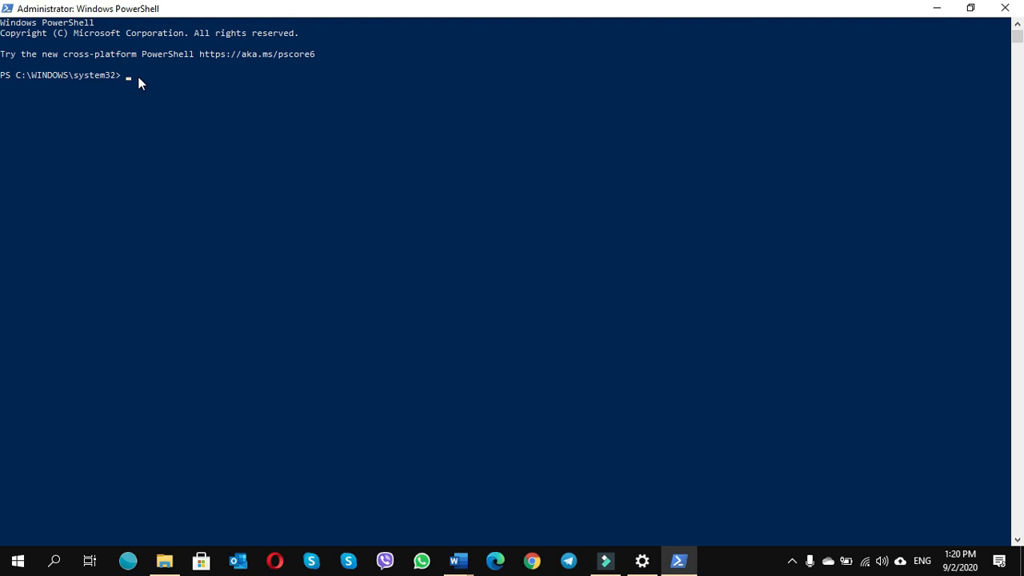
pyautogui.moveTo(461, 544)
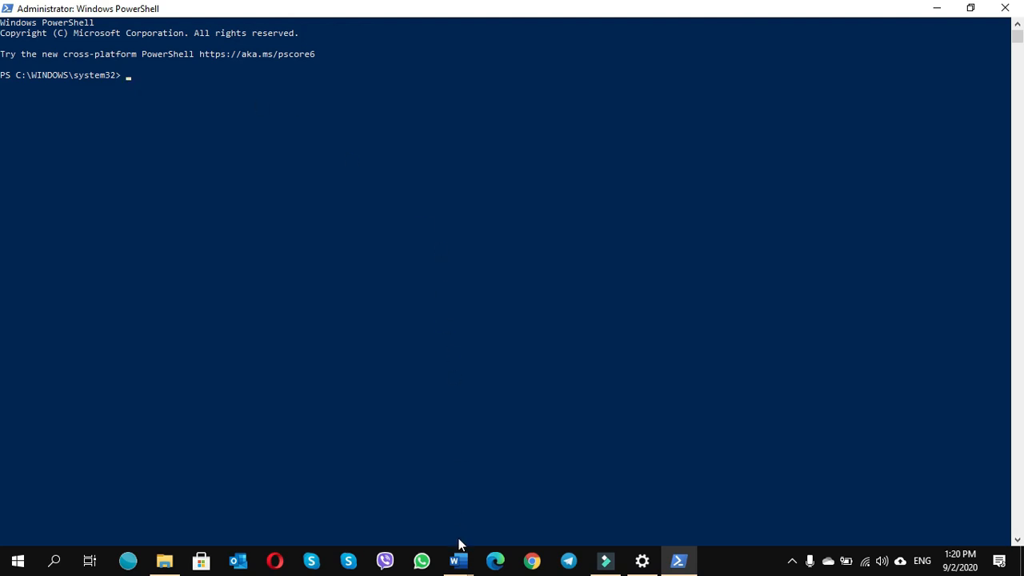
pyautogui.click(458, 560)
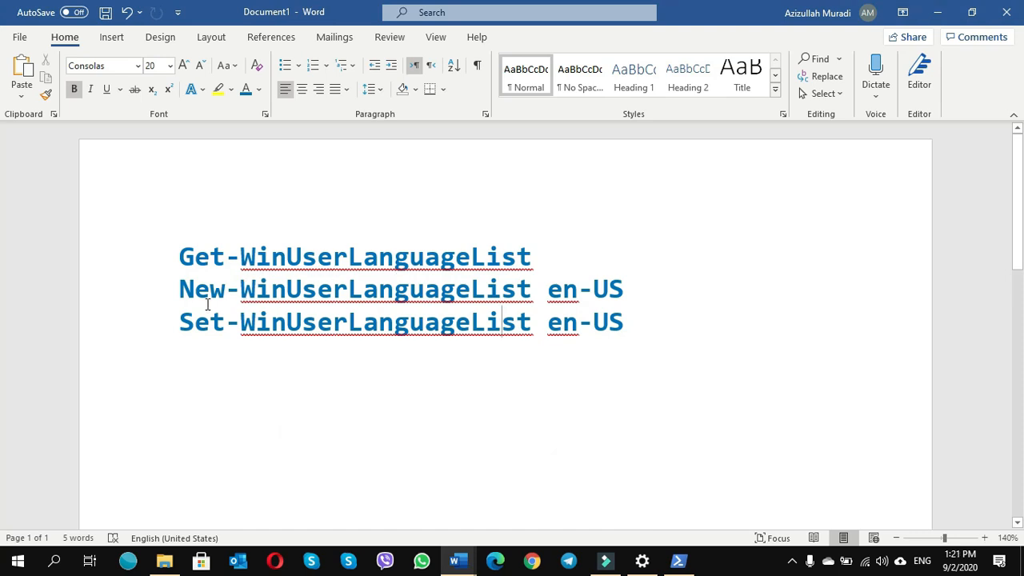
pyautogui.moveTo(333, 299)
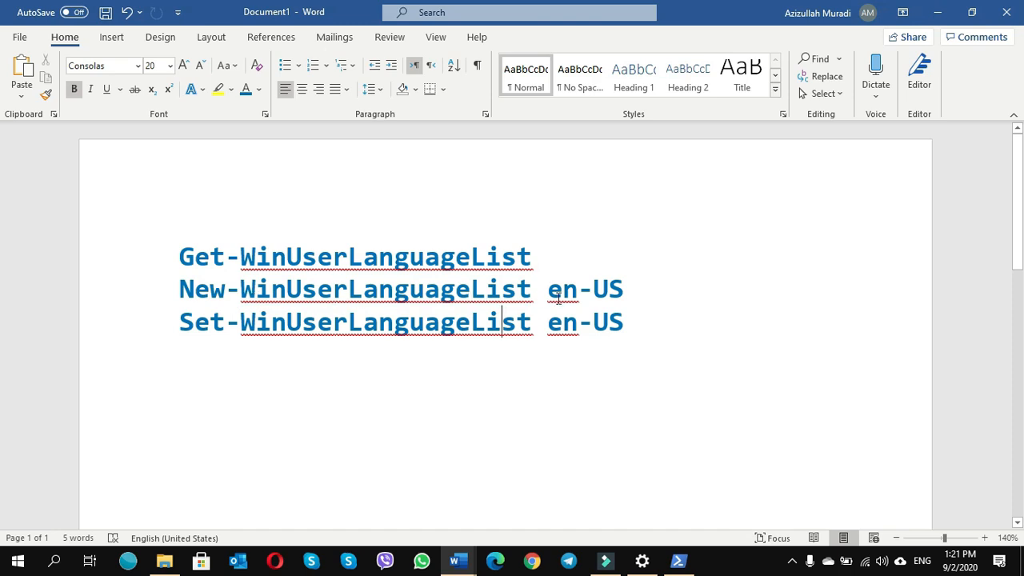
pyautogui.moveTo(605, 301)
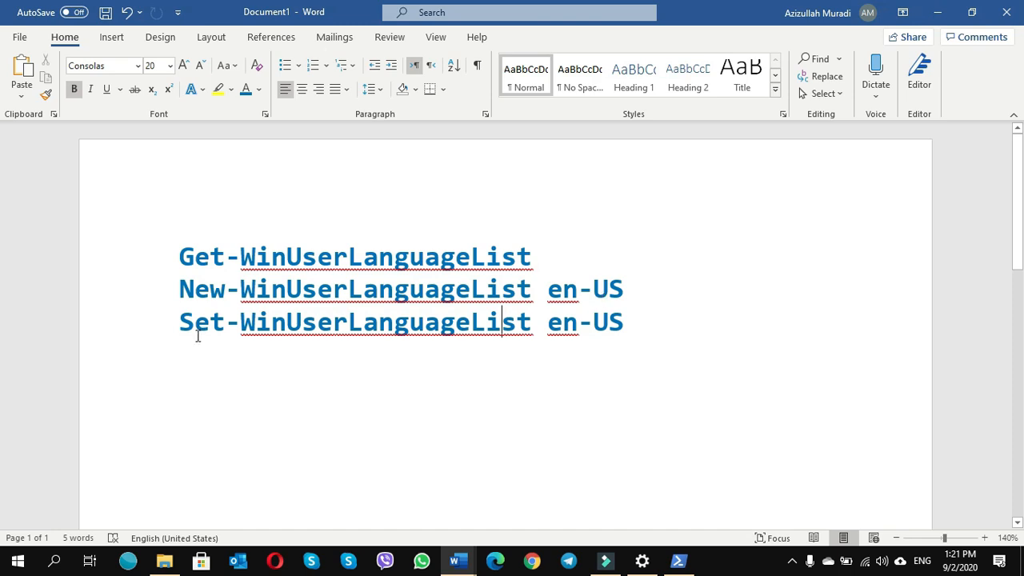
pyautogui.moveTo(384, 338)
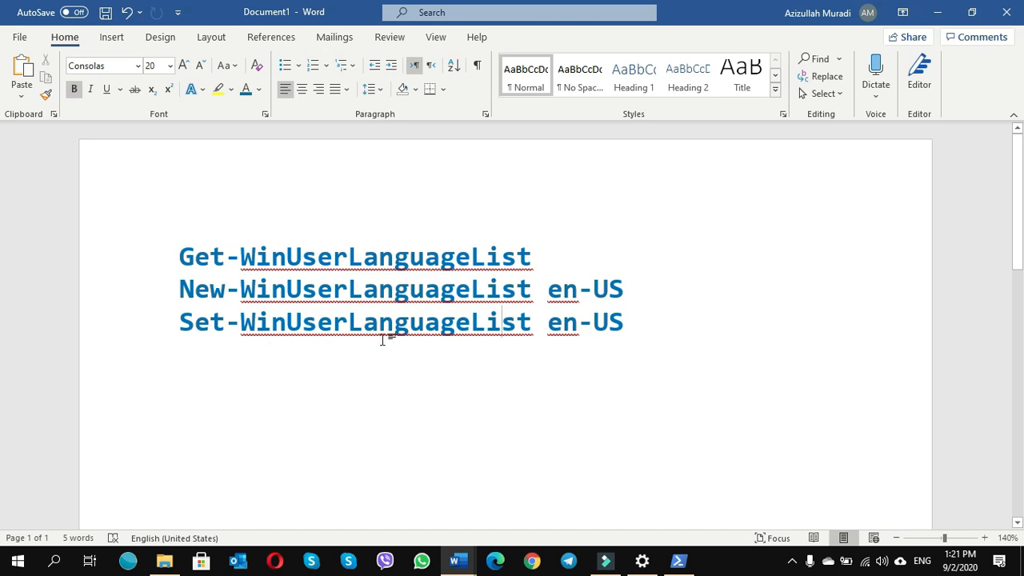
pyautogui.moveTo(566, 334)
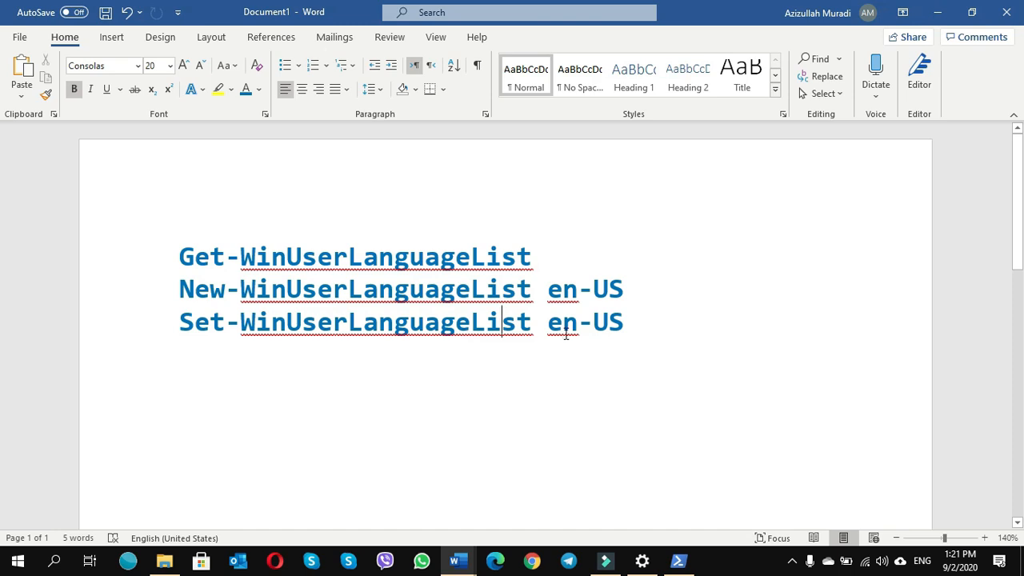
pyautogui.moveTo(595, 334)
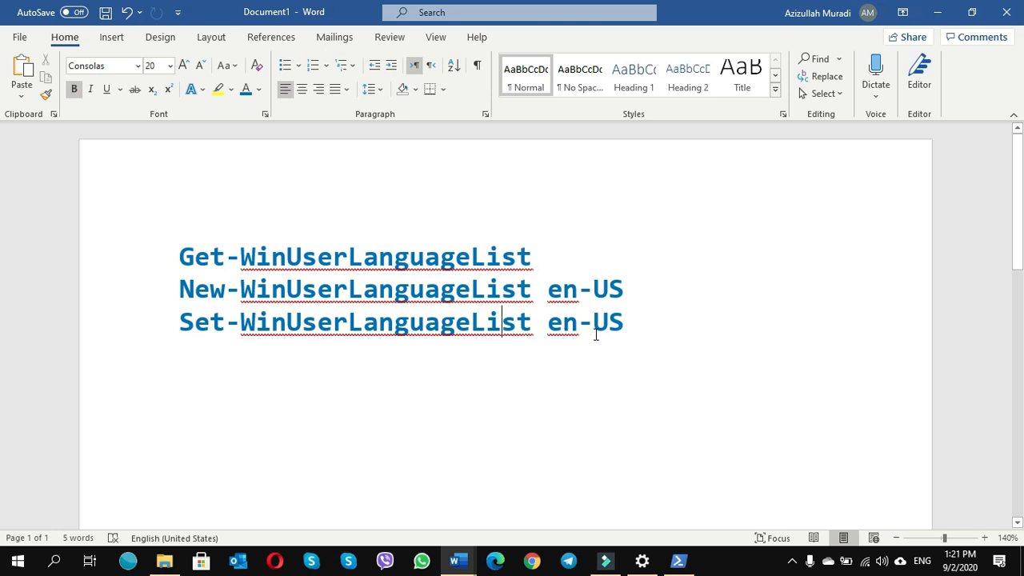
# Select the Get-WinUserLanguageList line in the Word document of commands
pyautogui.click(531, 263)
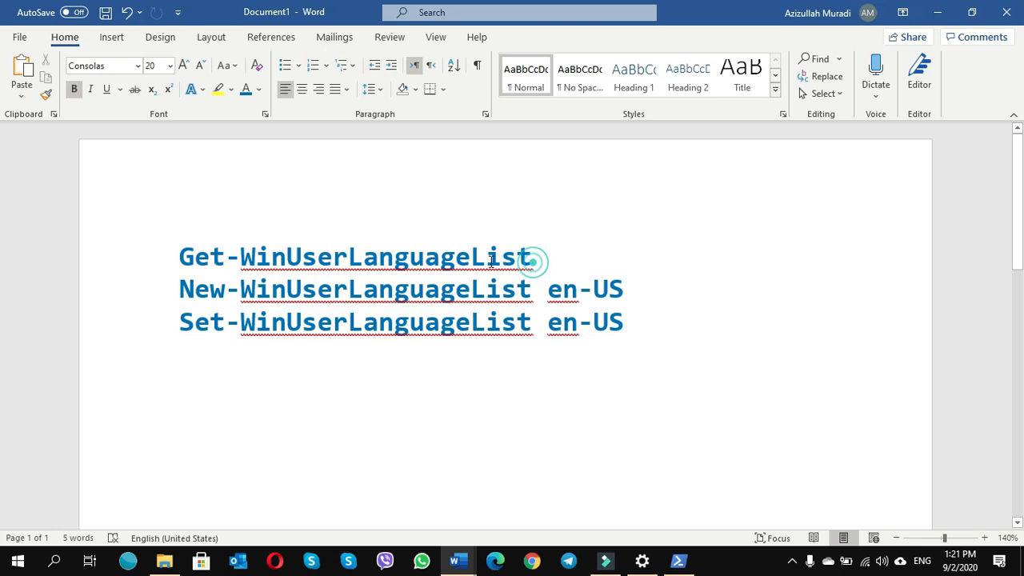
pyautogui.doubleClick(352, 256)
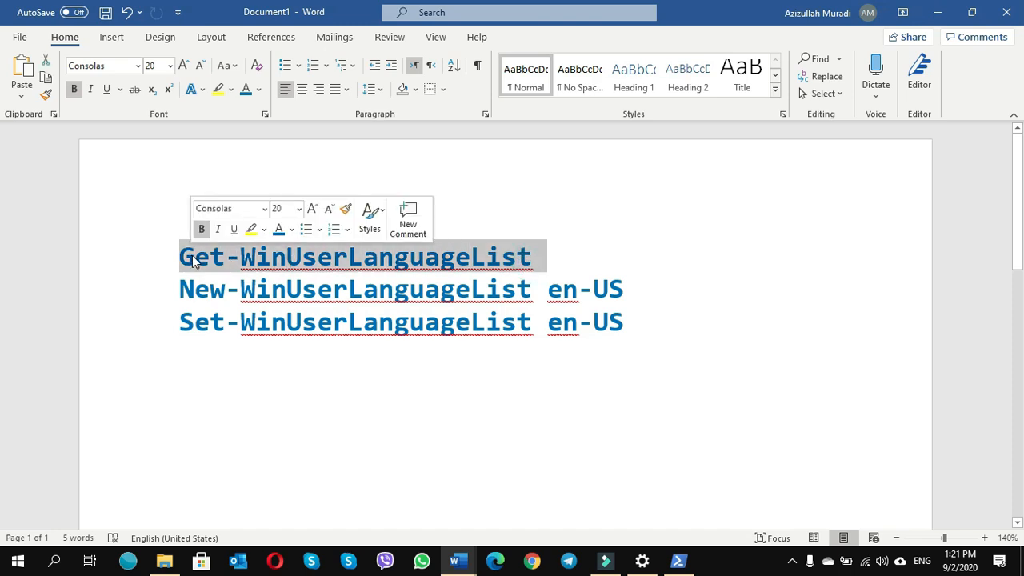
pyautogui.click(268, 289)
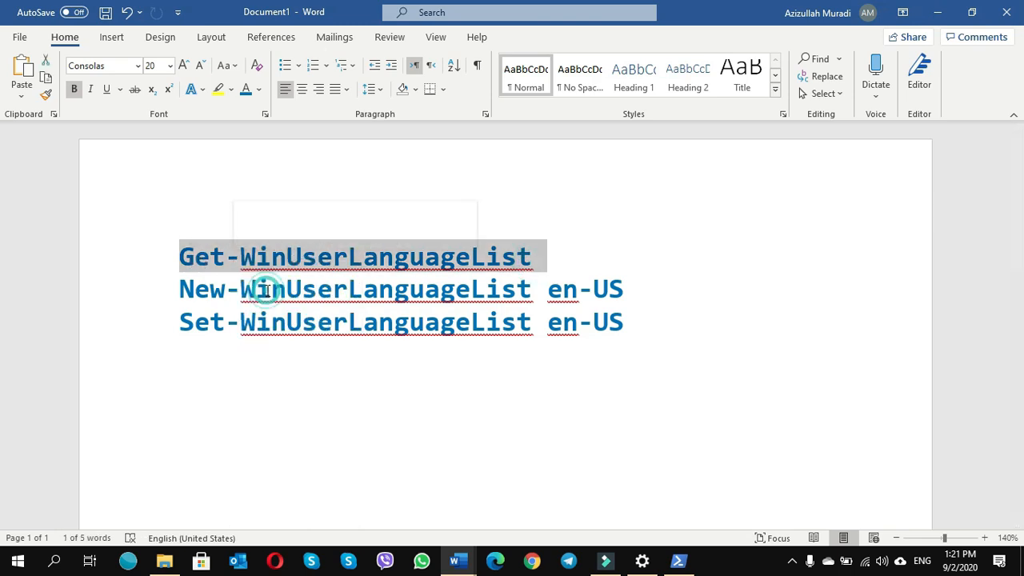
pyautogui.moveTo(457, 560)
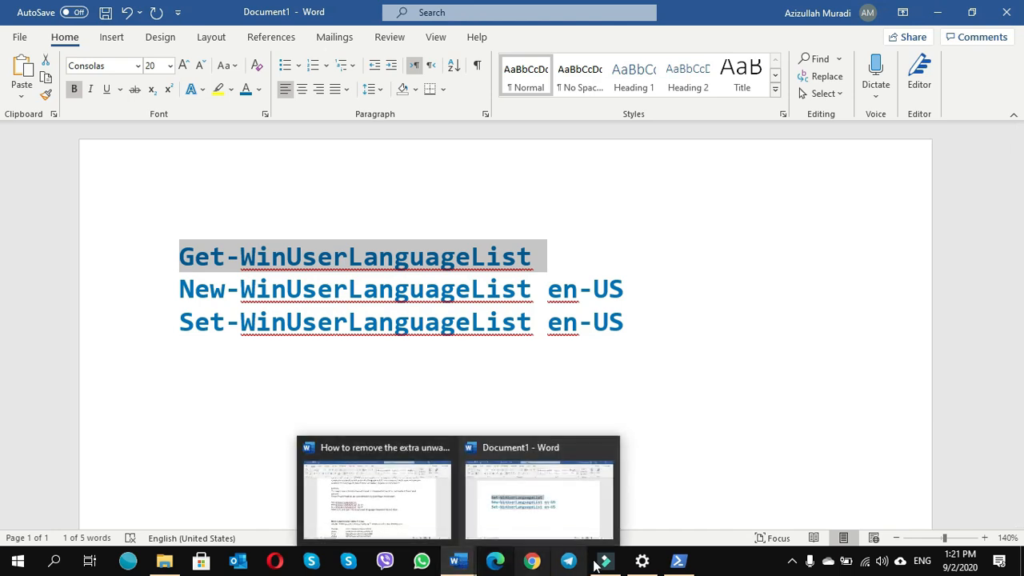
# Run Get-WinUserLanguageList in PowerShell, listing English (en-US) and Persian (fa)
pyautogui.click(678, 560)
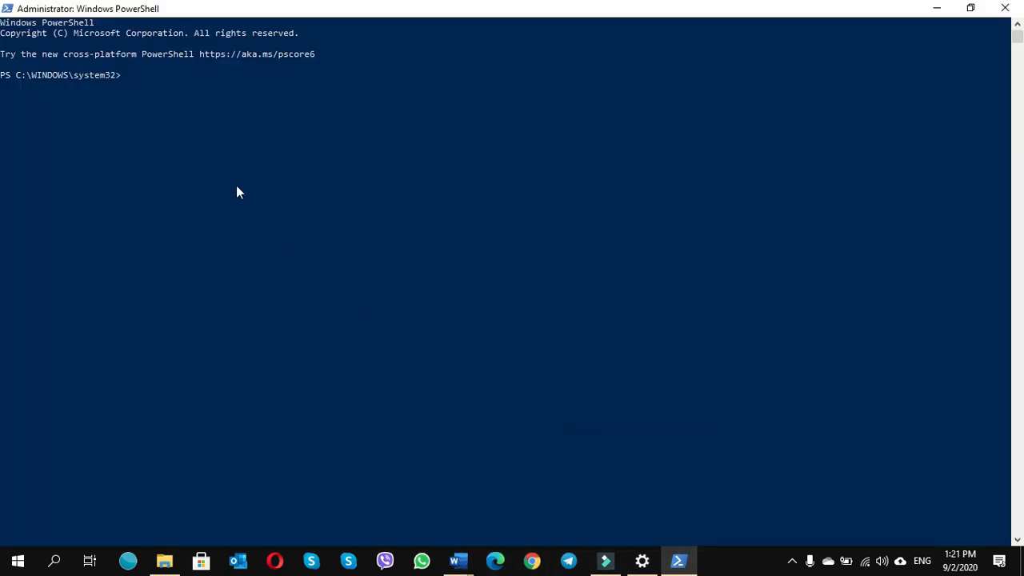
pyautogui.write('Get-WinUserLanguageList')
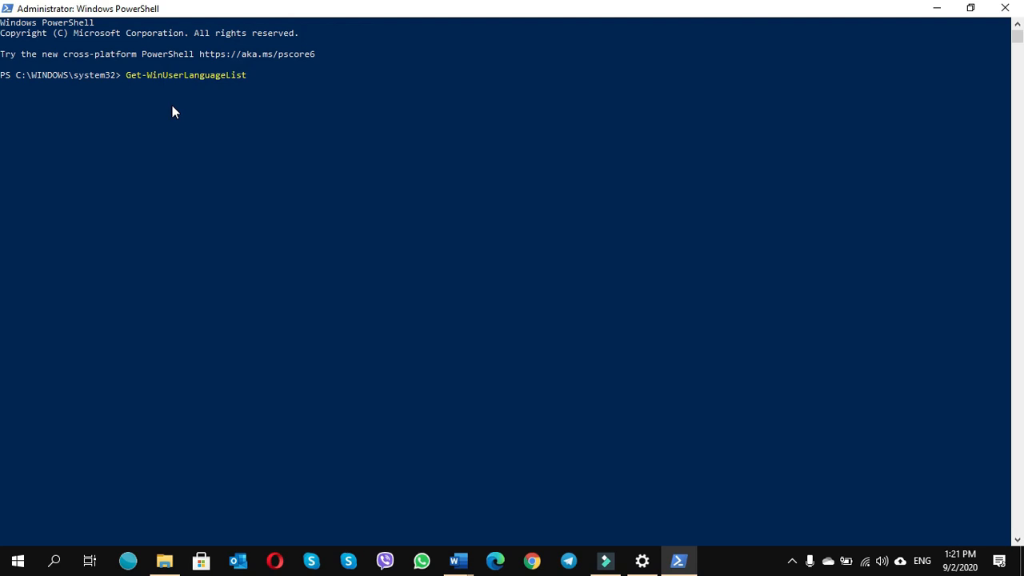
pyautogui.press('Return')
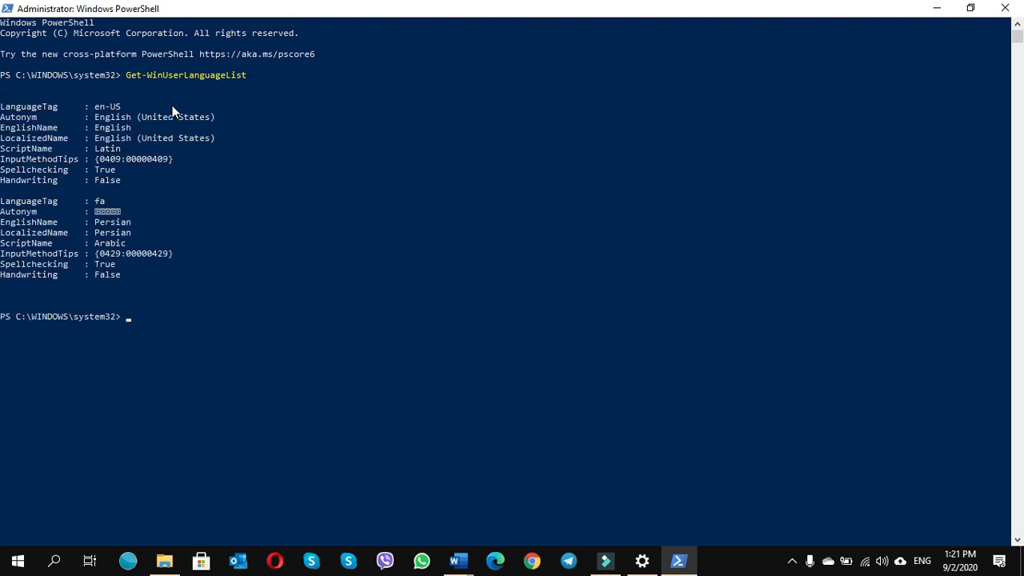
pyautogui.moveTo(128, 128)
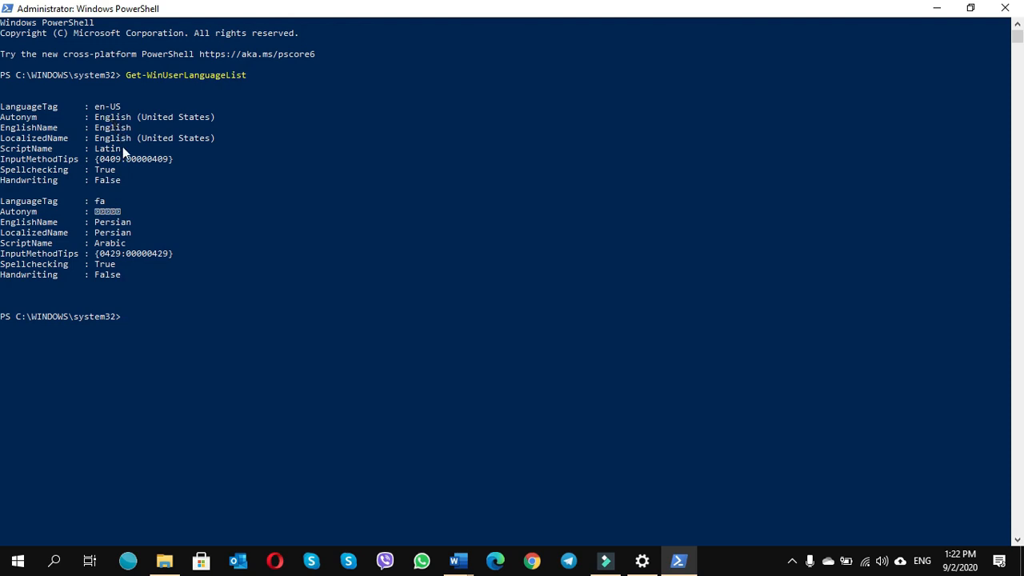
pyautogui.moveTo(122, 276)
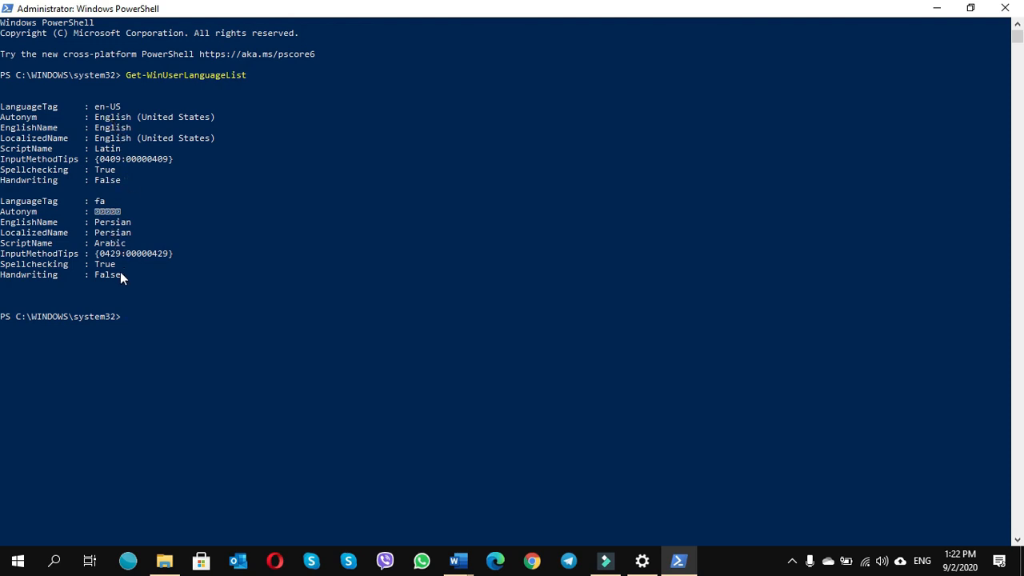
pyautogui.moveTo(147, 291)
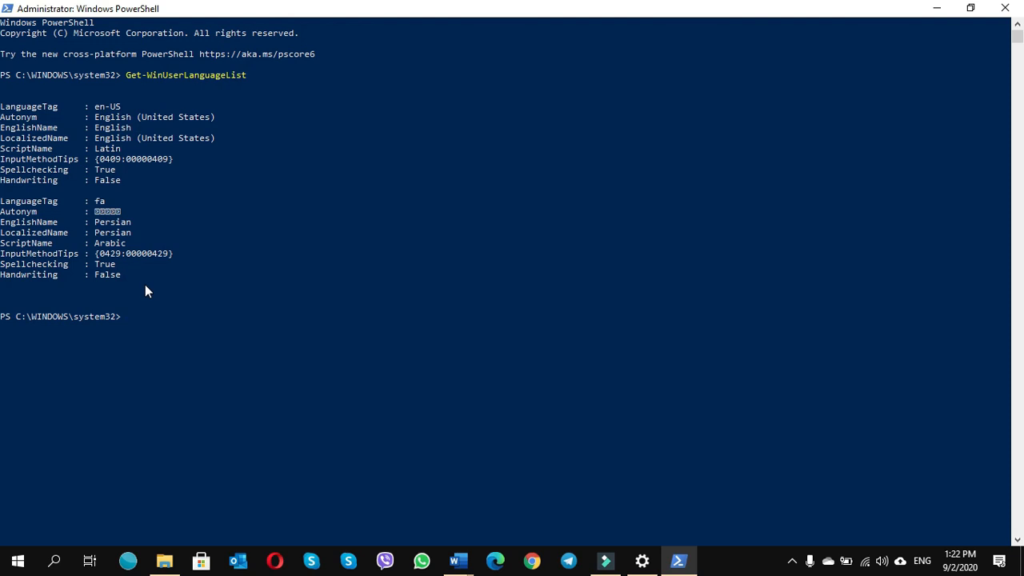
pyautogui.moveTo(131, 291)
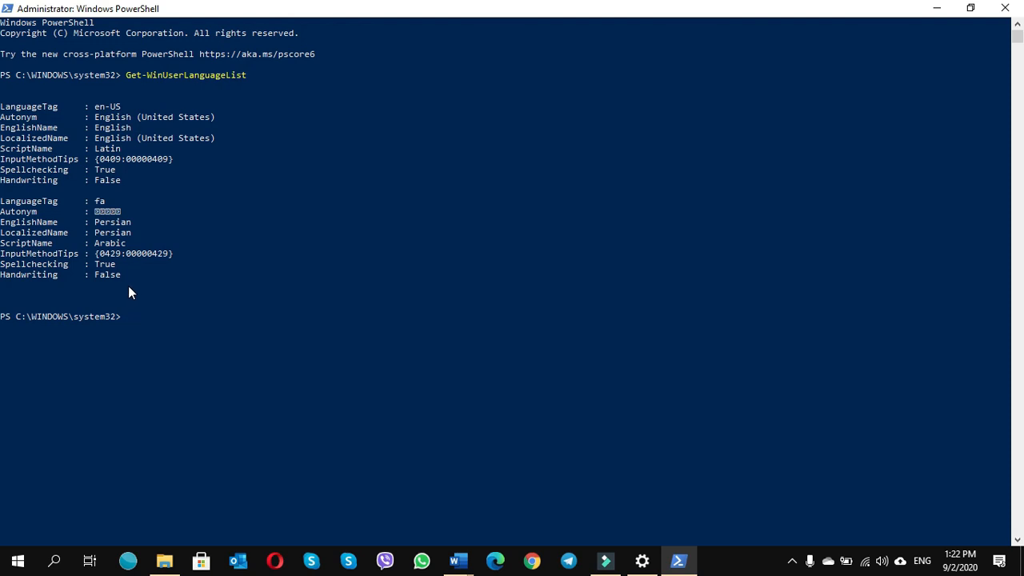
pyautogui.moveTo(224, 291)
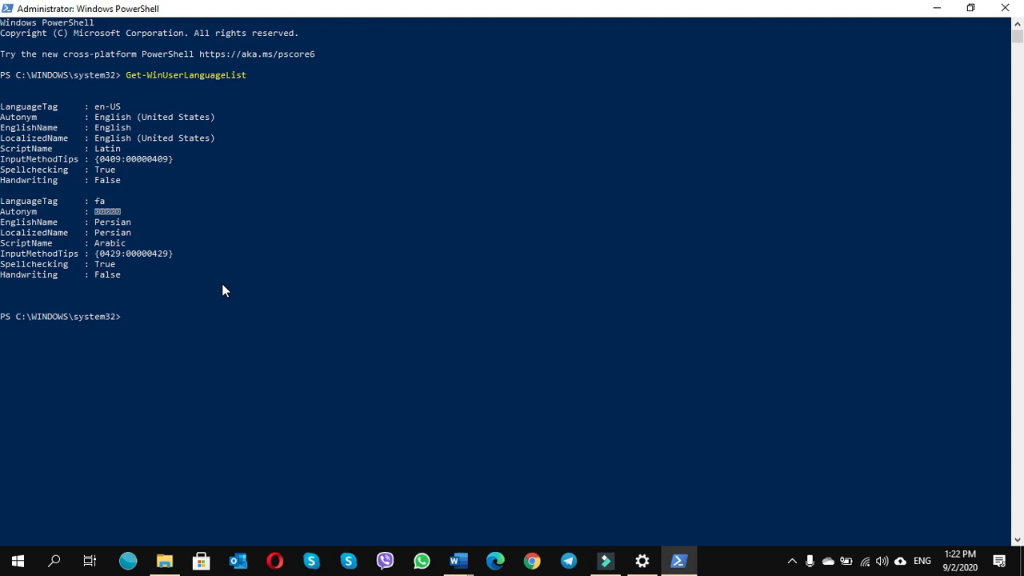
pyautogui.moveTo(457, 560)
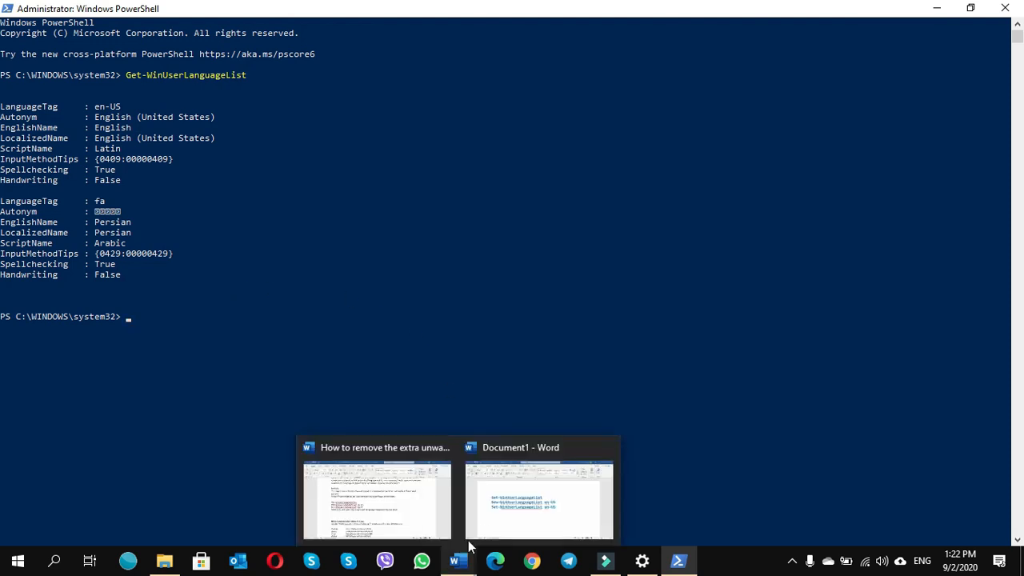
# Copy New-WinUserLanguageList en-US from Word and run it, producing an English-only list
pyautogui.click(538, 496)
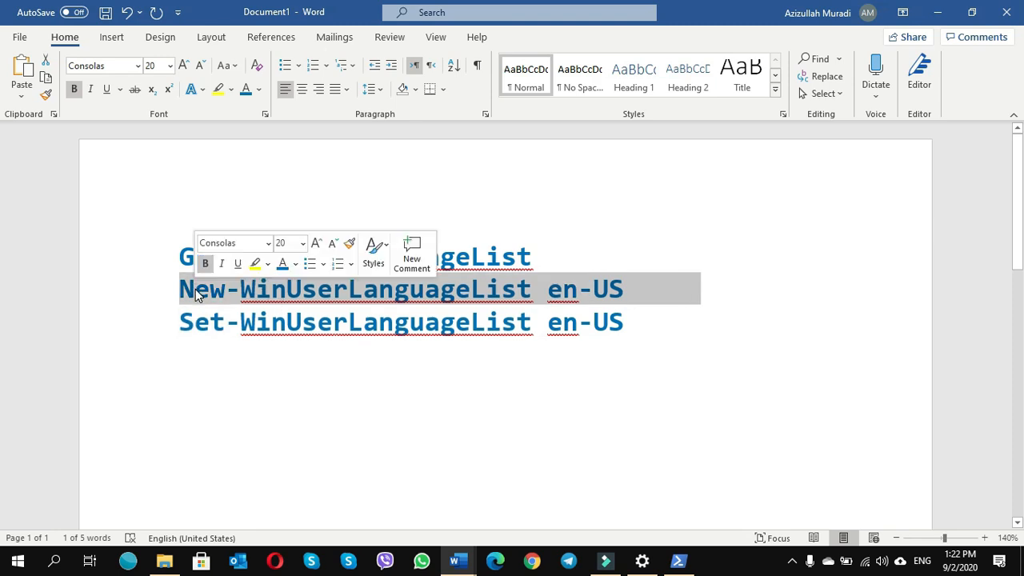
pyautogui.rightClick(200, 288)
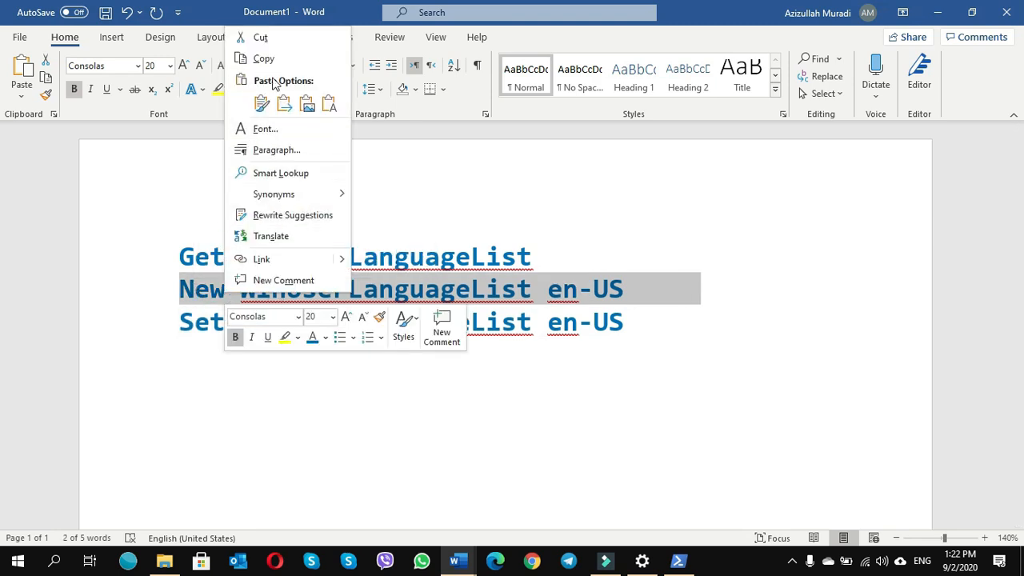
pyautogui.click(467, 426)
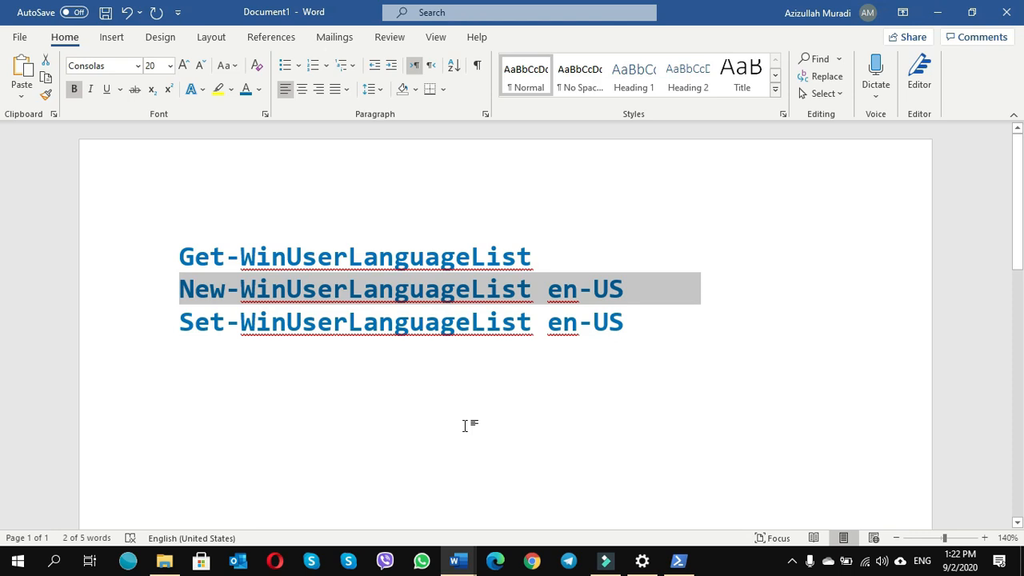
pyautogui.click(678, 560)
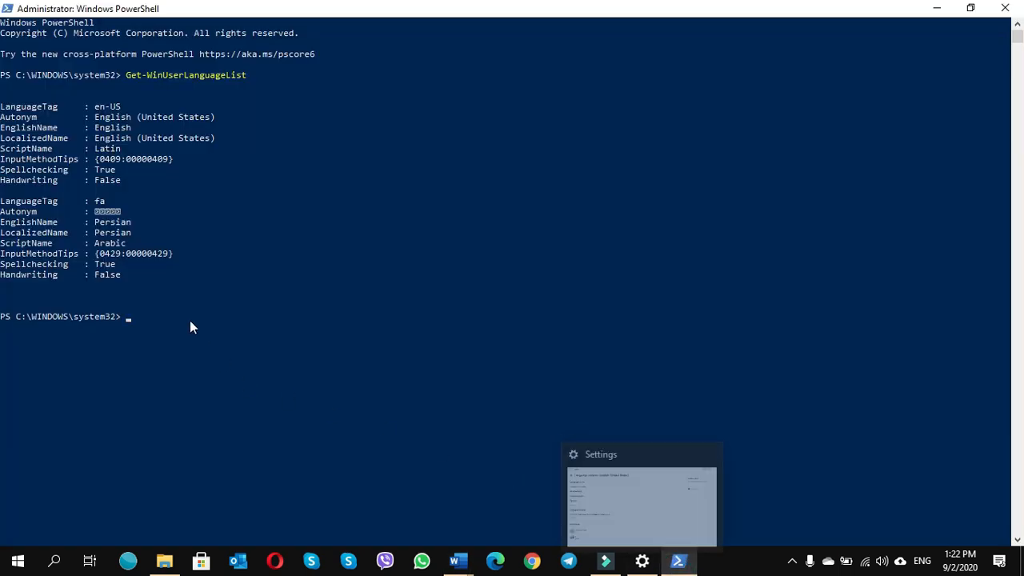
pyautogui.click(192, 320)
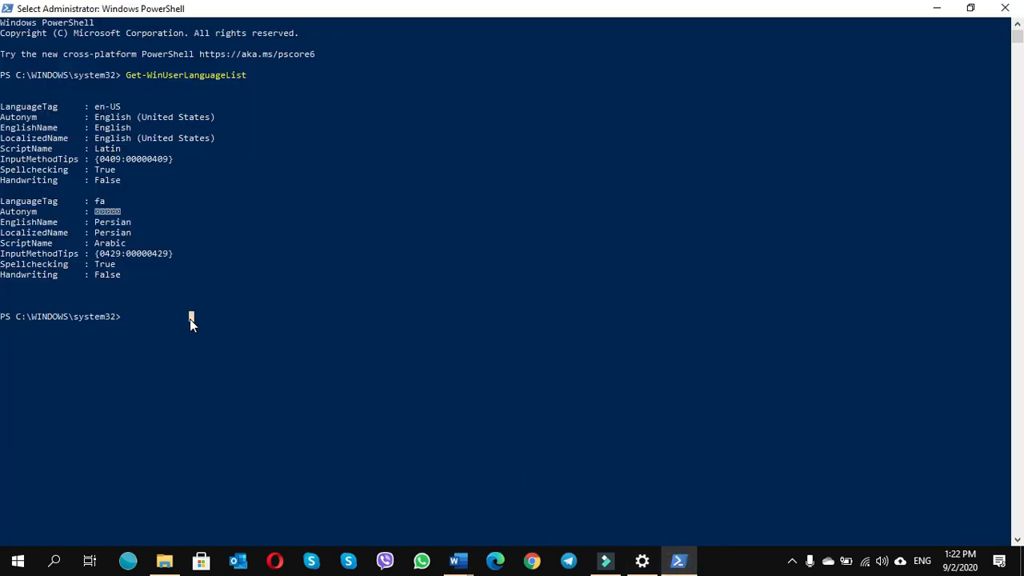
pyautogui.write('New-WinUserLanguageList en-US')
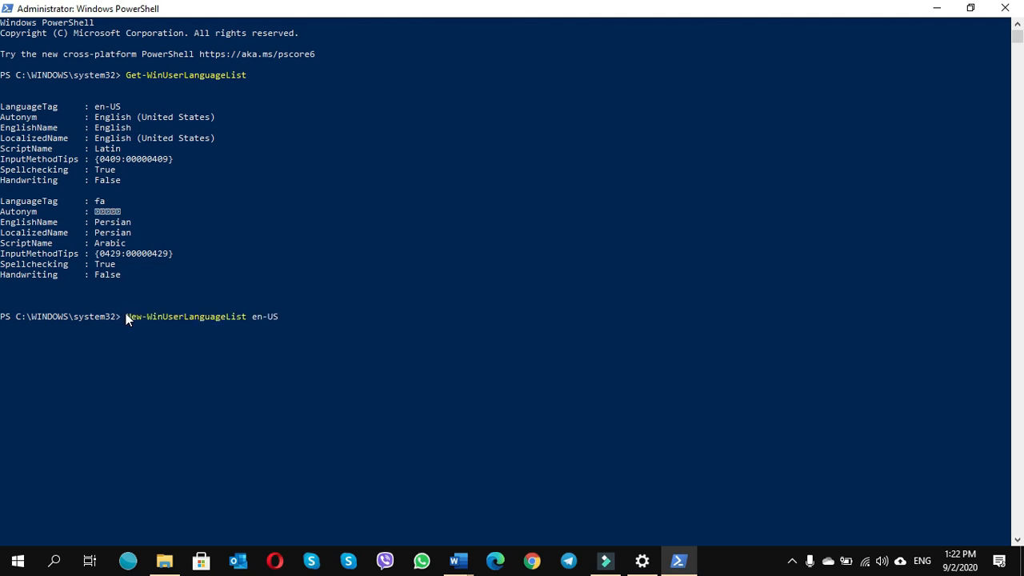
pyautogui.moveTo(304, 336)
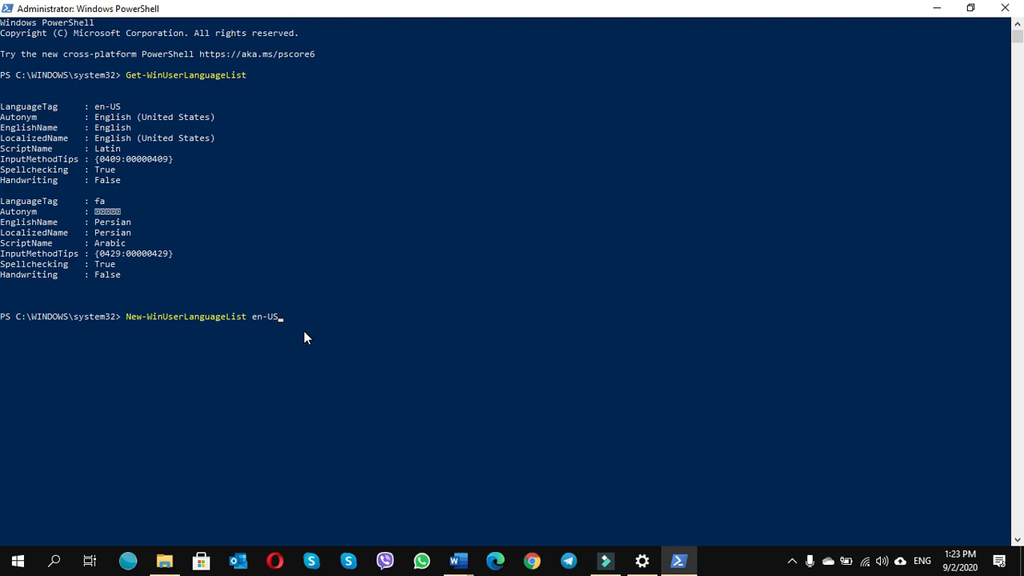
pyautogui.press('Return')
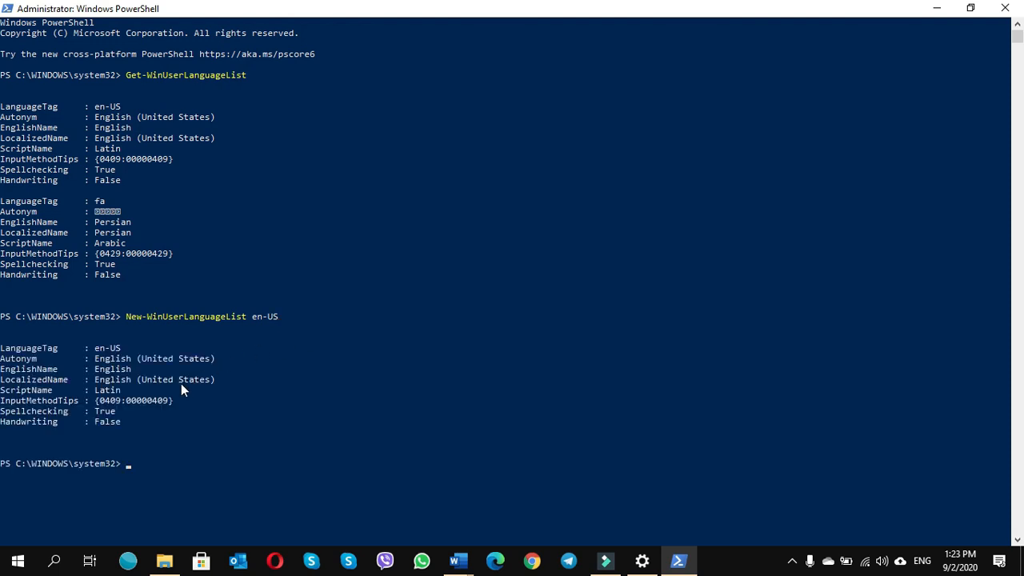
pyautogui.scroll(3)
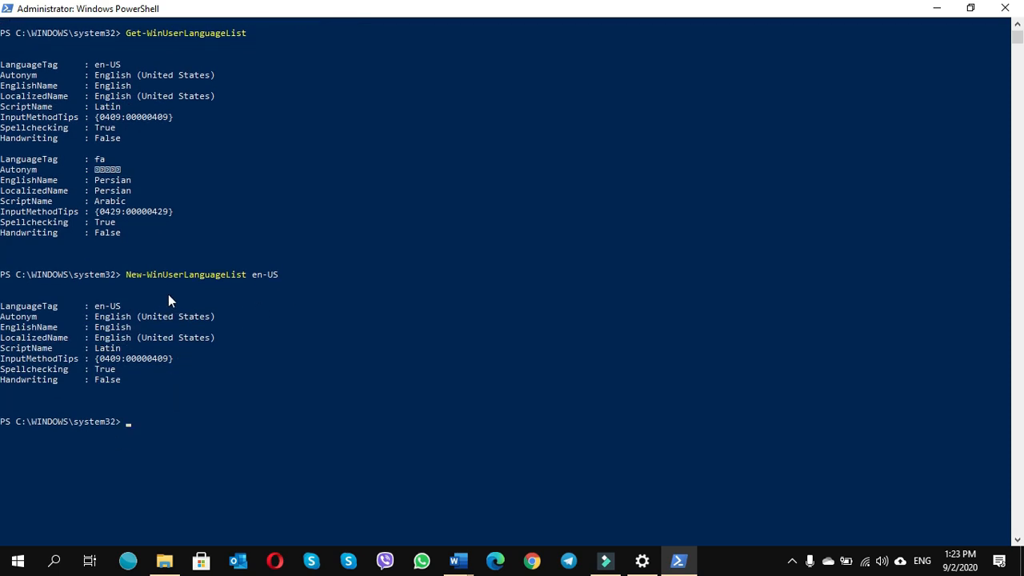
pyautogui.moveTo(136, 329)
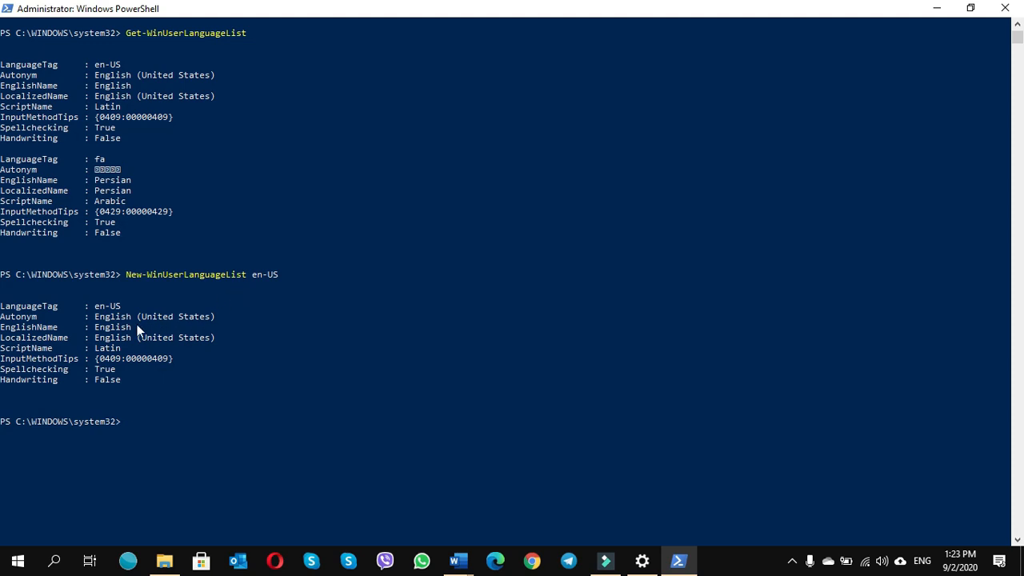
pyautogui.moveTo(179, 392)
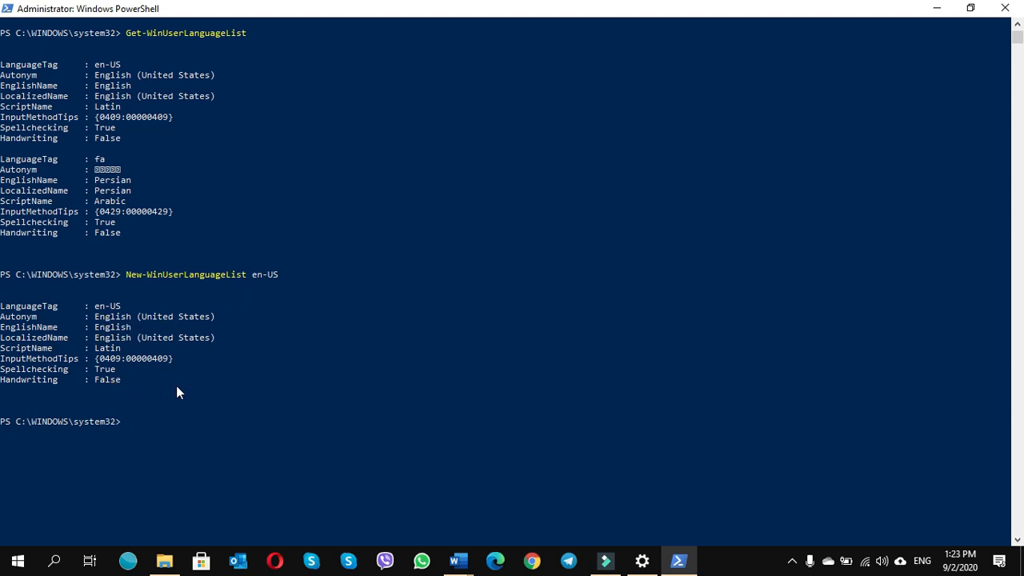
pyautogui.moveTo(458, 560)
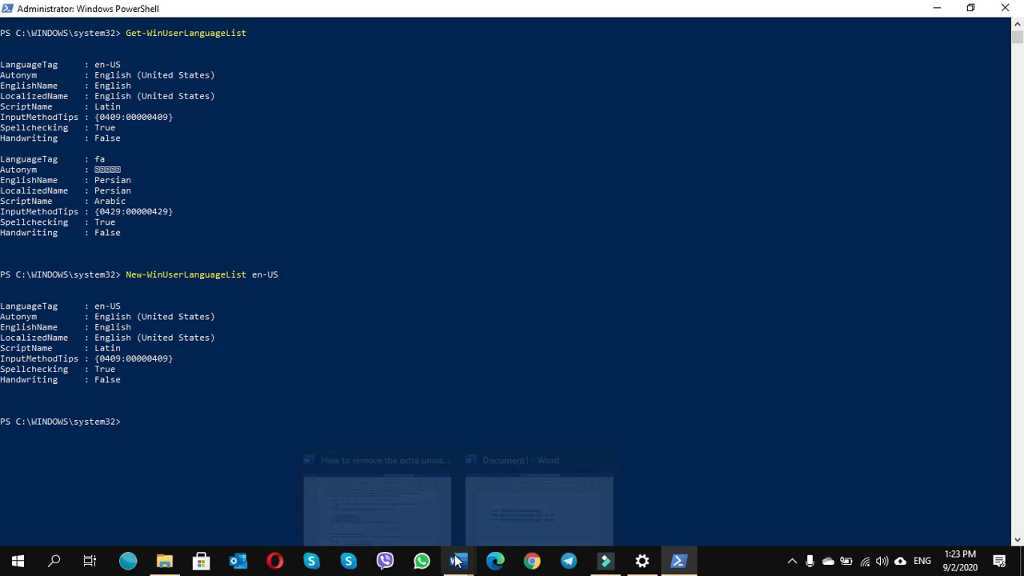
# Run Set-WinUserLanguageList en-US from the Word line and confirm it with Y
pyautogui.click(538, 505)
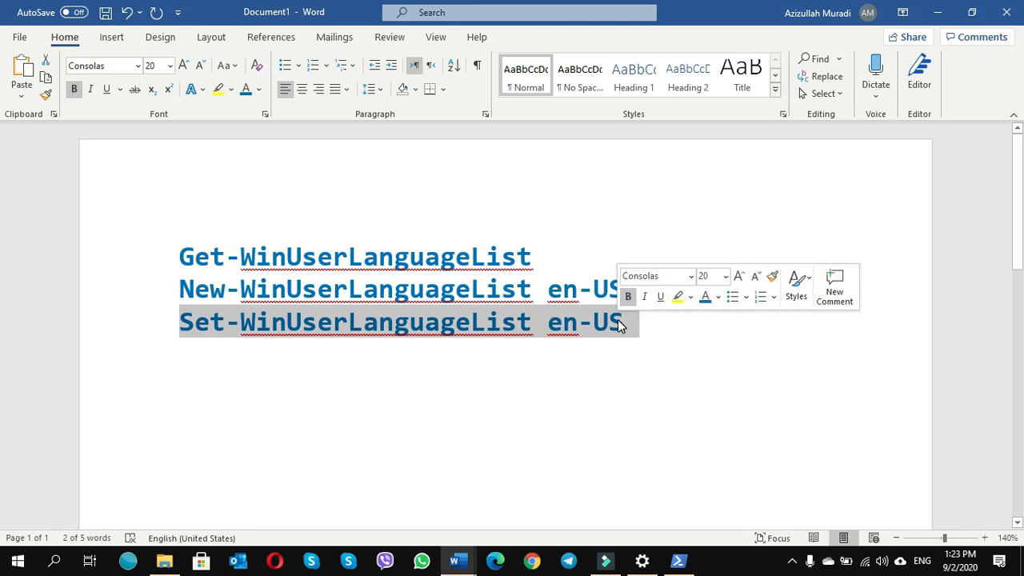
pyautogui.rightClick(616, 323)
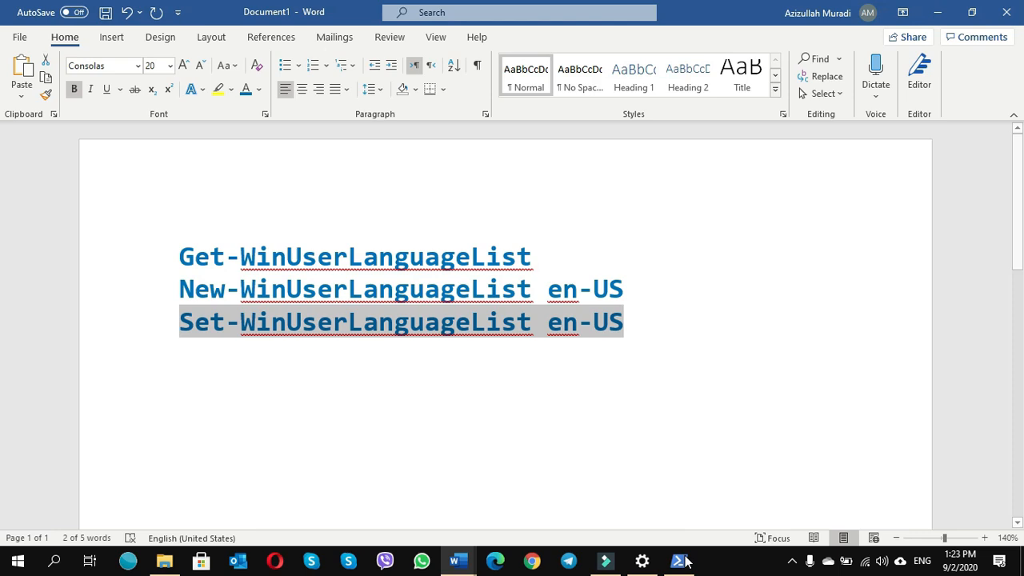
pyautogui.click(678, 560)
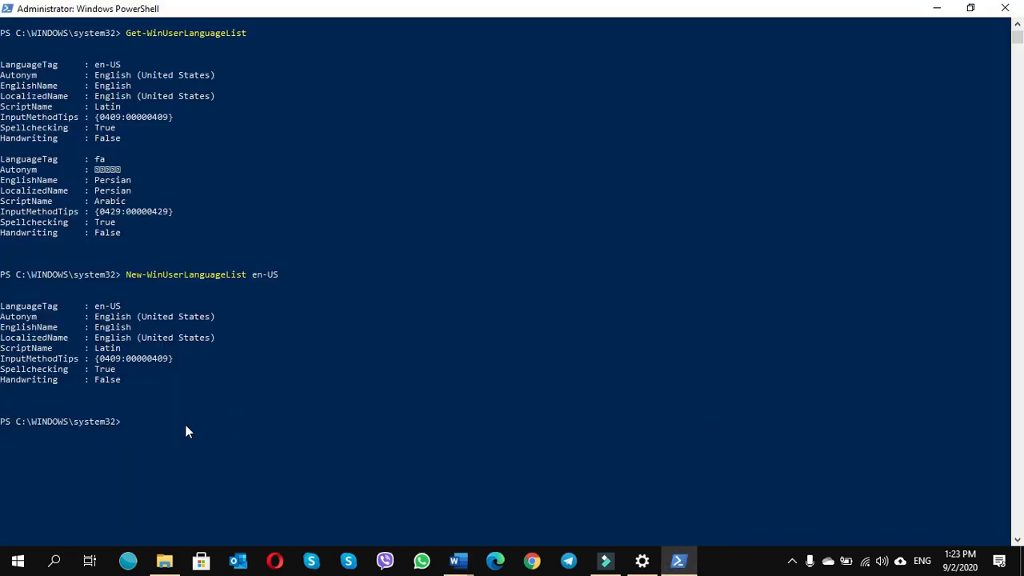
pyautogui.write('Set-WinUserLanguageList en-US')
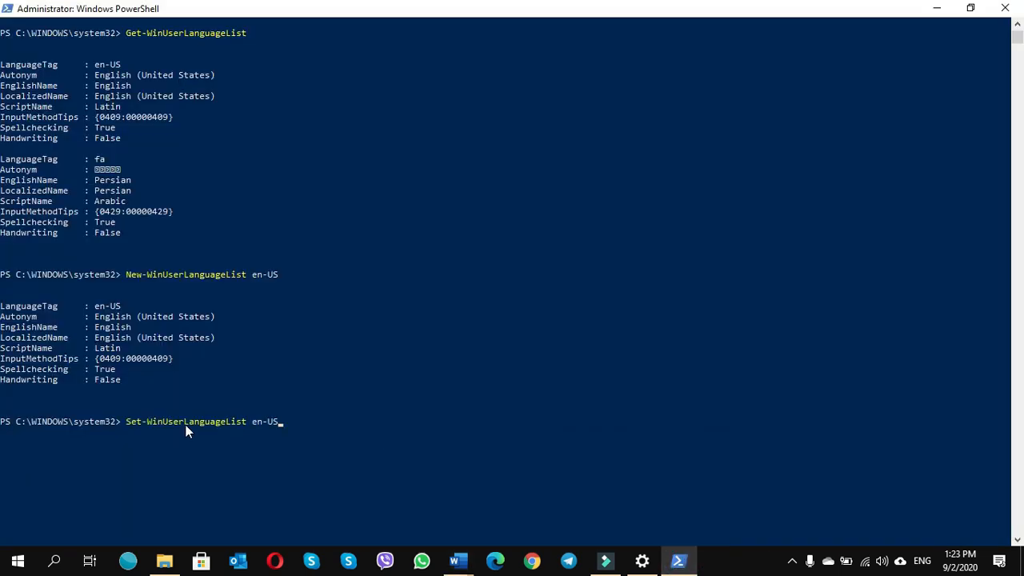
pyautogui.moveTo(167, 439)
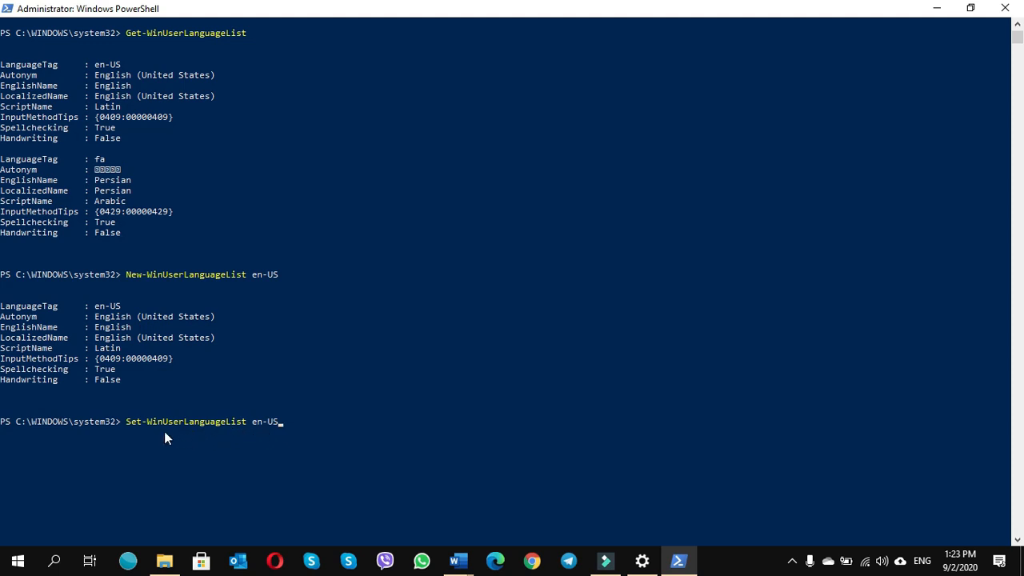
pyautogui.moveTo(285, 429)
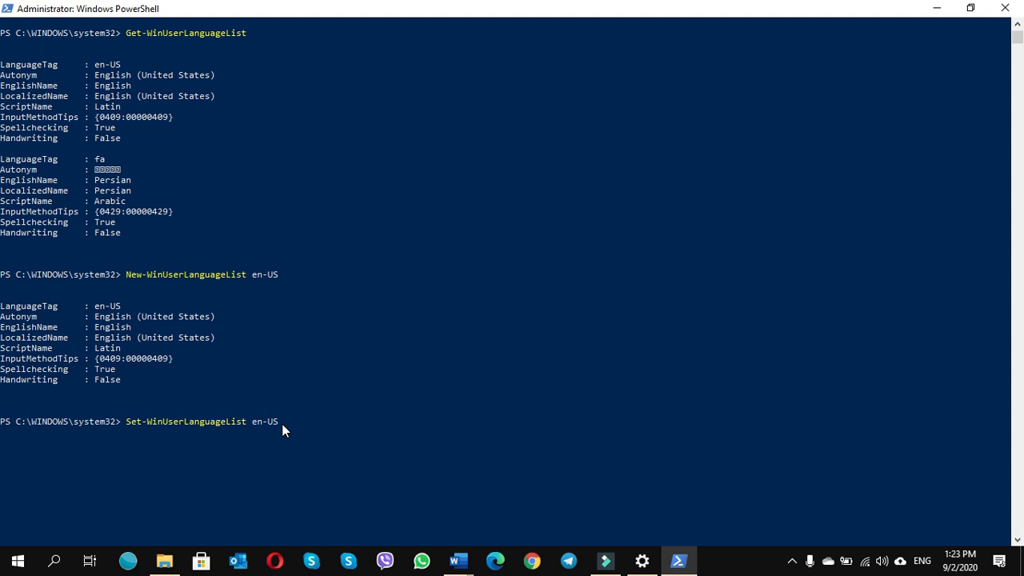
pyautogui.press('Return')
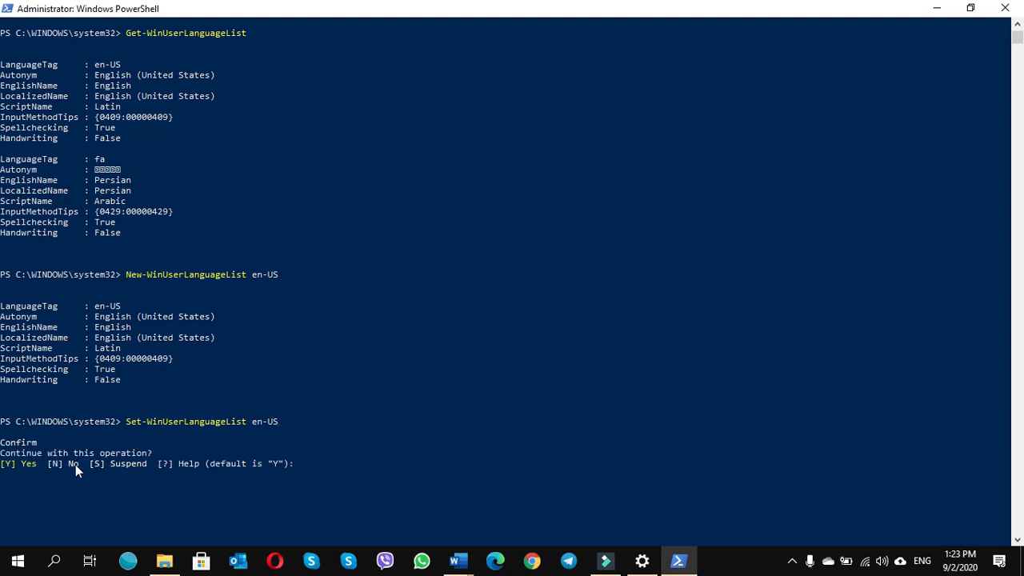
pyautogui.moveTo(310, 468)
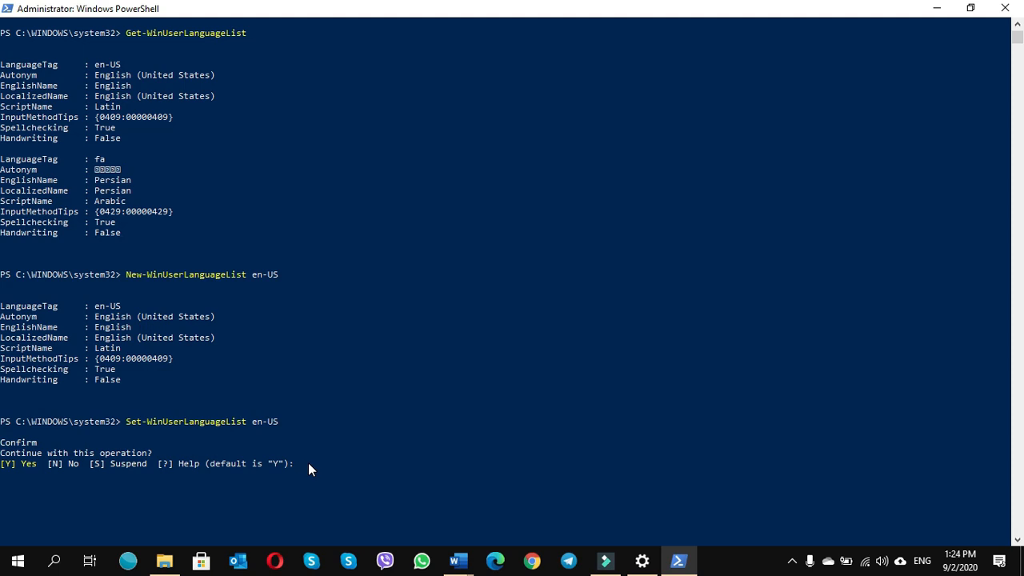
pyautogui.write('Y')
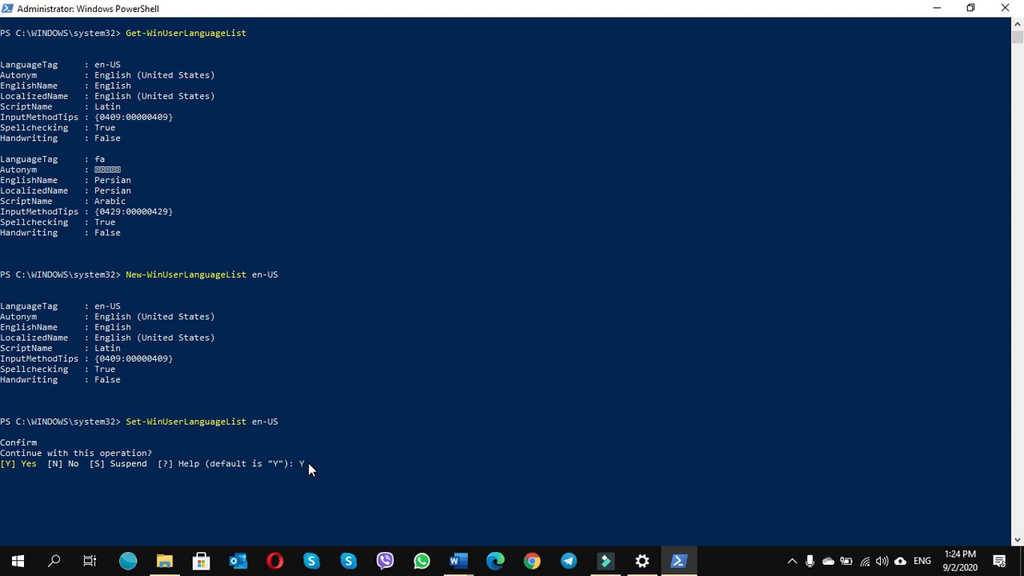
pyautogui.moveTo(853, 490)
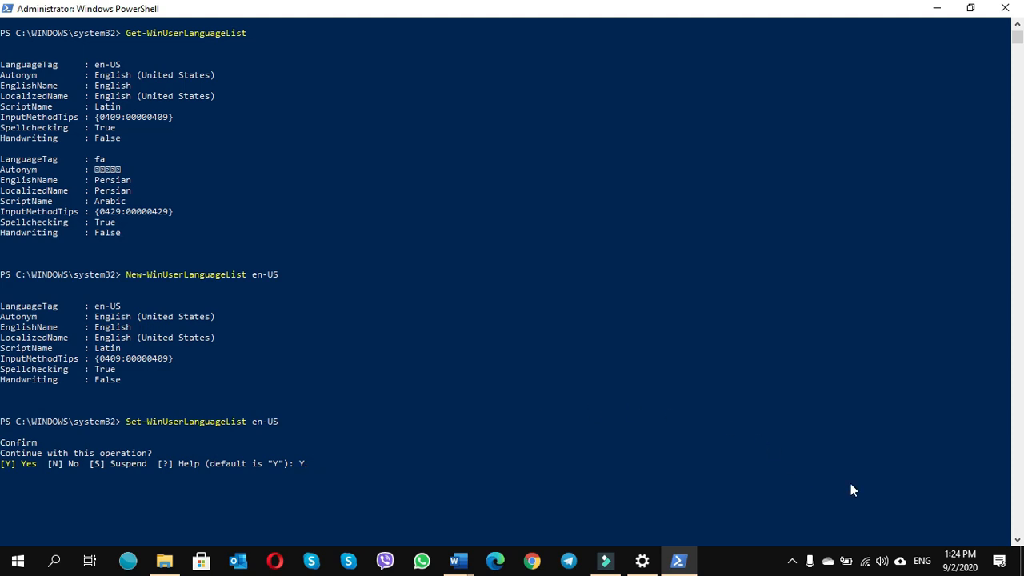
pyautogui.moveTo(909, 529)
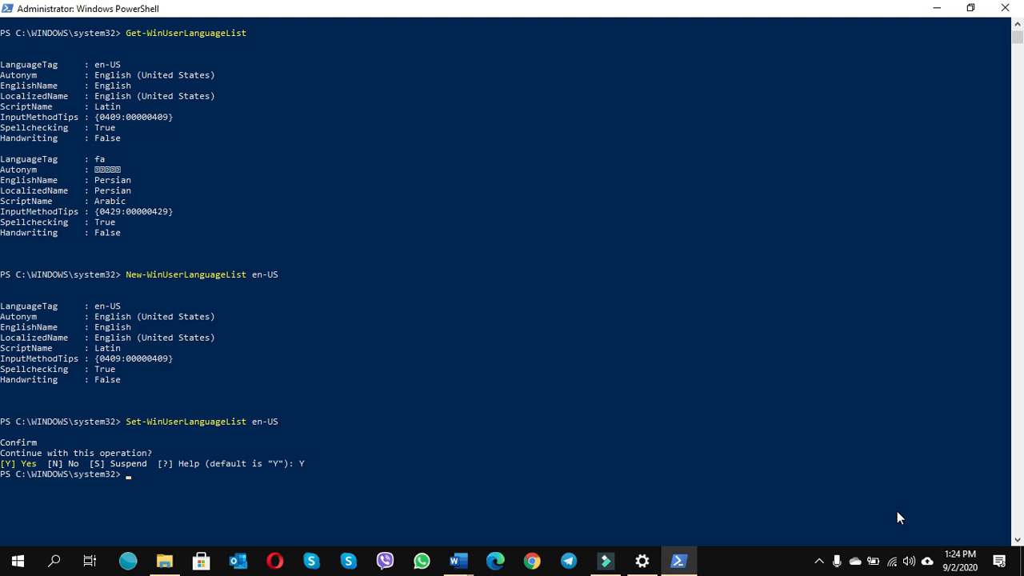
pyautogui.moveTo(249, 515)
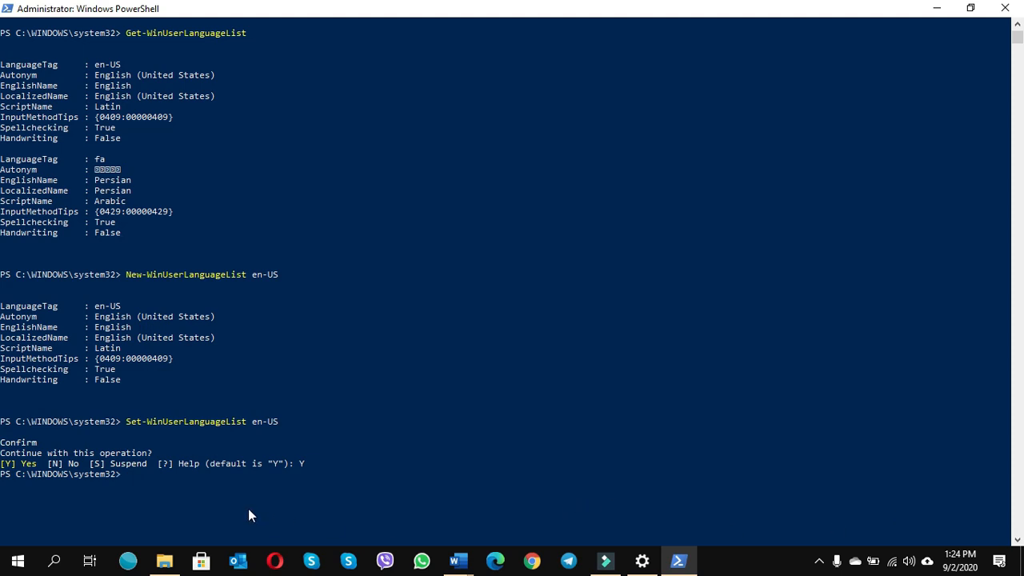
# Exit the PowerShell console with EXIT, leaving the desktop showing
pyautogui.write('EXIT')
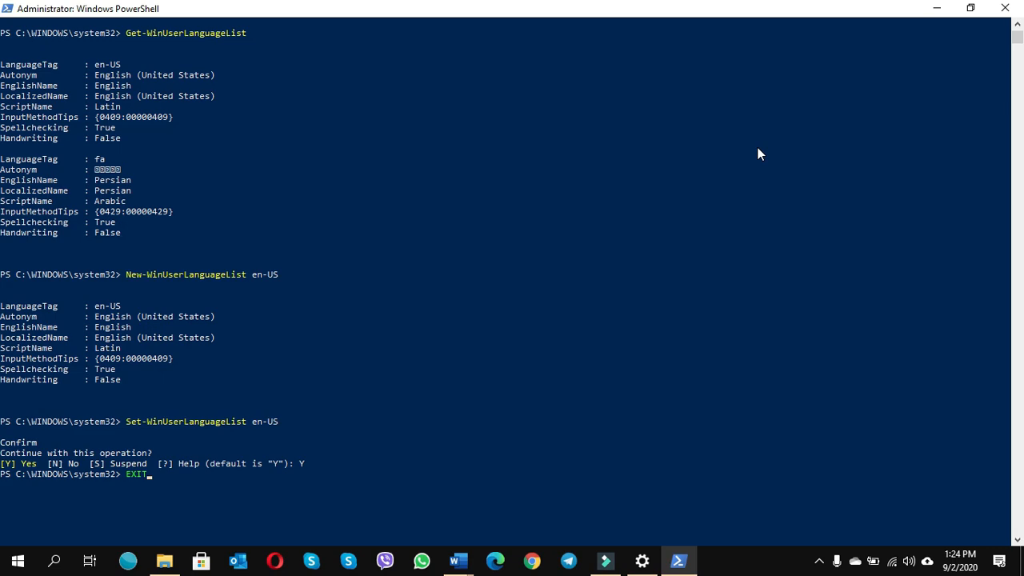
pyautogui.click(458, 560)
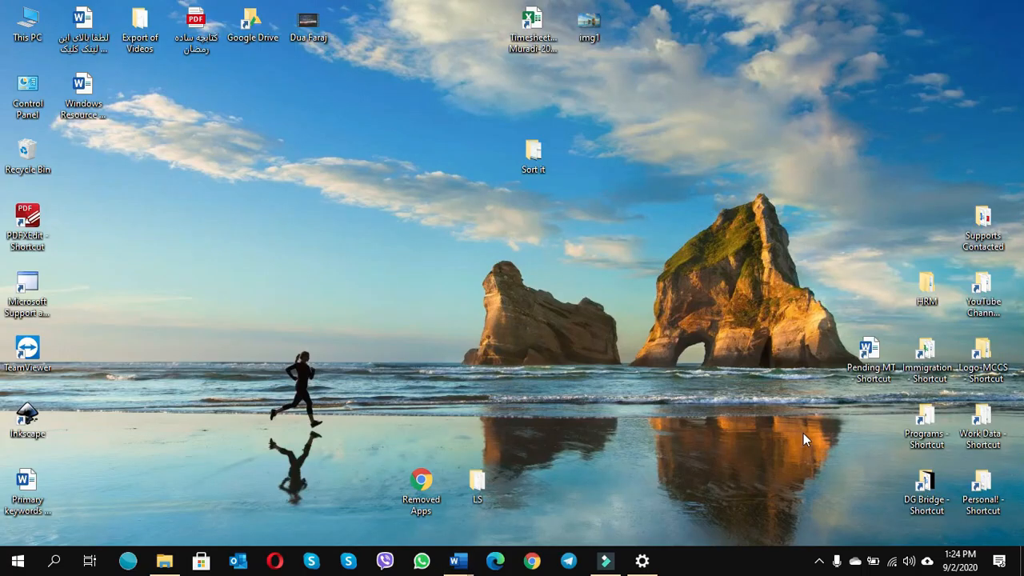
pyautogui.moveTo(900, 550)
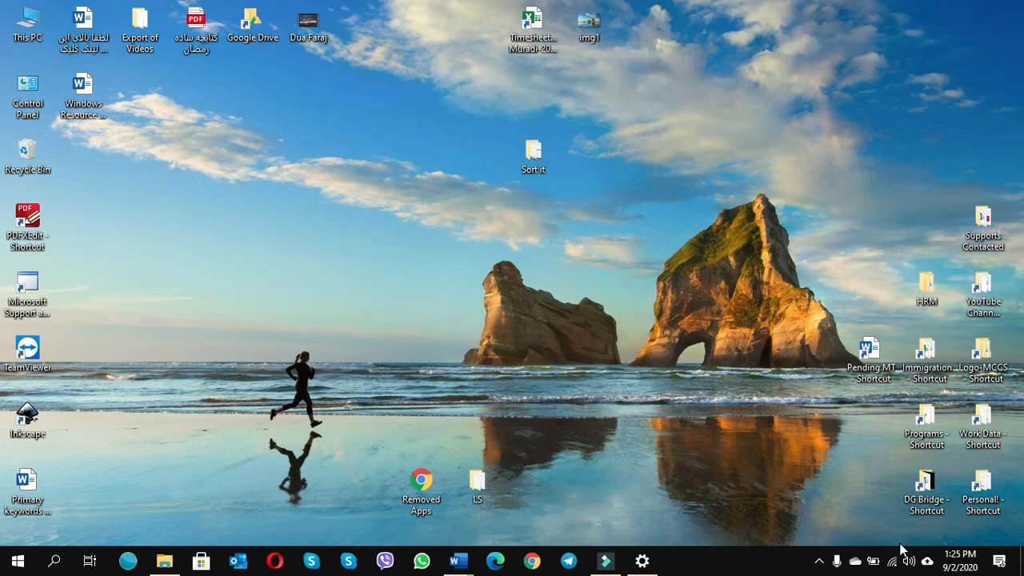
pyautogui.moveTo(904, 551)
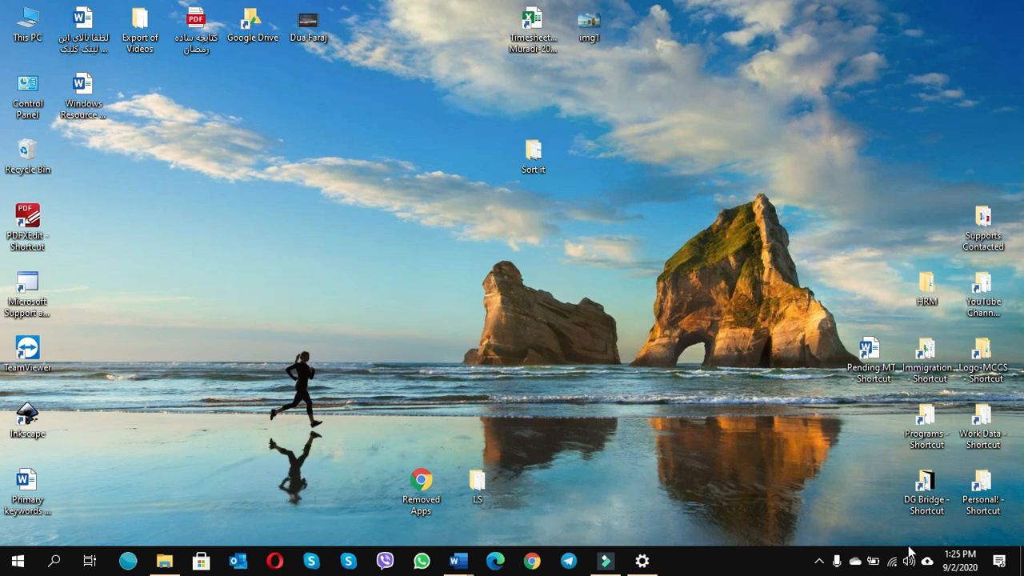
pyautogui.moveTo(650, 432)
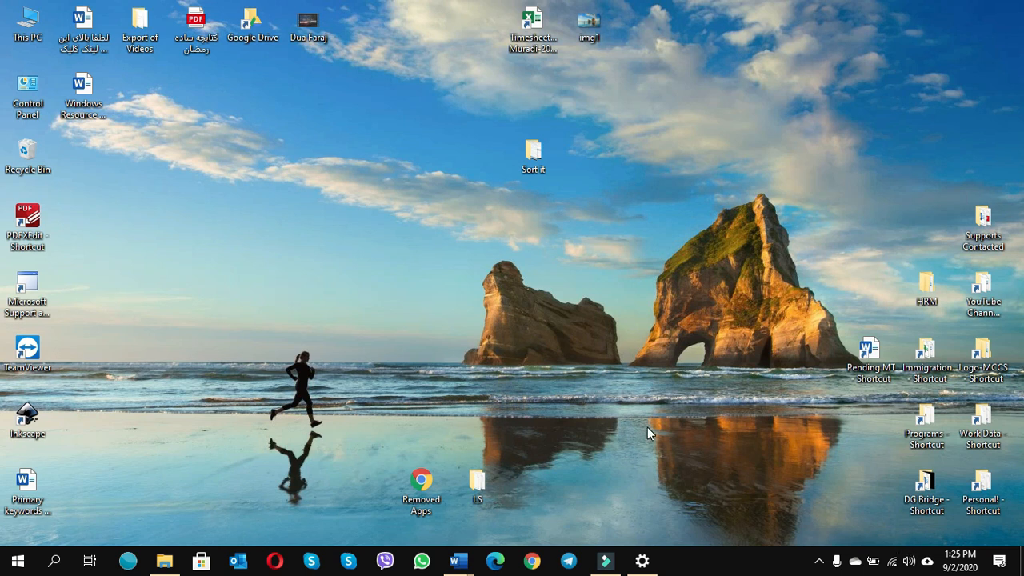
pyautogui.moveTo(352, 371)
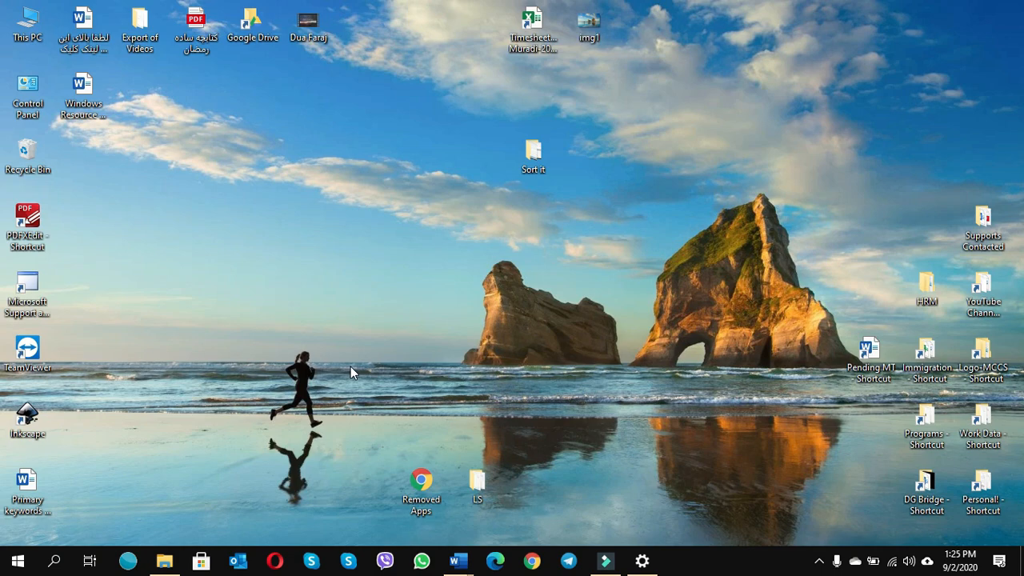
# Bring up the Start menu from the taskbar
pyautogui.click(16, 560)
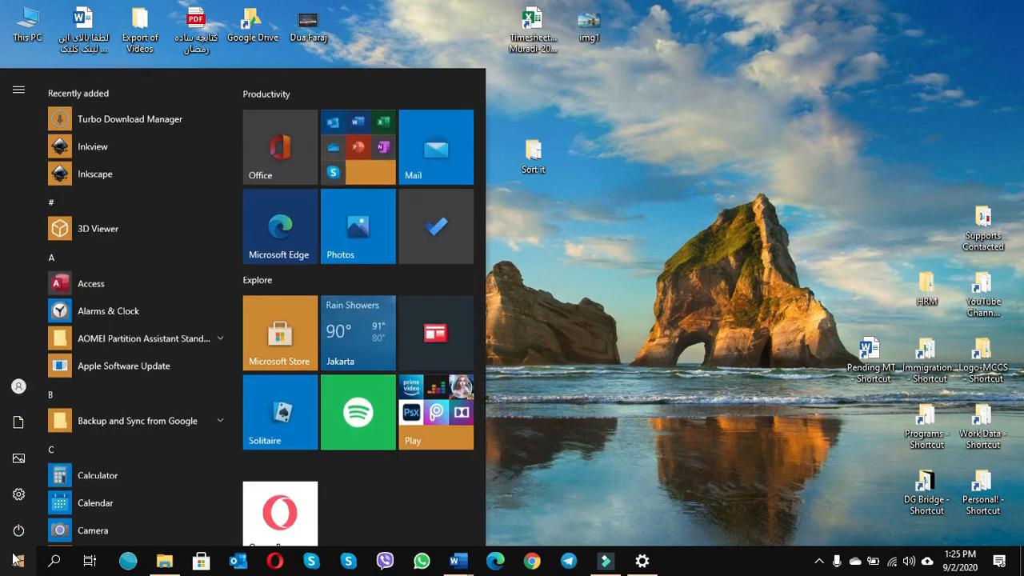
# Go to Settings > Time & Language > Language and begin adding a preferred language
pyautogui.click(19, 493)
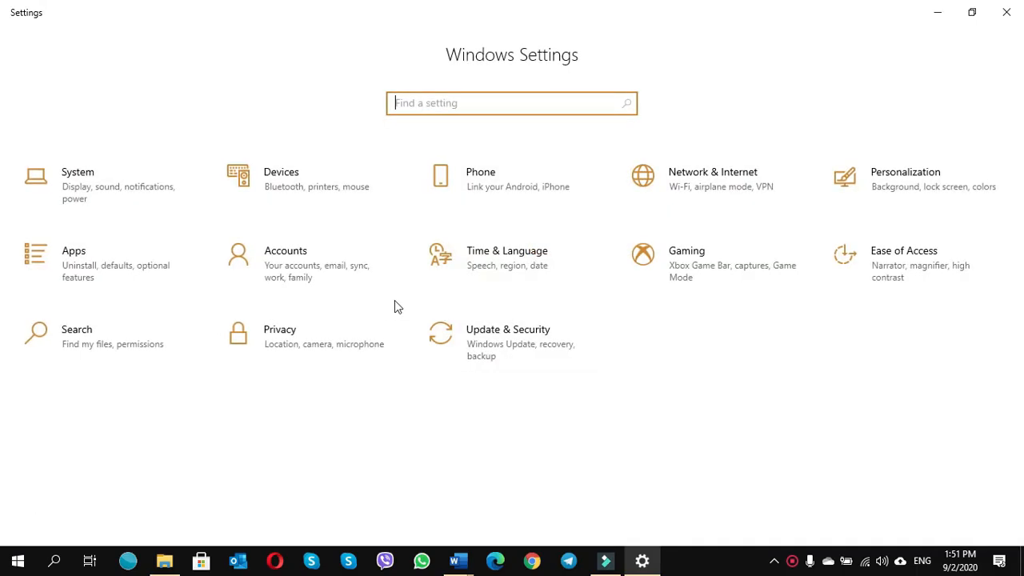
pyautogui.click(506, 256)
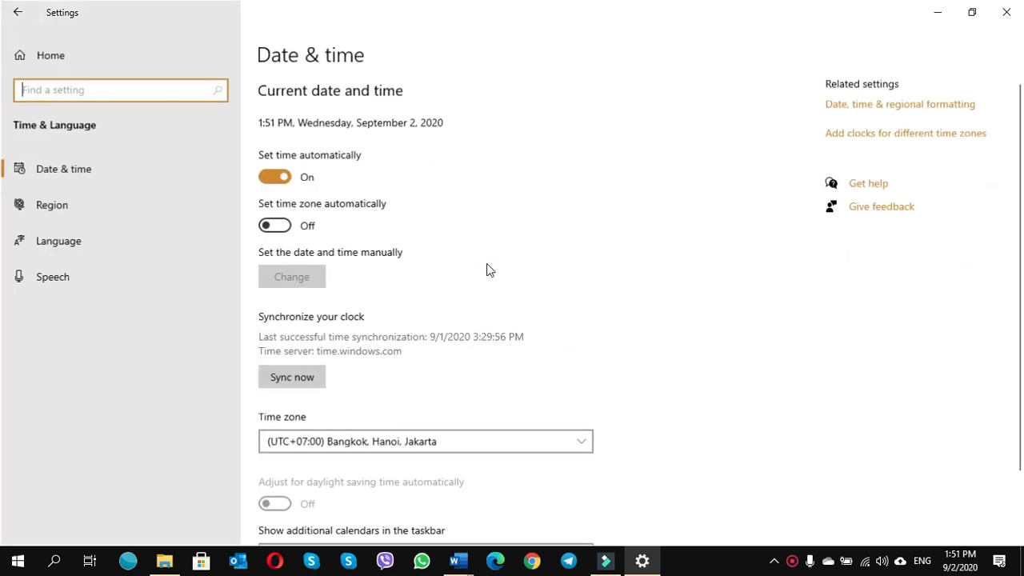
pyautogui.click(58, 240)
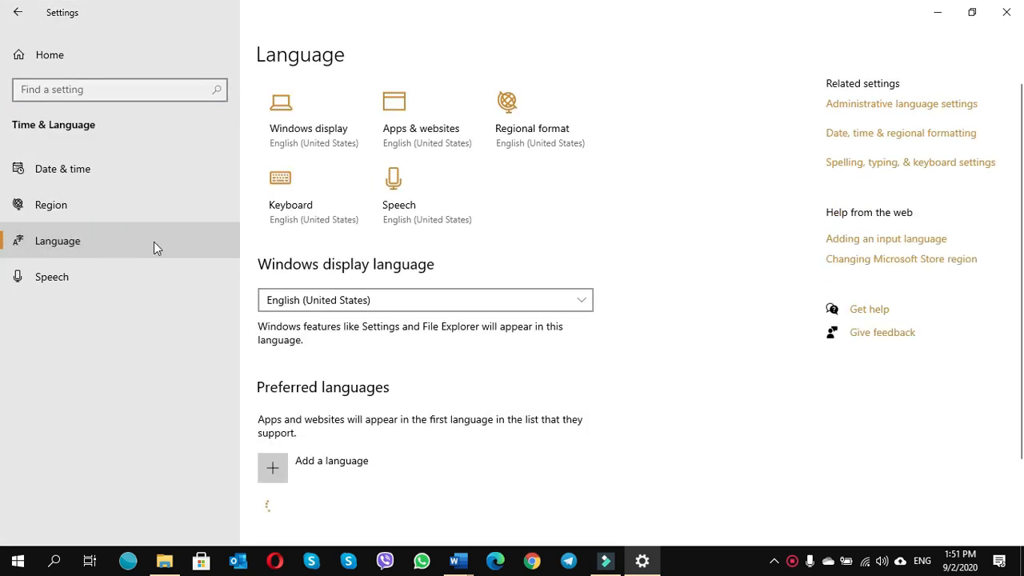
pyautogui.scroll(-3)
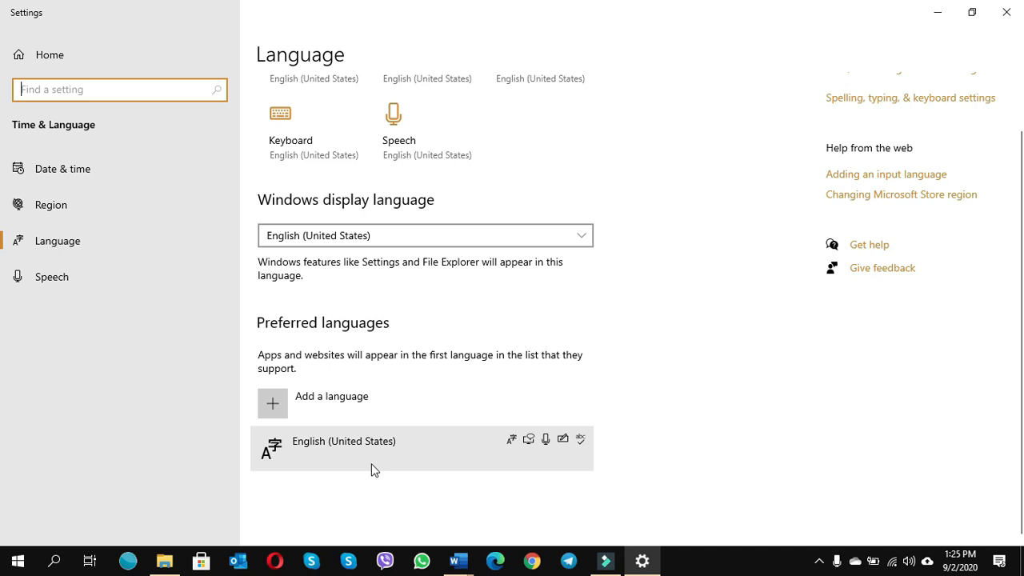
pyautogui.moveTo(364, 496)
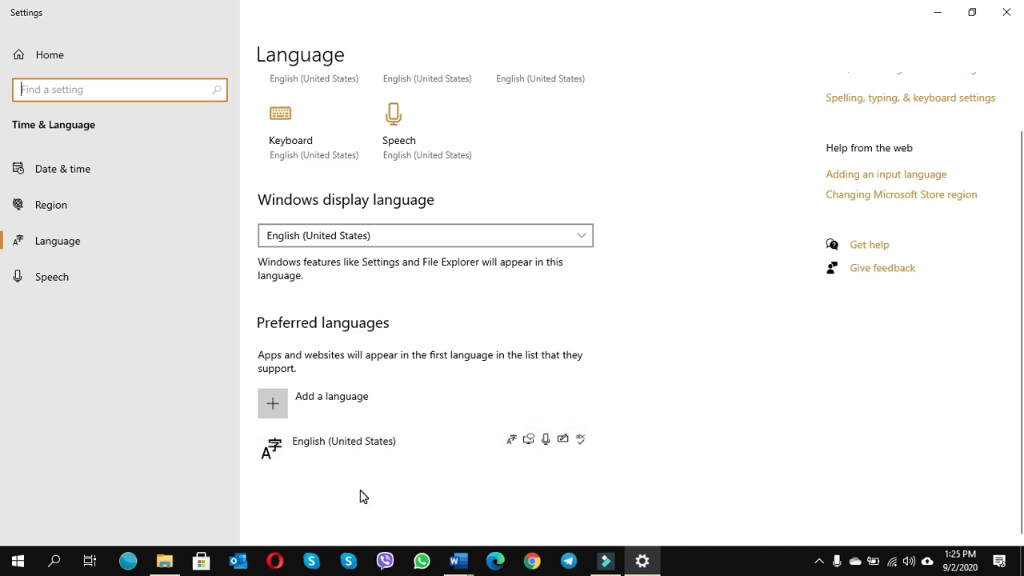
pyautogui.moveTo(291, 422)
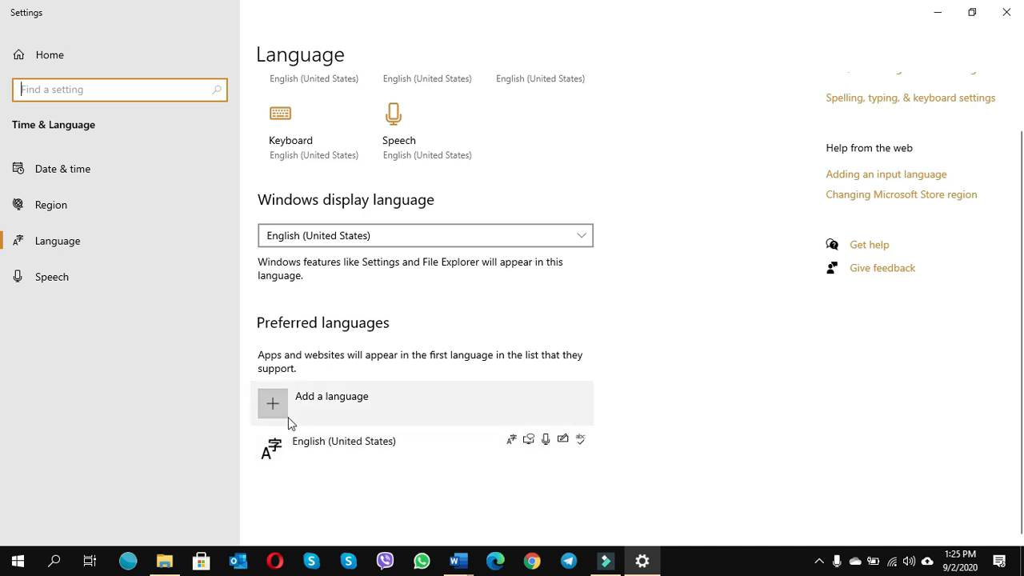
pyautogui.click(272, 403)
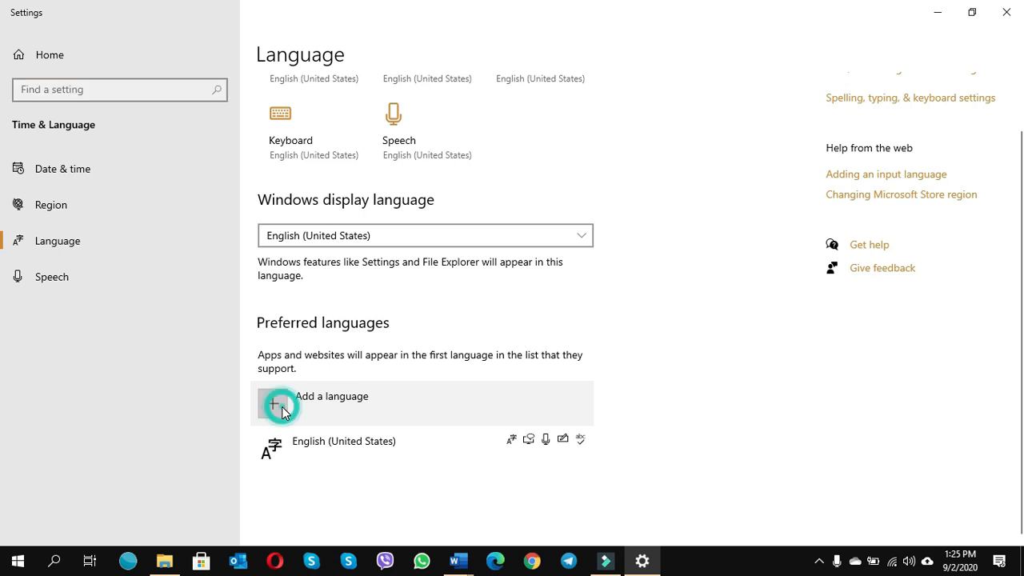
# Search 'PERSI', select Persian and install it with its language pack
pyautogui.click(278, 404)
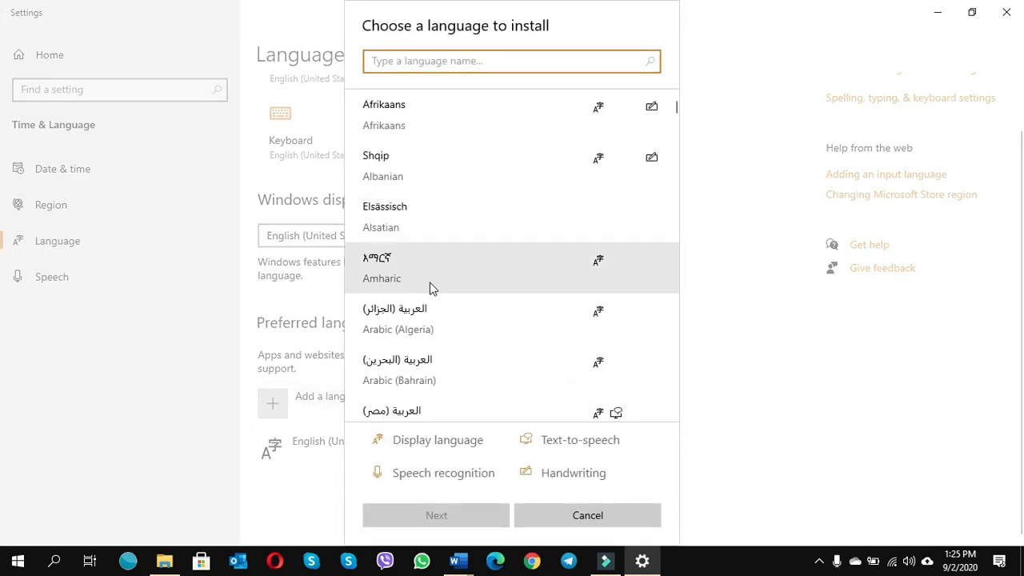
pyautogui.scroll(-3)
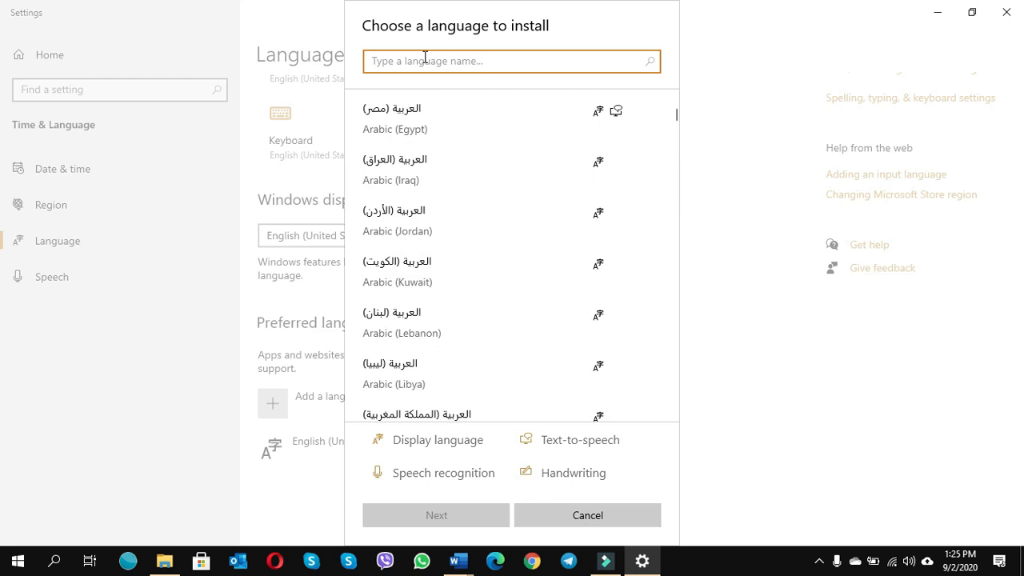
pyautogui.write('PER')
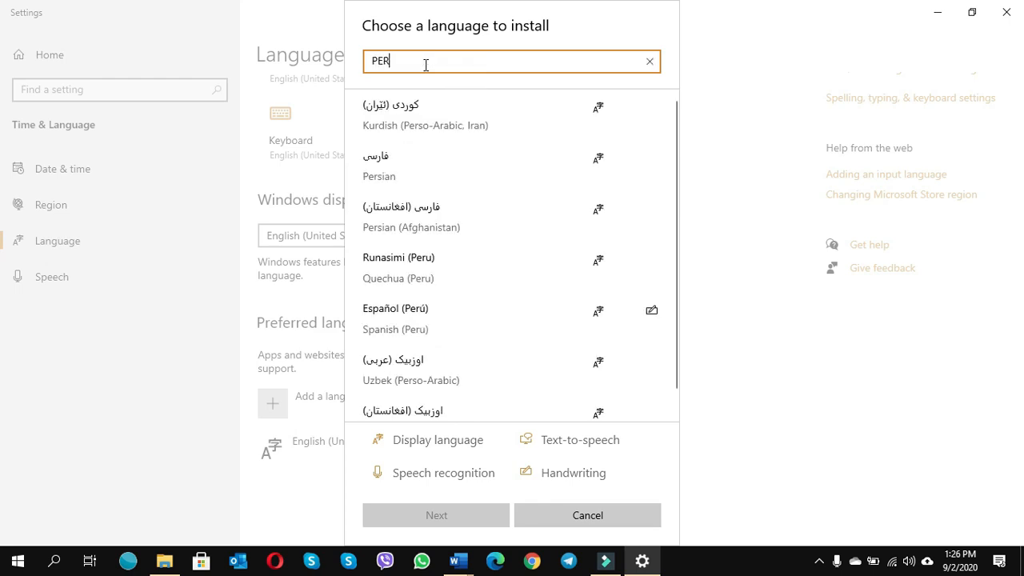
pyautogui.write('I')
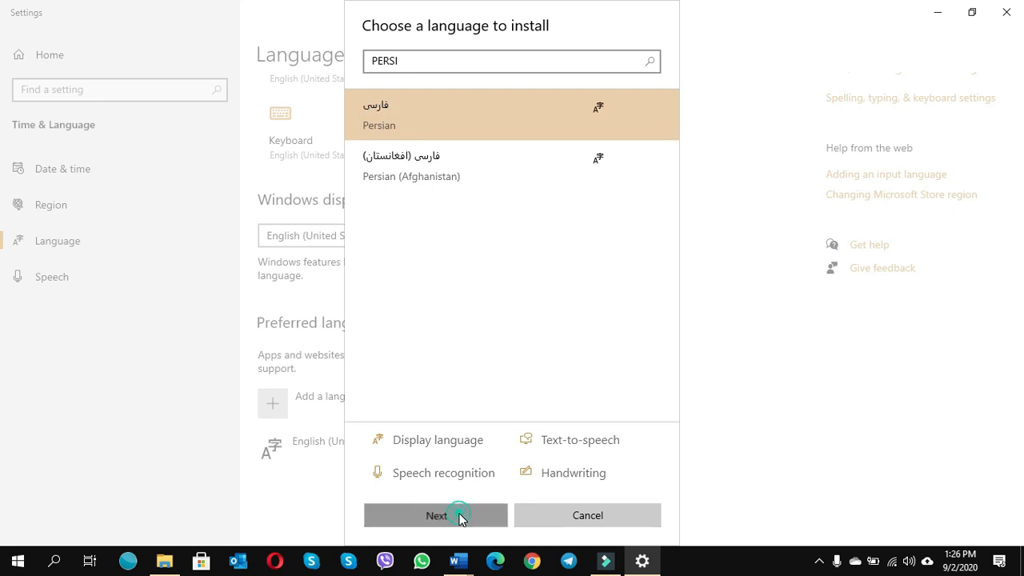
pyautogui.click(435, 516)
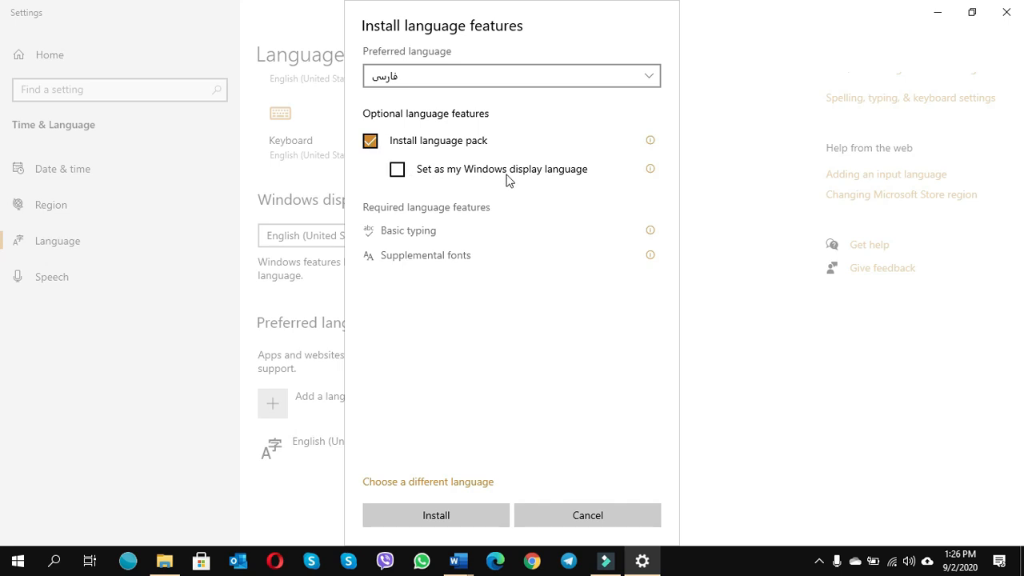
pyautogui.moveTo(397, 173)
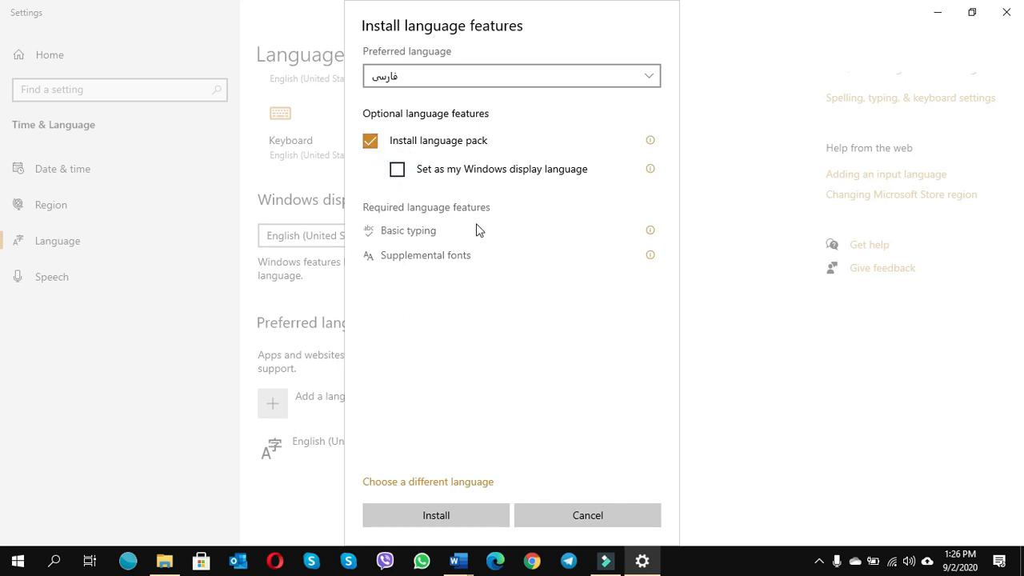
pyautogui.moveTo(471, 266)
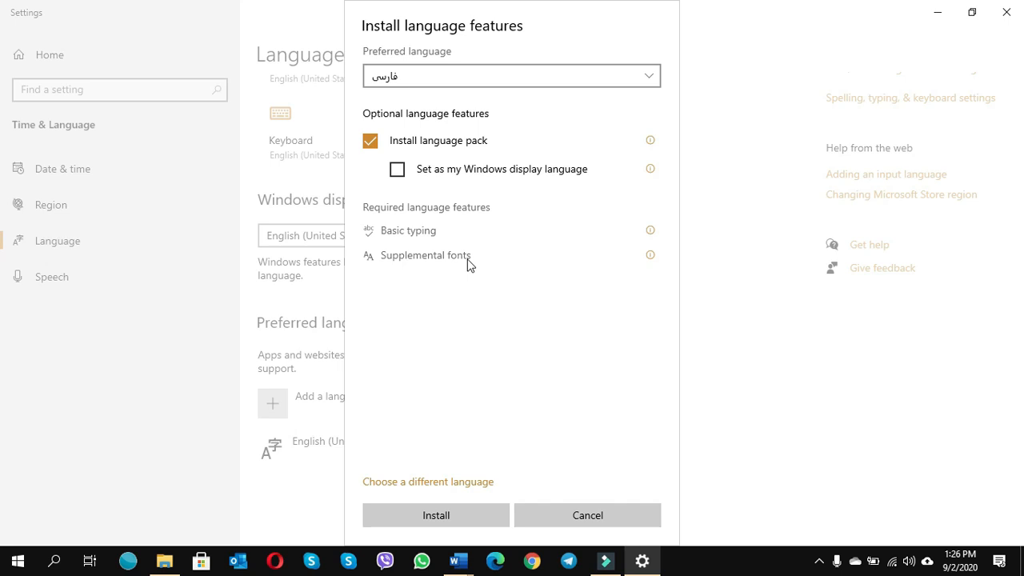
pyautogui.moveTo(429, 217)
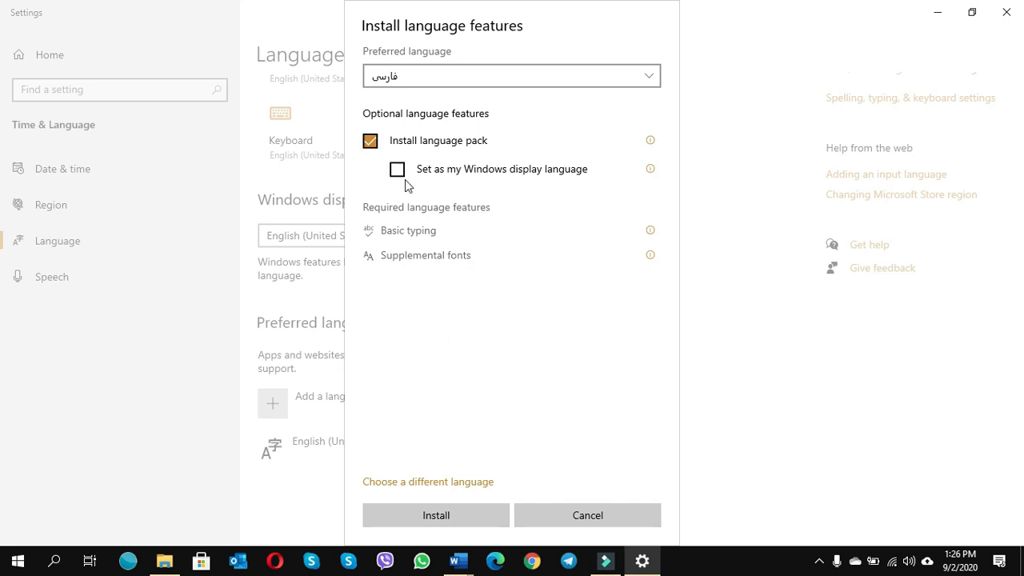
pyautogui.moveTo(435, 515)
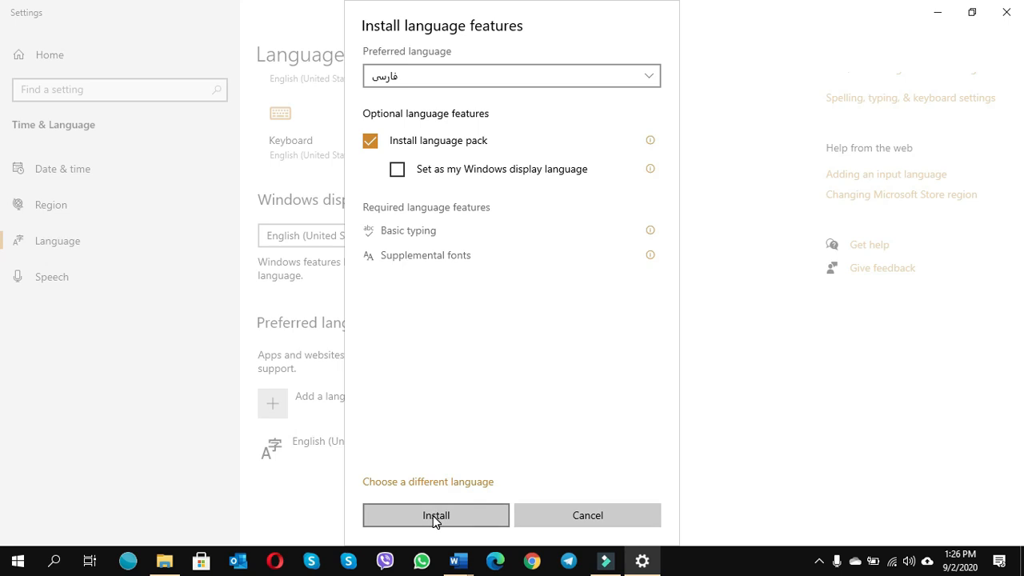
pyautogui.click(435, 516)
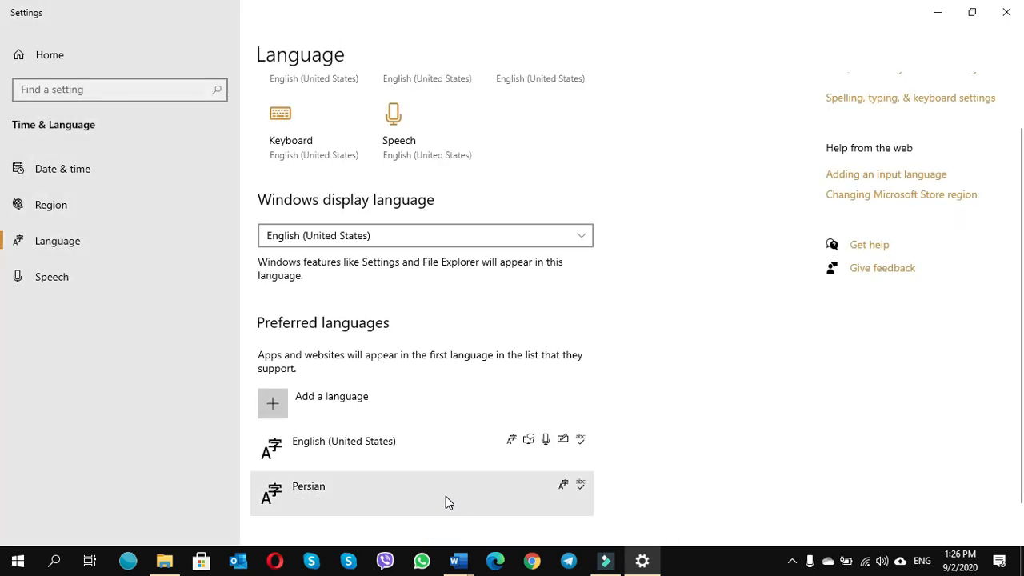
pyautogui.moveTo(909, 525)
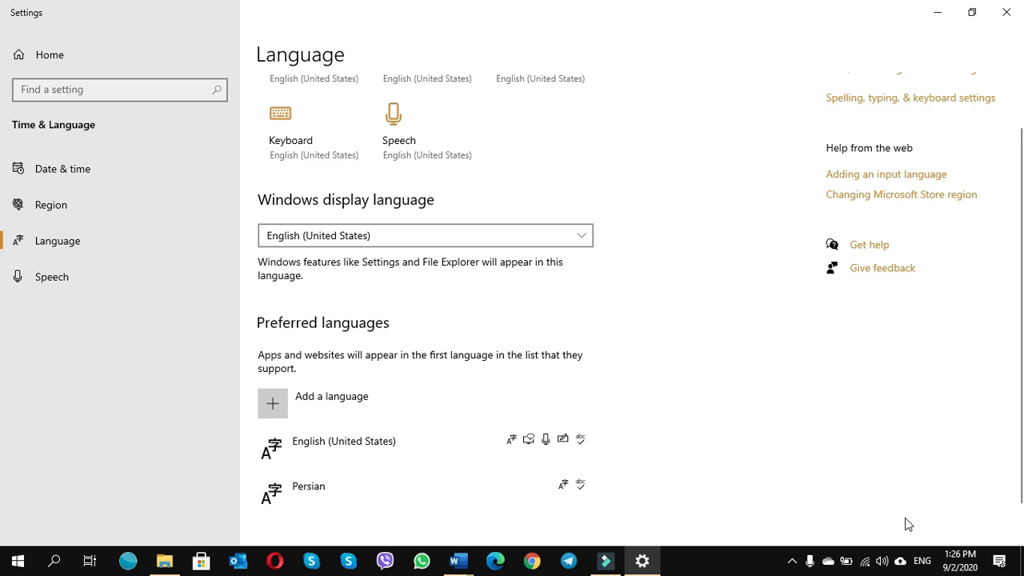
pyautogui.moveTo(845, 493)
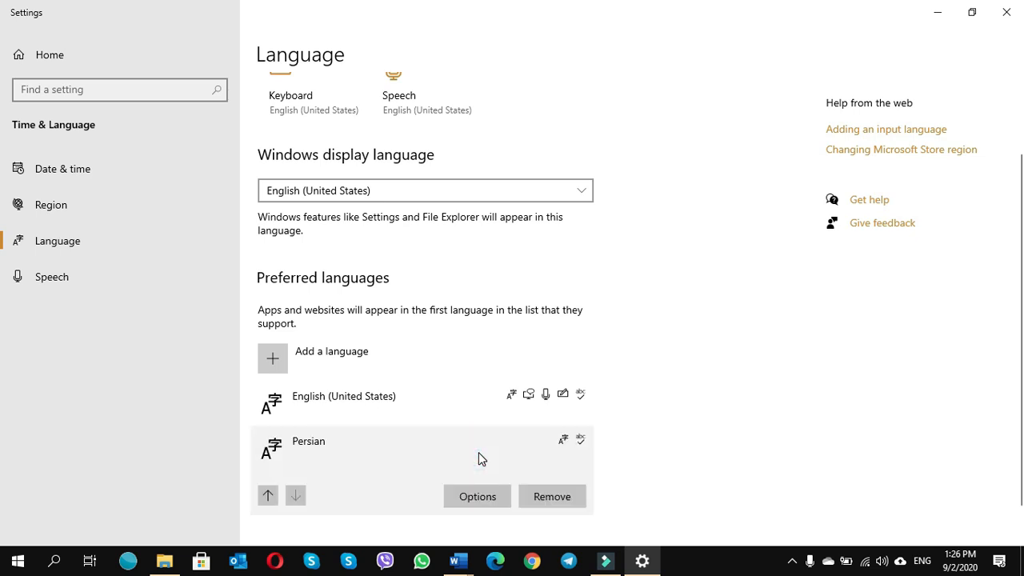
# Show Persian's language options with its installed pack and Persian keyboard
pyautogui.click(477, 497)
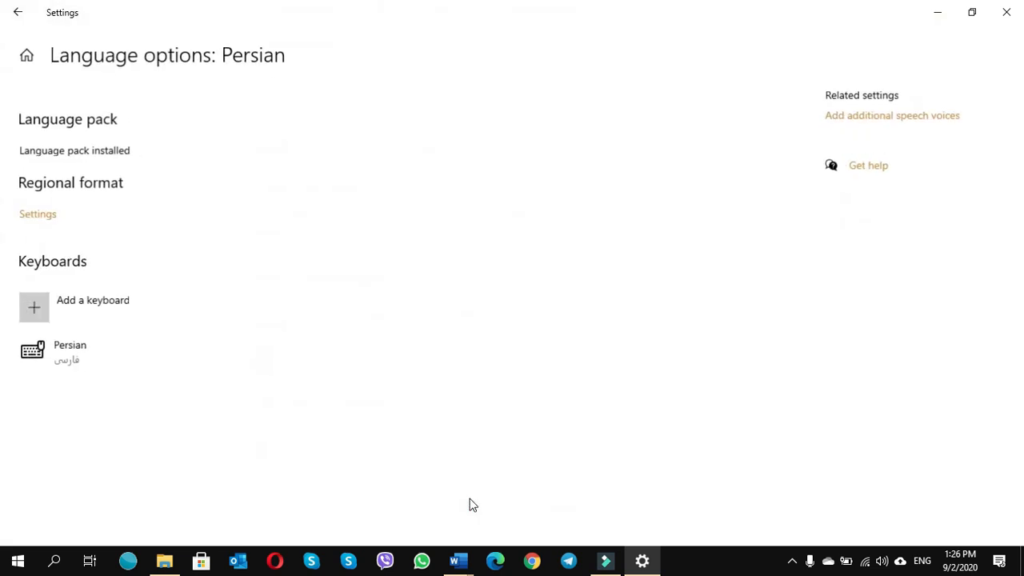
pyautogui.moveTo(77, 361)
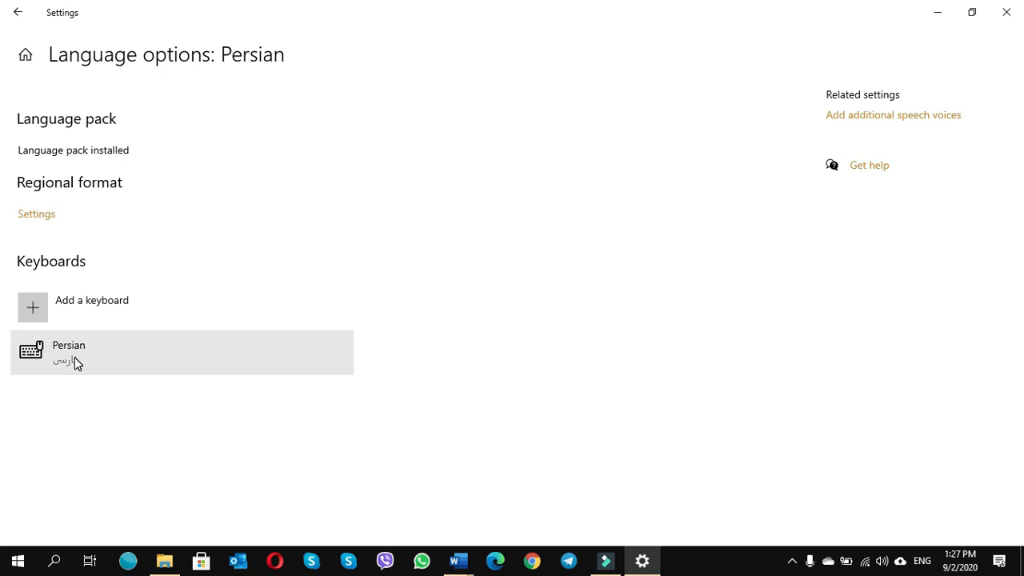
pyautogui.moveTo(54, 320)
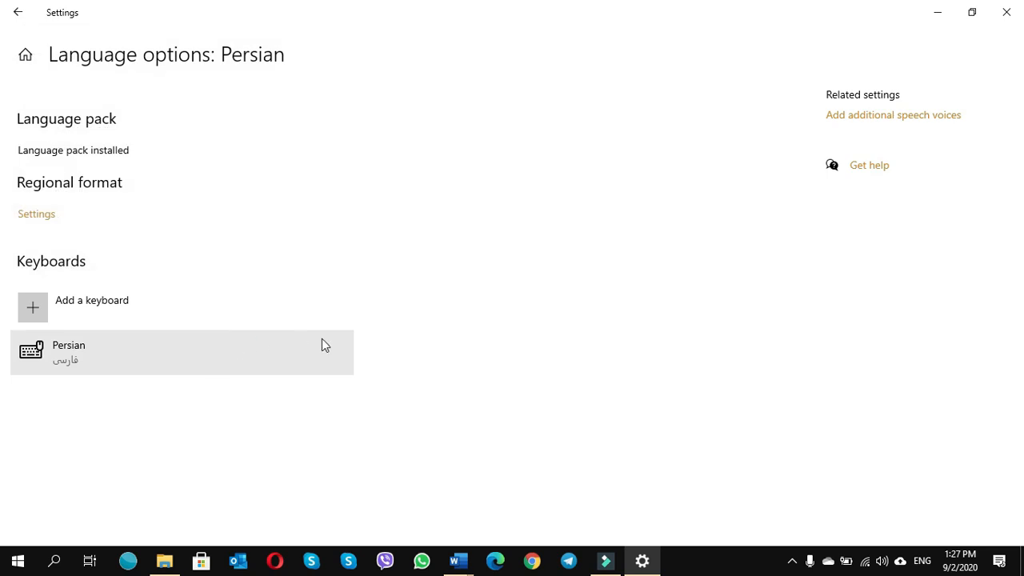
pyautogui.moveTo(858, 445)
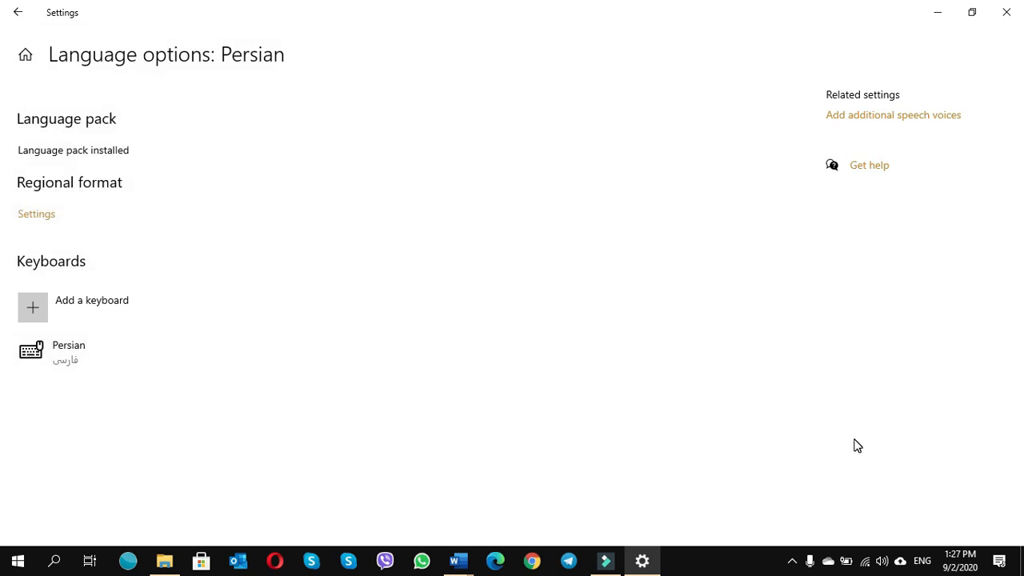
pyautogui.moveTo(922, 560)
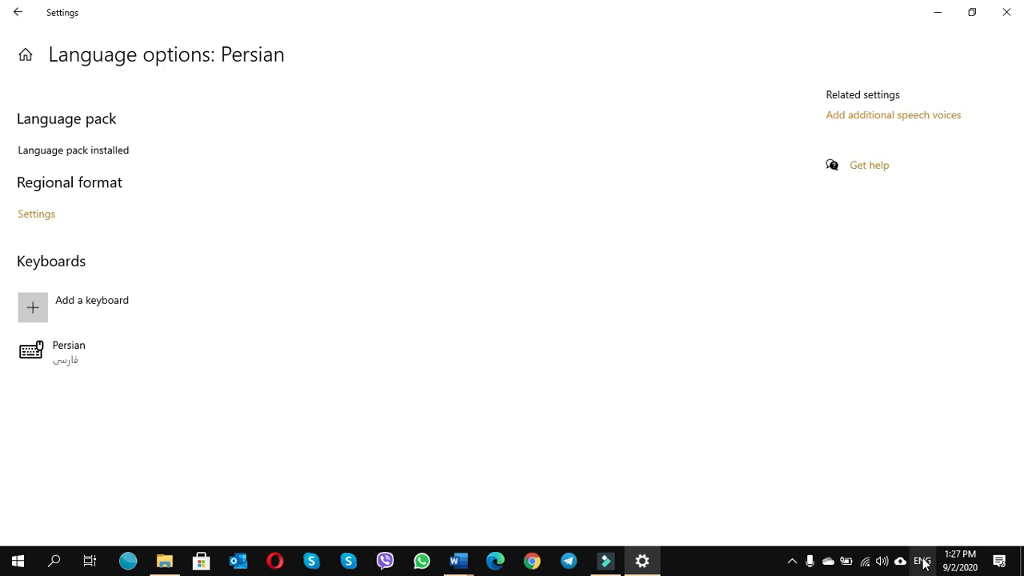
# Show the taskbar keyboard list: English (United States) US and Persian only
pyautogui.click(922, 561)
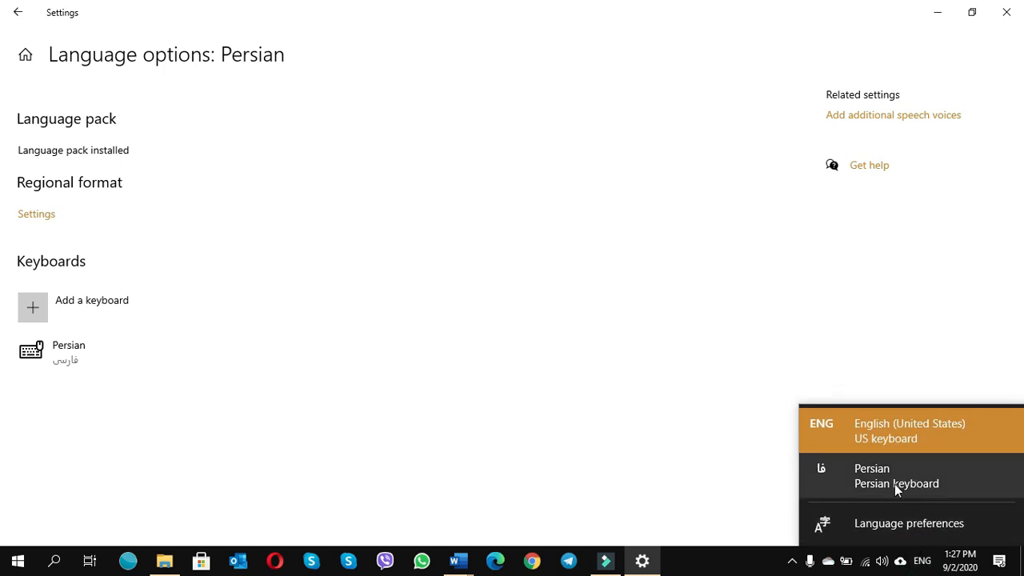
pyautogui.moveTo(919, 438)
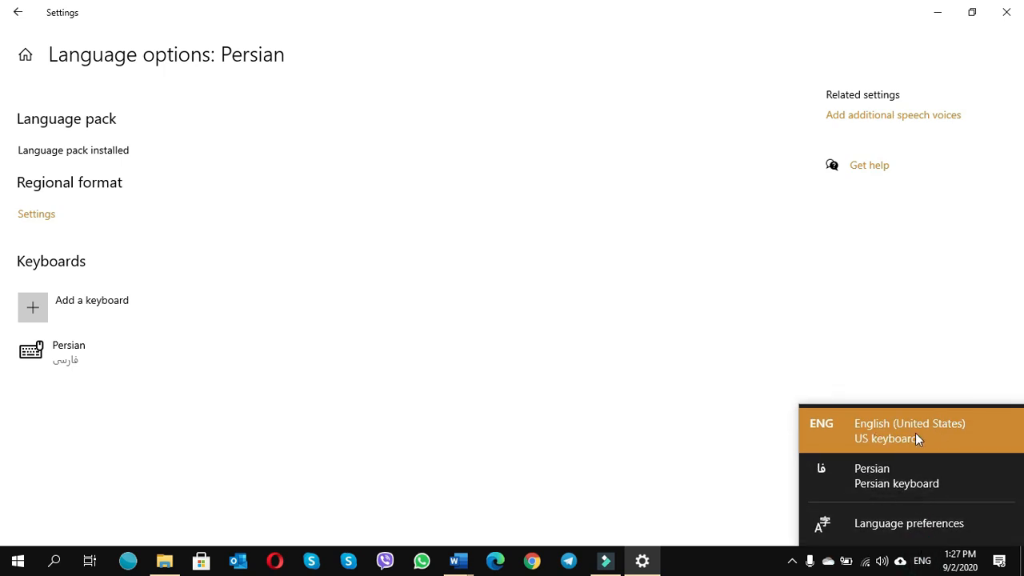
pyautogui.moveTo(872, 475)
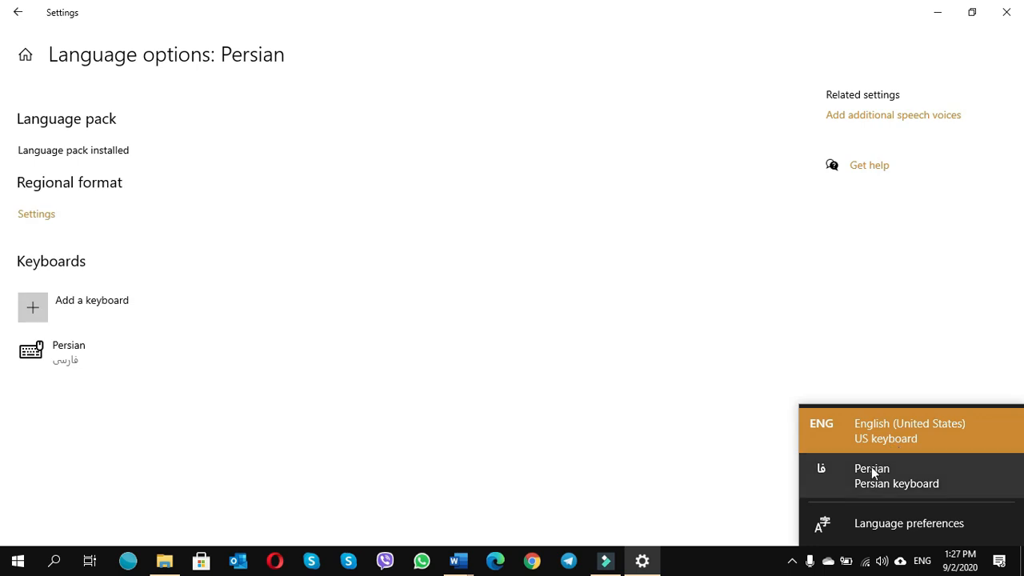
pyautogui.moveTo(908, 496)
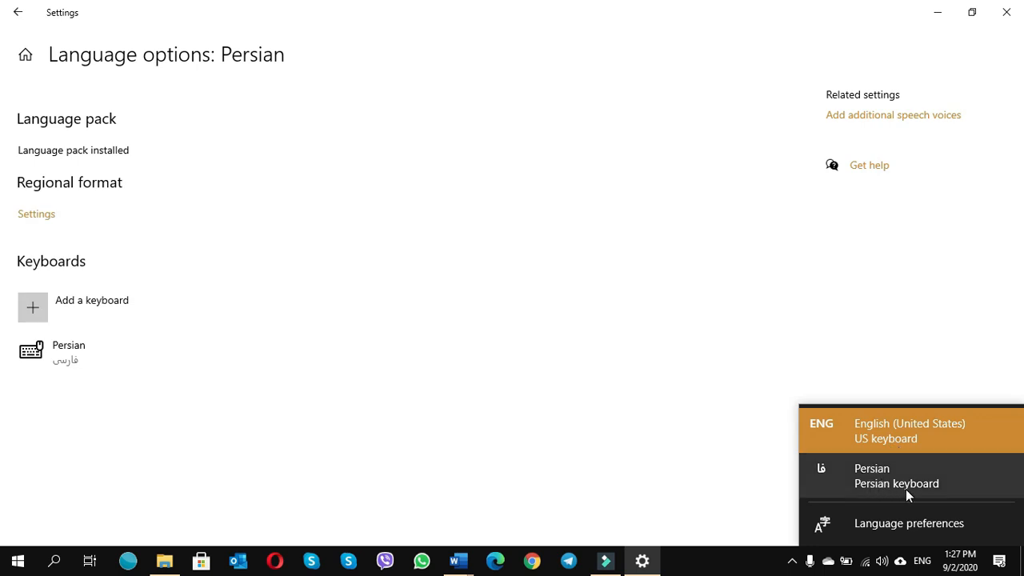
pyautogui.moveTo(861, 493)
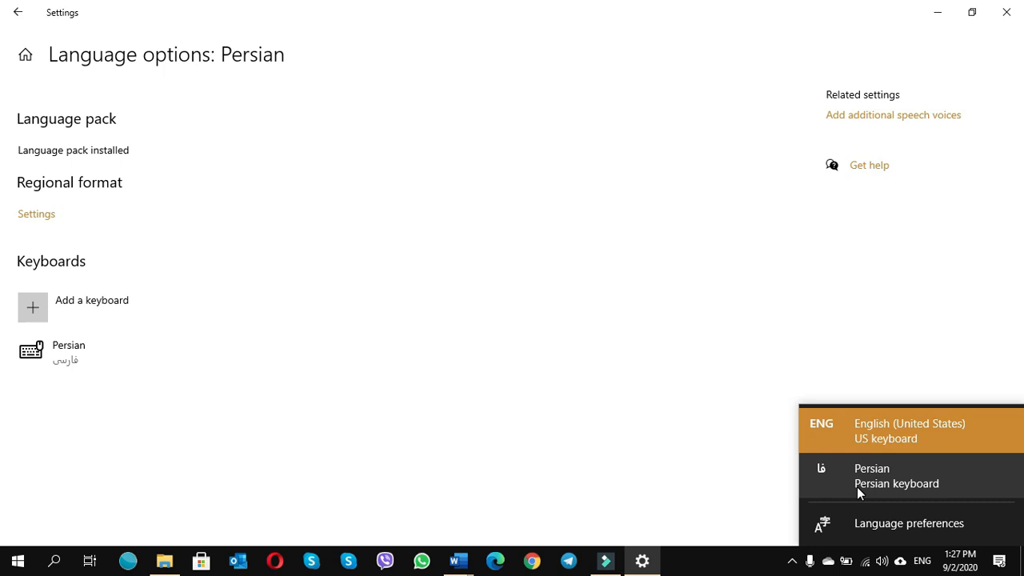